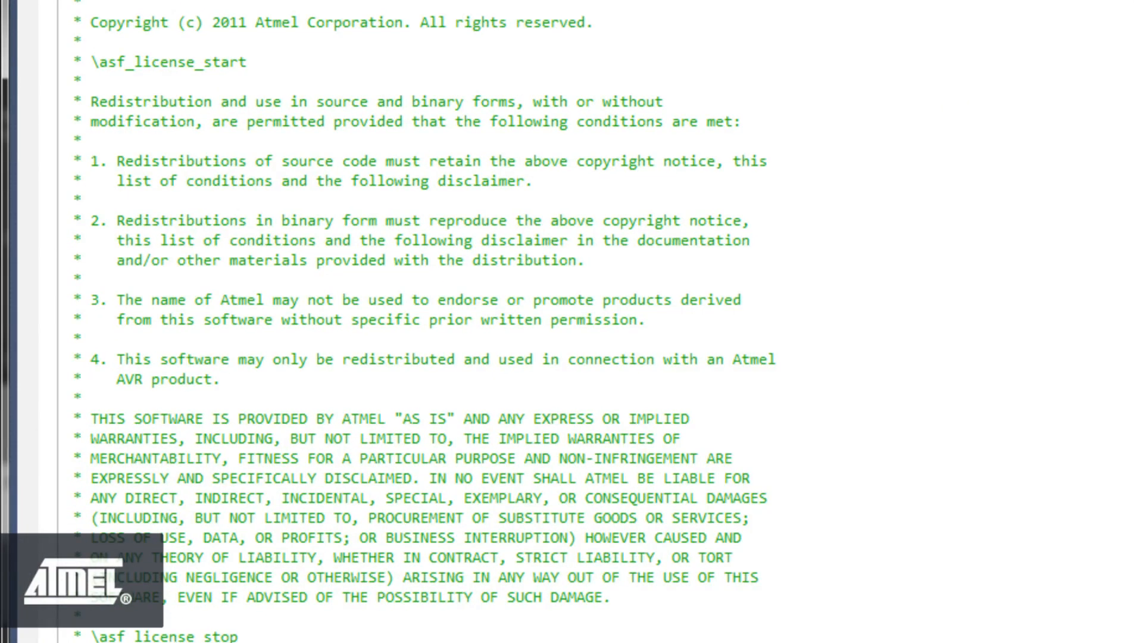
Step: In conf_clock.h, select SYSCLK_SRC_RC120M, set all three DIV values to 2, and save
{"action": "scroll", "scroll_direction": "down", "scroll_amount": 3}
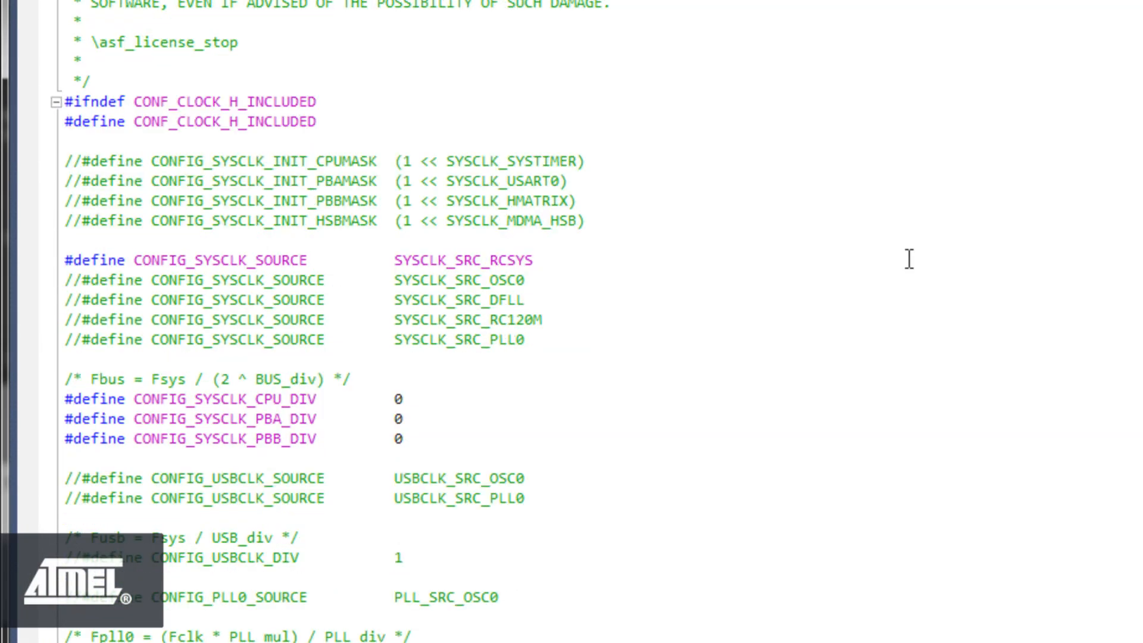
{"action": "mouse_move", "coordinate": [194, 309]}
{"action": "type", "text": "//"}
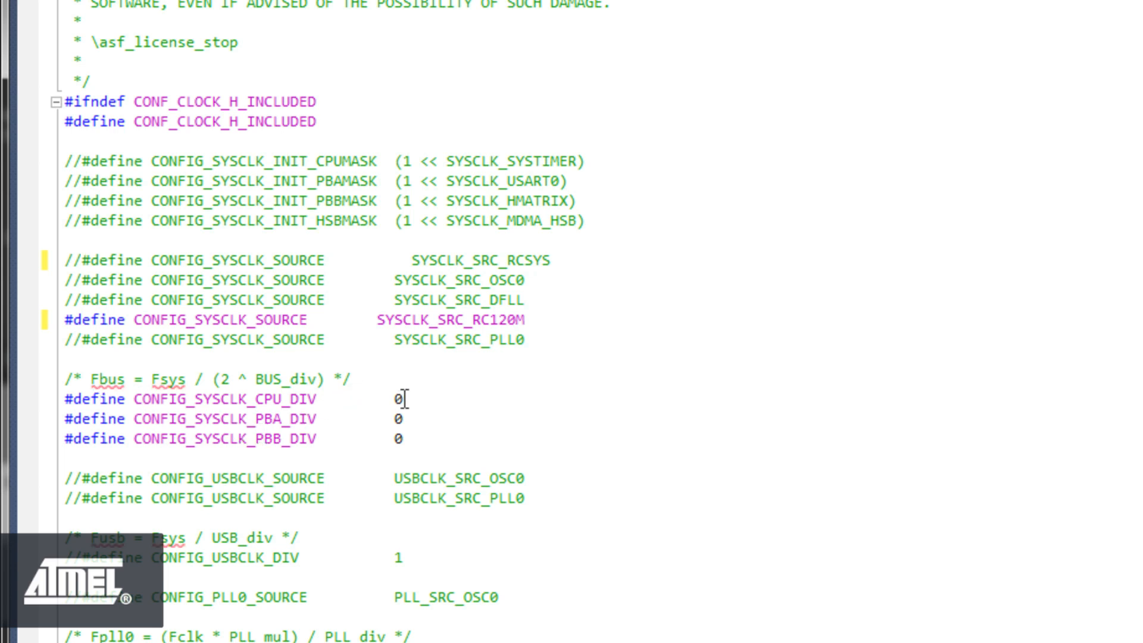
{"action": "type", "text": "2"}
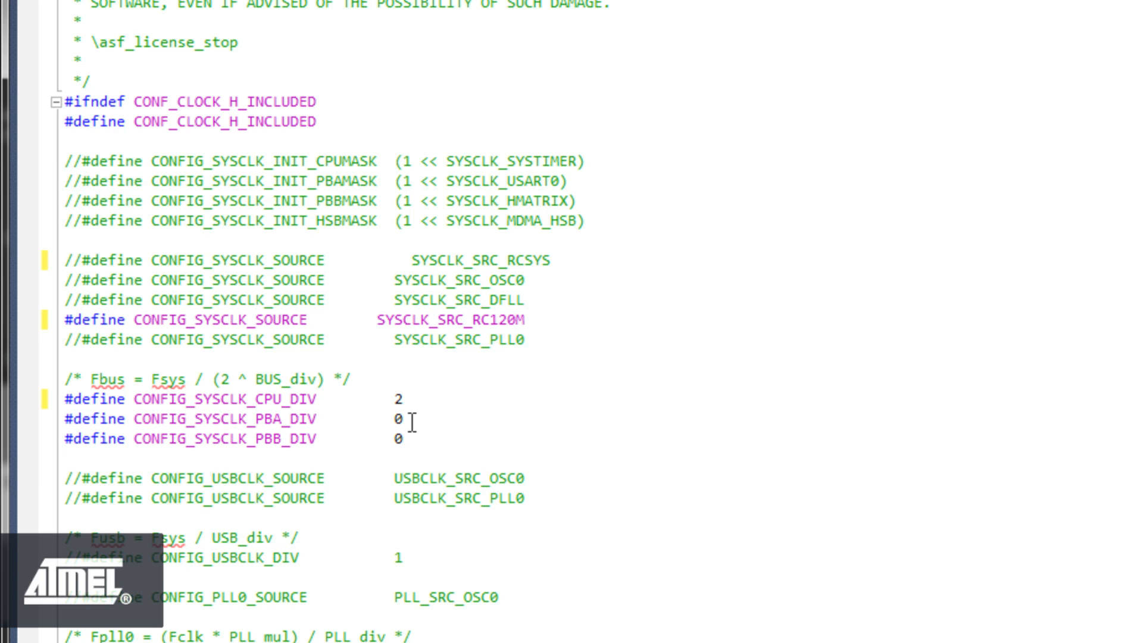
{"action": "type", "text": "2"}
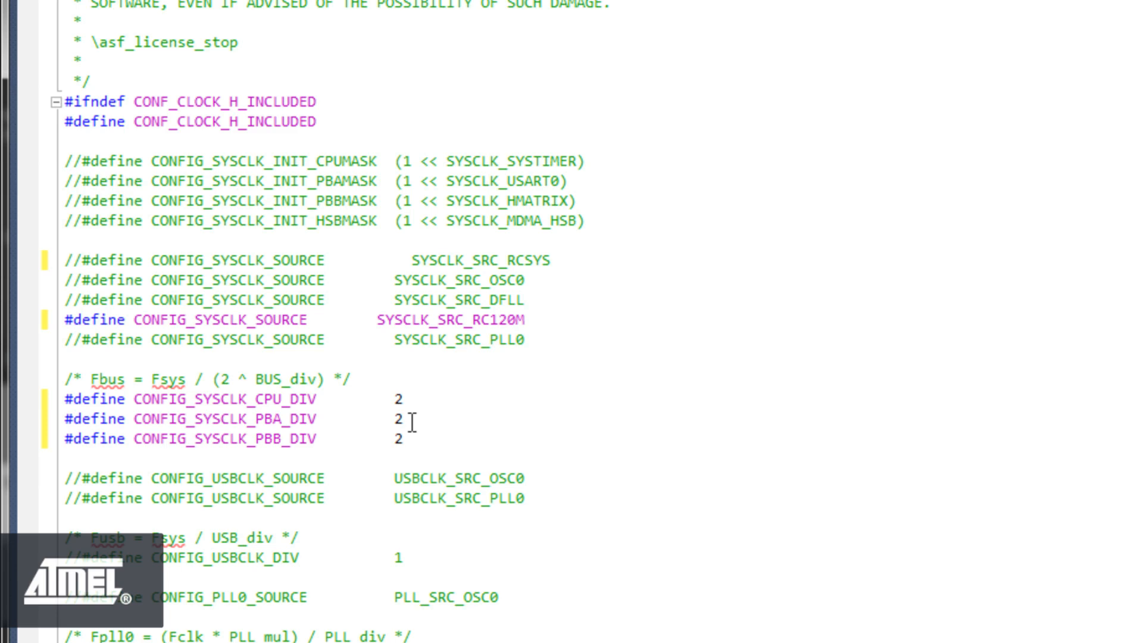
{"action": "scroll", "scroll_direction": "down", "scroll_amount": 3}
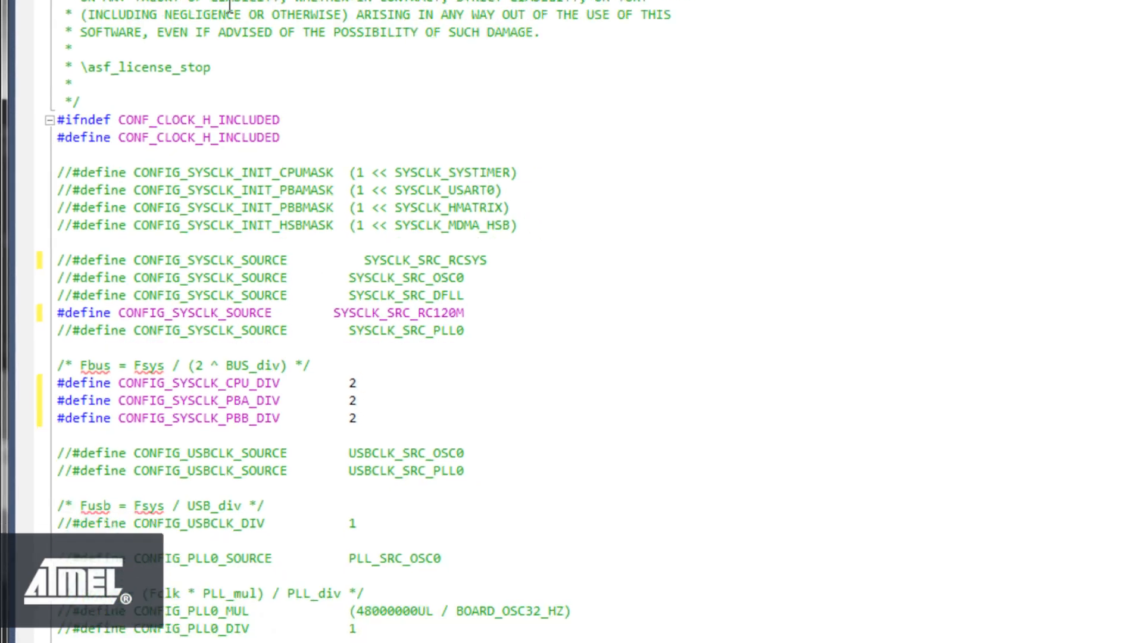
{"action": "left_click", "coordinate": [84, 37]}
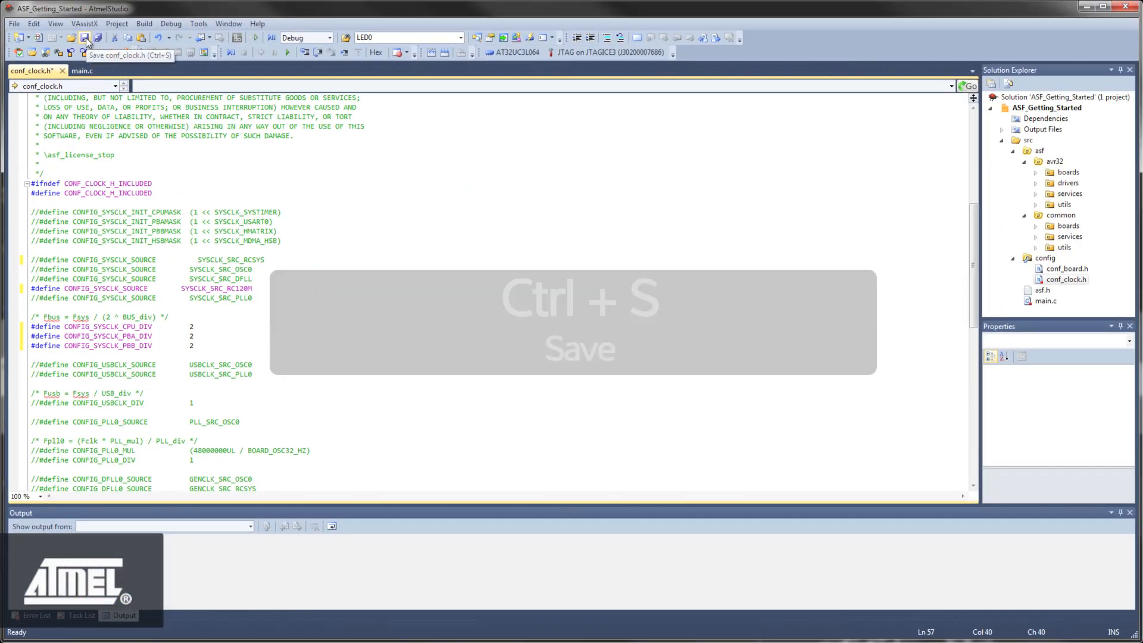
{"action": "key", "text": "ctrl+s"}
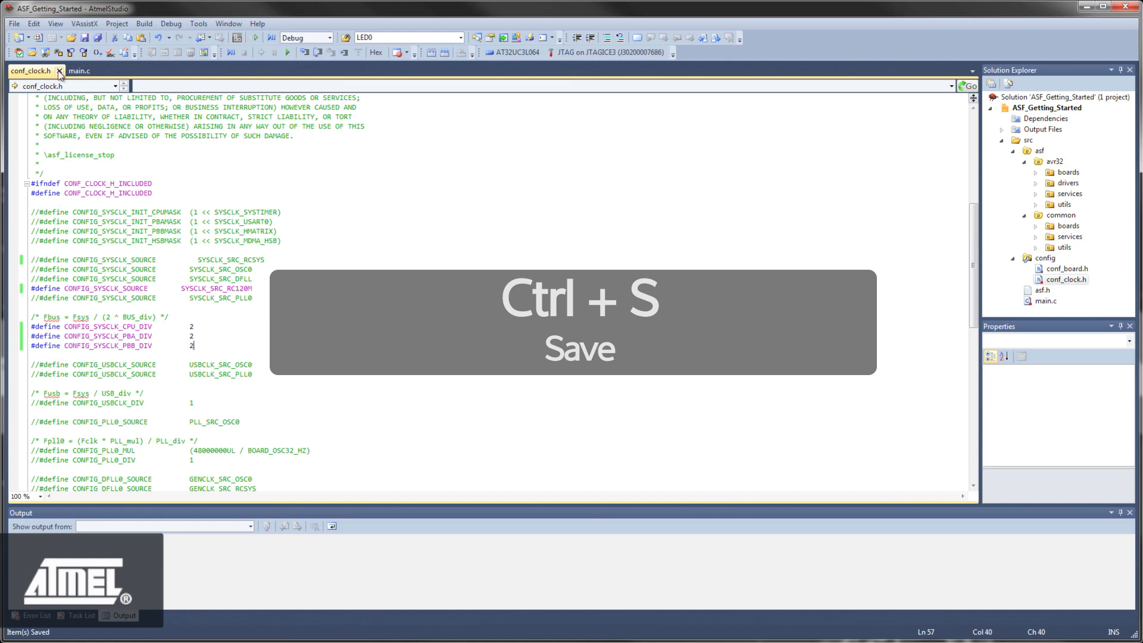
Step: Switch to main.c and begin typing a gpio_enable_module_pin call after delay_init
{"action": "left_click", "coordinate": [59, 71]}
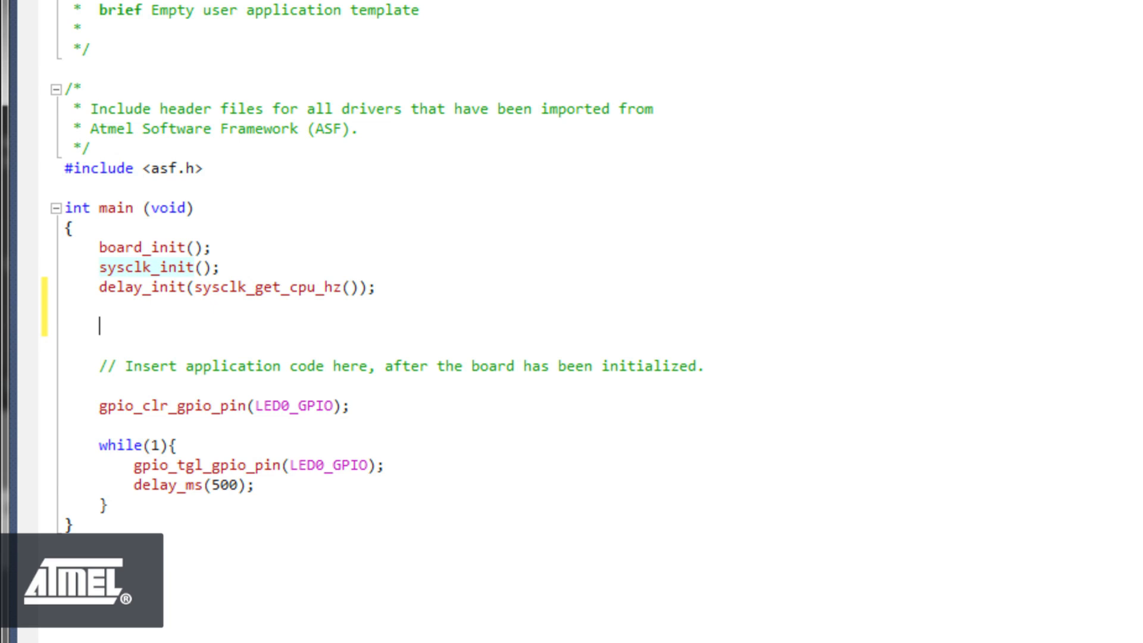
{"action": "type", "text": "gpi"}
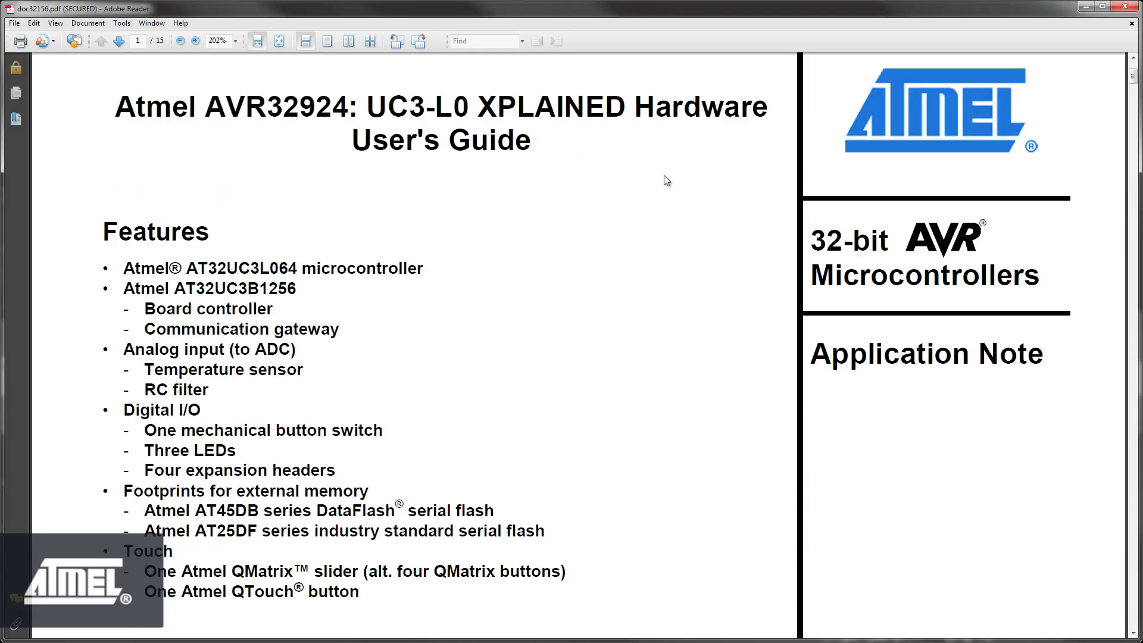
Step: Search the UC3-L0 Xplained user guide in Adobe Reader for 'pwm'
{"action": "scroll", "scroll_direction": "down", "scroll_amount": 3}
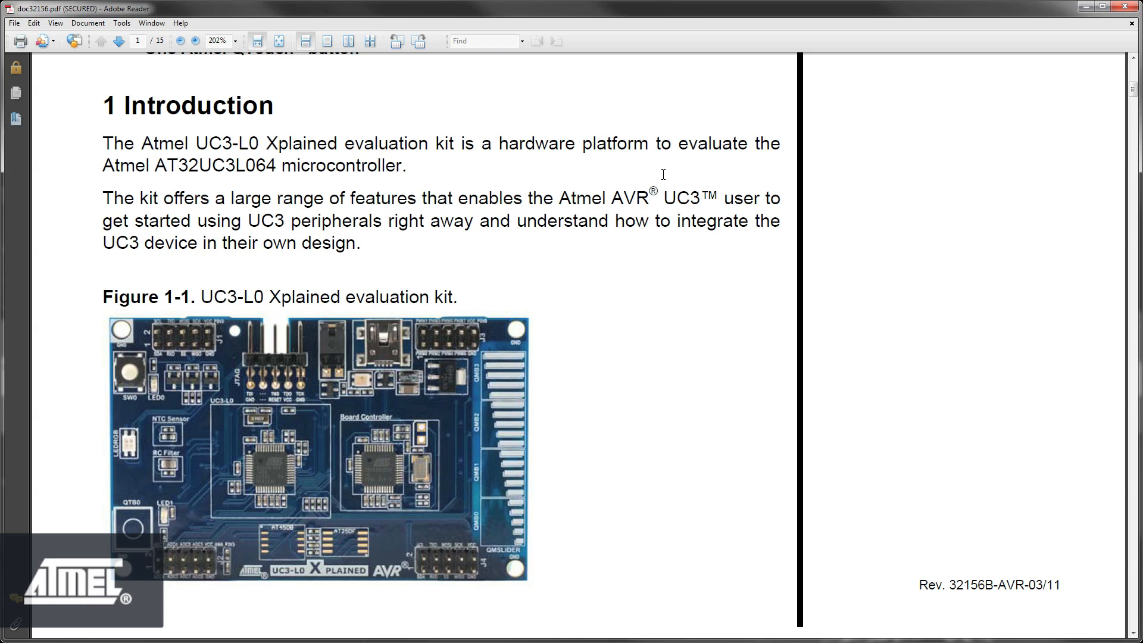
{"action": "left_click", "coordinate": [481, 41]}
{"action": "type", "text": "pwm"}
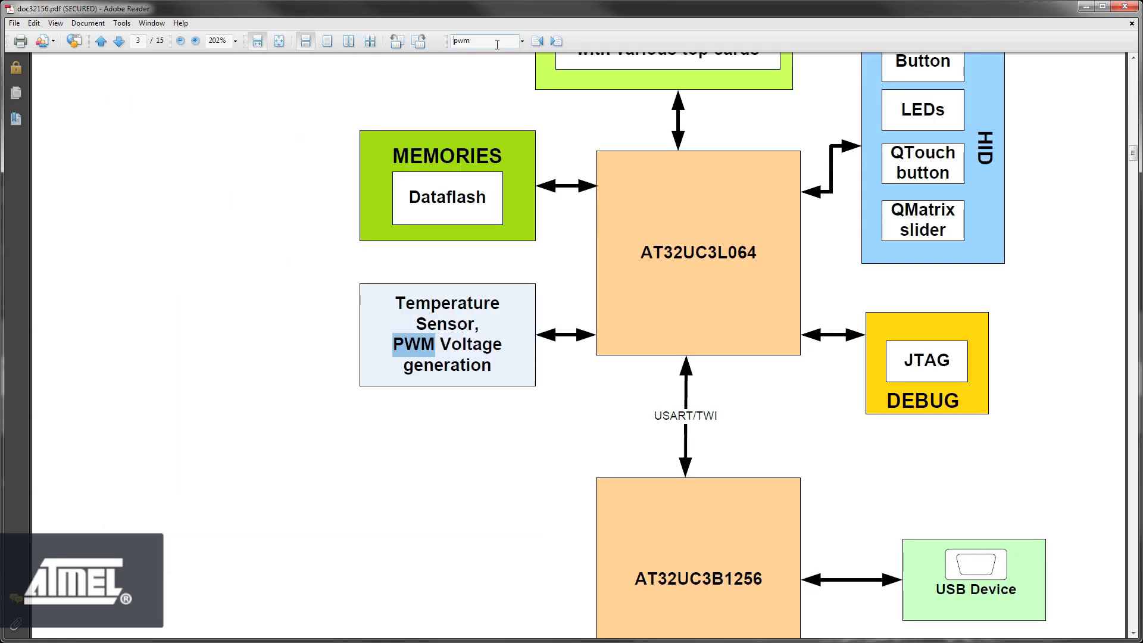
{"action": "left_click", "coordinate": [555, 41]}
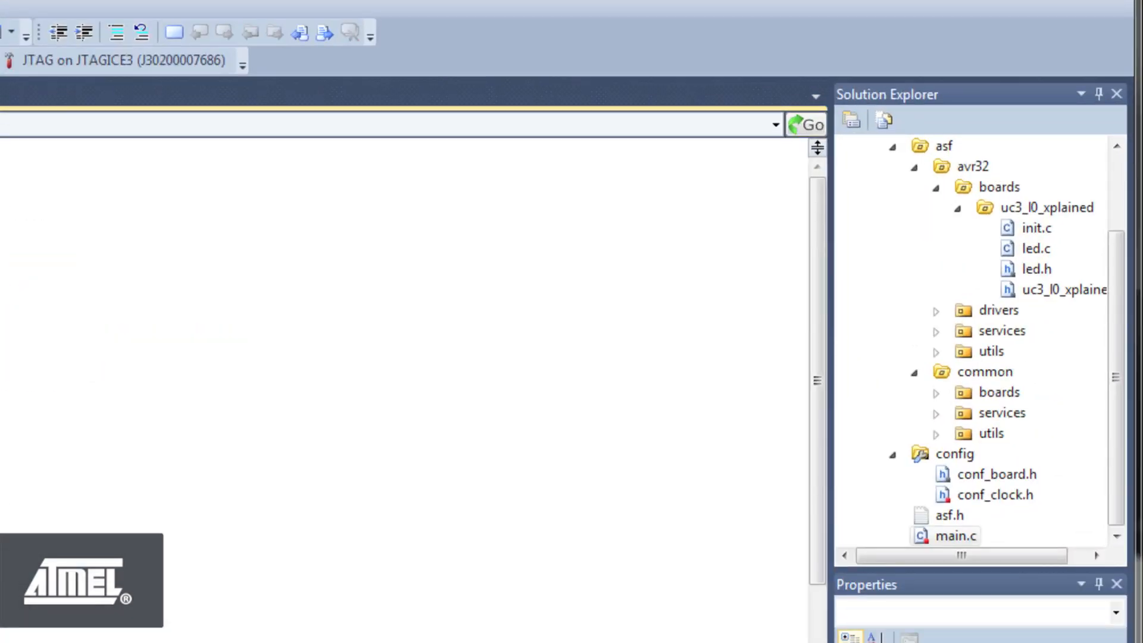
Step: Open the uc3_l0_xplained board header and select the LED_RED_PWMA and LED_RED_FUNCTION defines
{"action": "left_click", "coordinate": [1057, 290]}
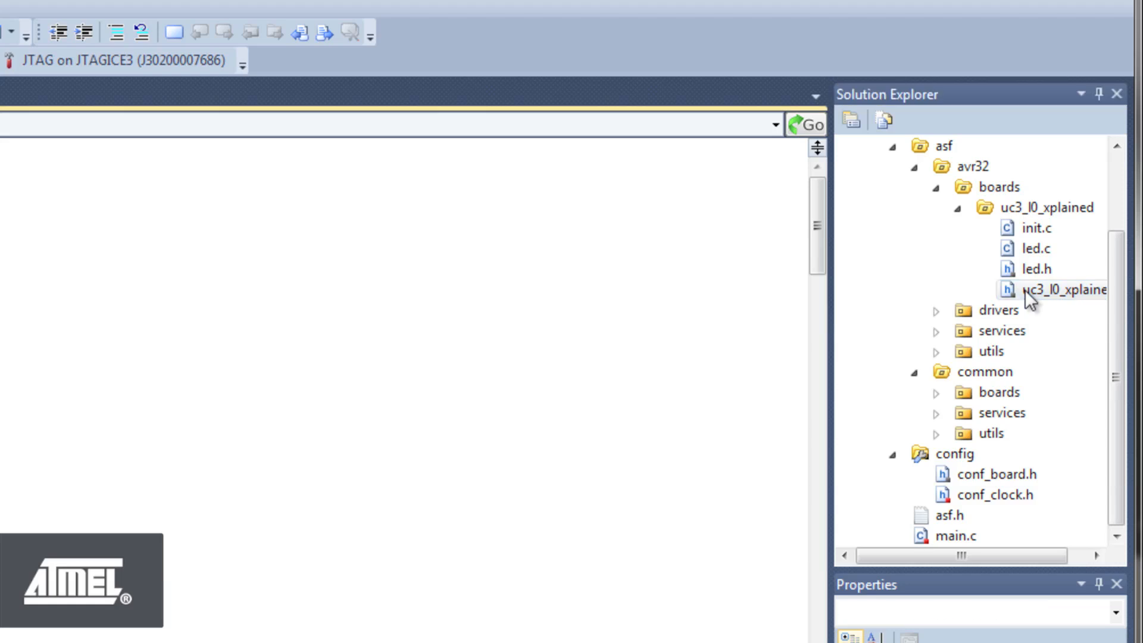
{"action": "double_click", "coordinate": [1057, 289]}
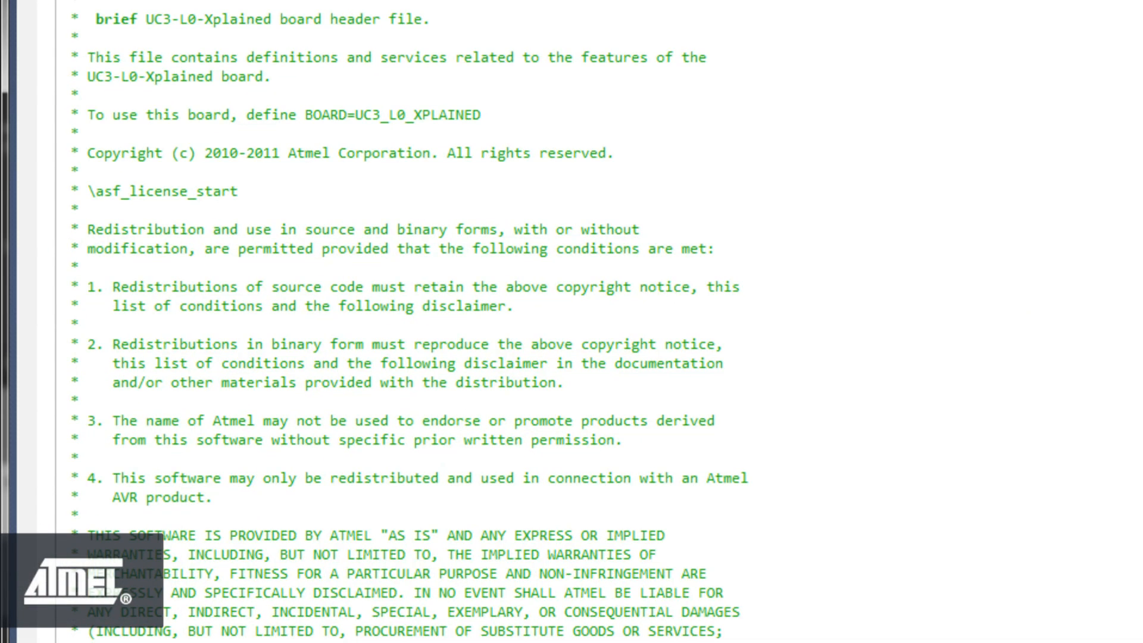
{"action": "scroll", "scroll_direction": "down", "scroll_amount": 3}
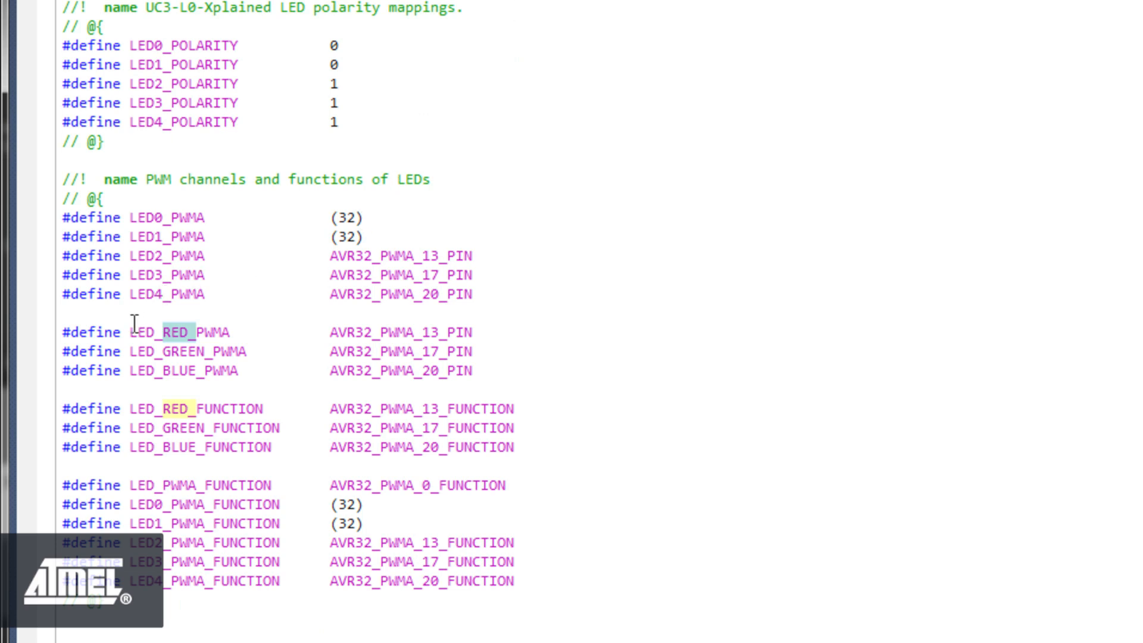
{"action": "double_click", "coordinate": [179, 332]}
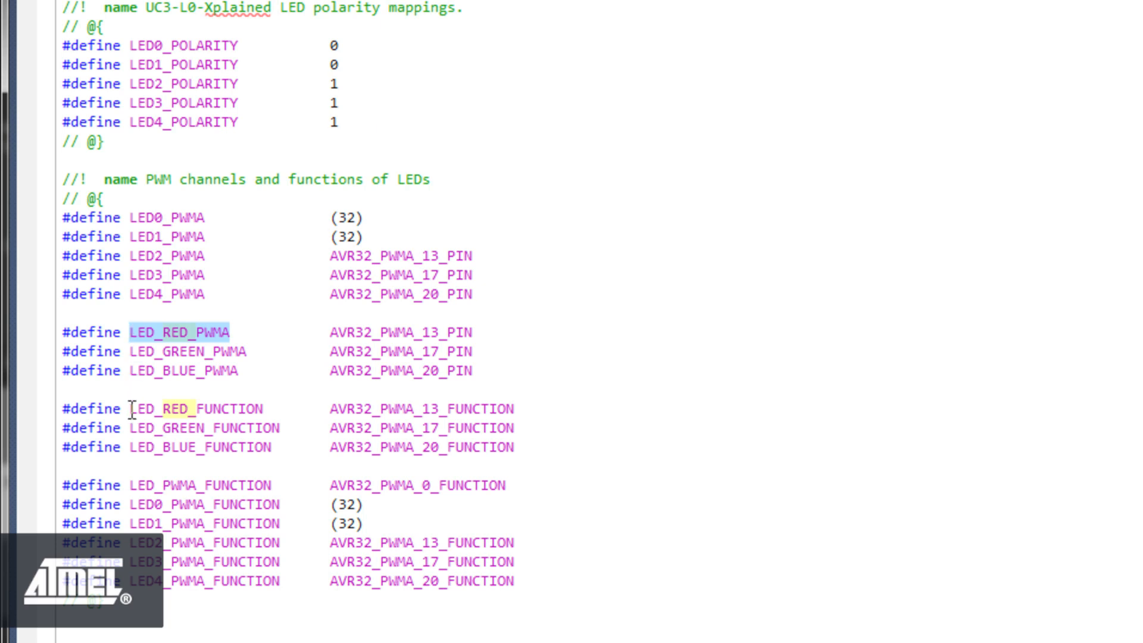
{"action": "double_click", "coordinate": [188, 409]}
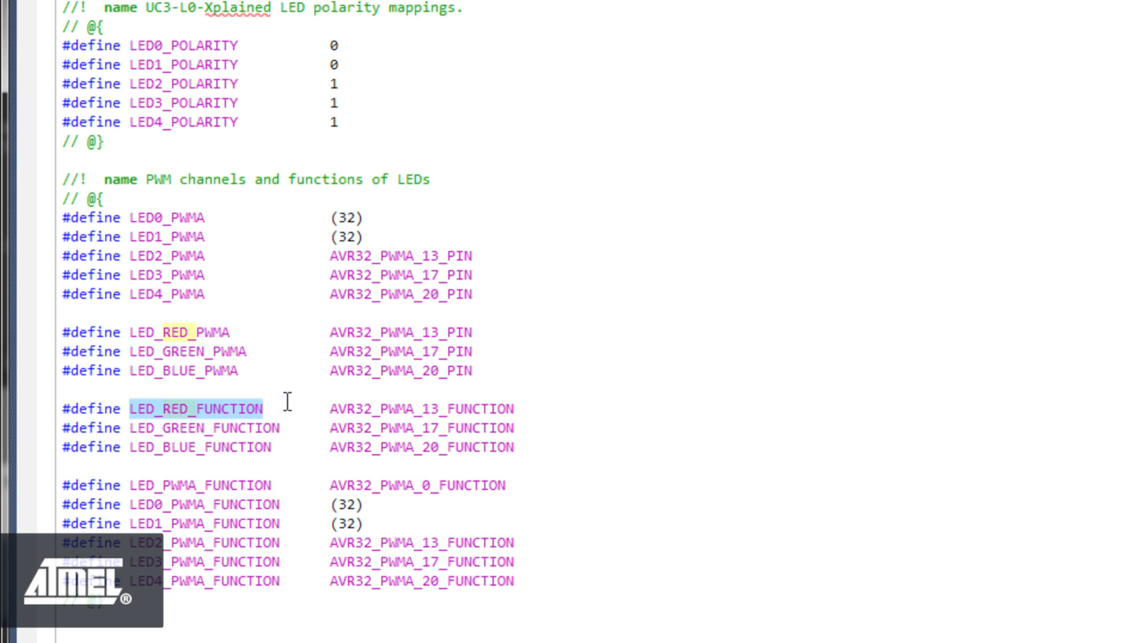
{"action": "mouse_move", "coordinate": [272, 328]}
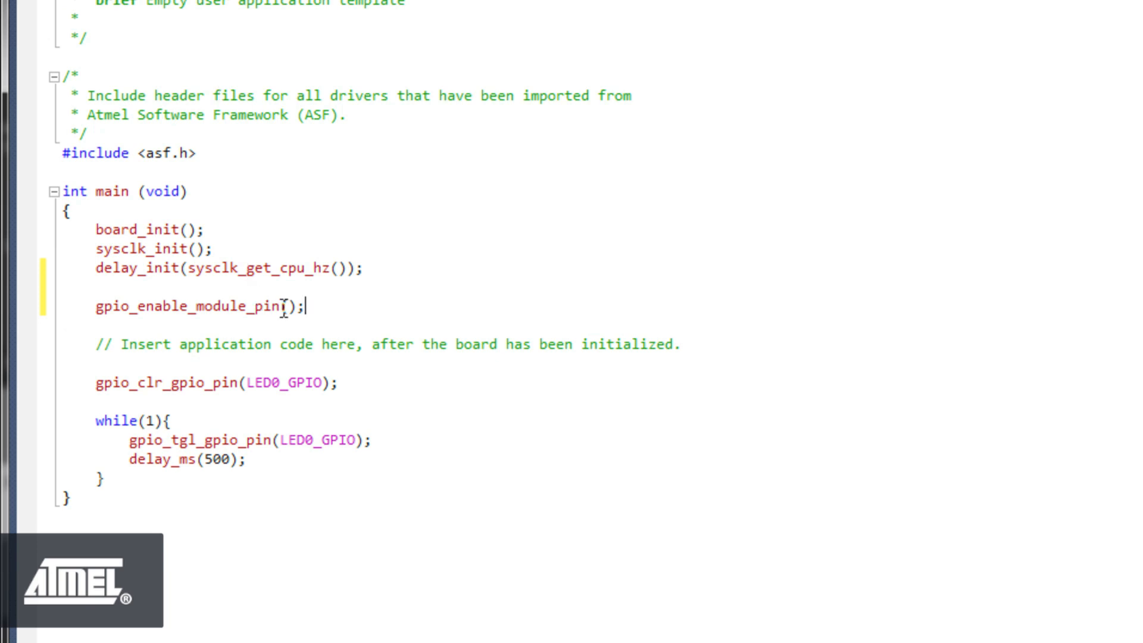
Step: Fill gpio_enable_module_pin() with arguments LED_RED_PWMA and LED_RED_FUNCTION
{"action": "type", "text": "LED_RED_PWMA"}
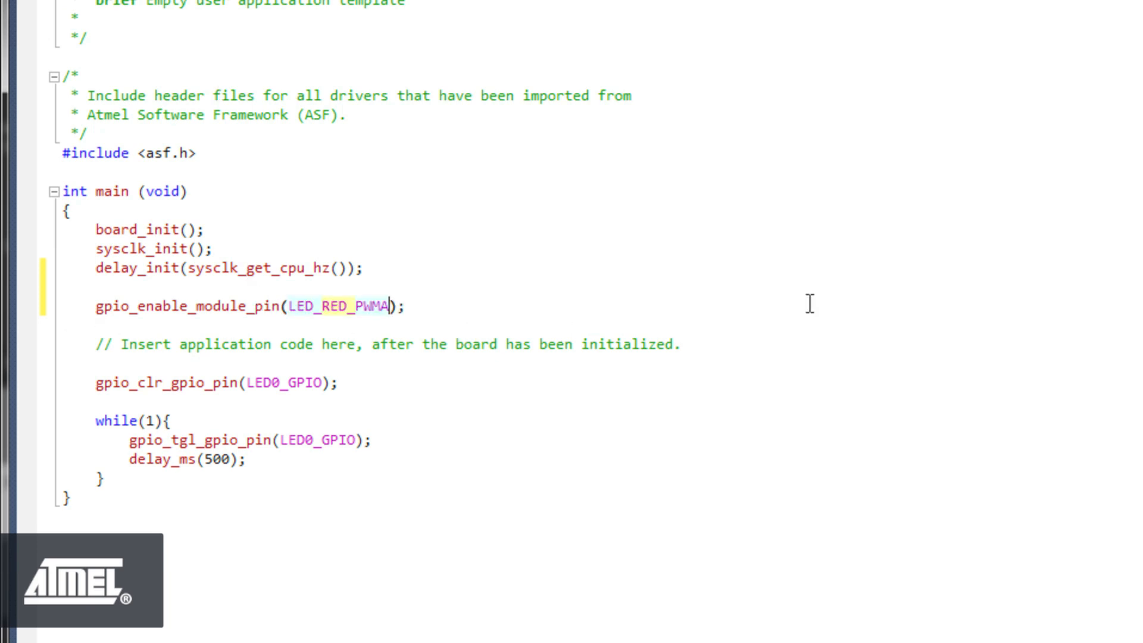
{"action": "type", "text": ", LED"}
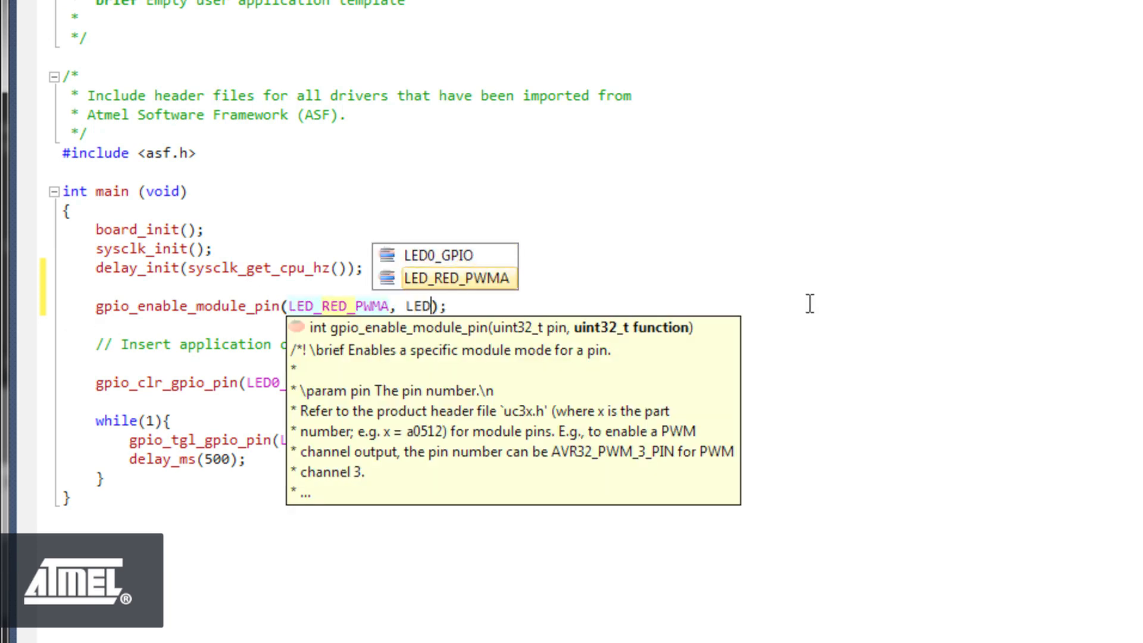
{"action": "type", "text": "_RED"}
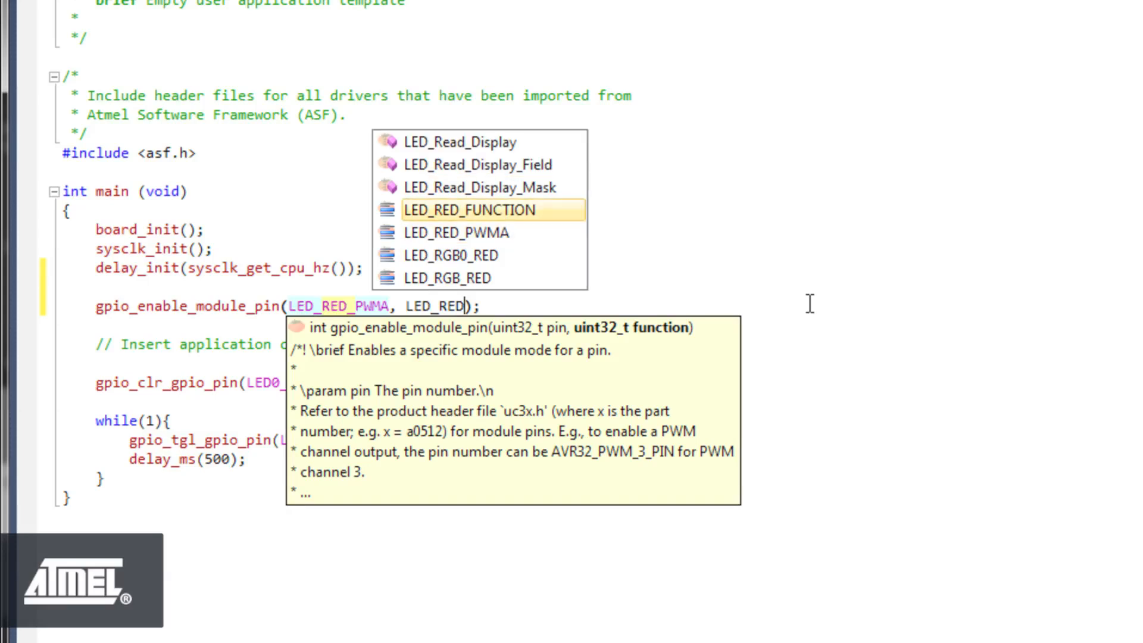
{"action": "double_click", "coordinate": [468, 208]}
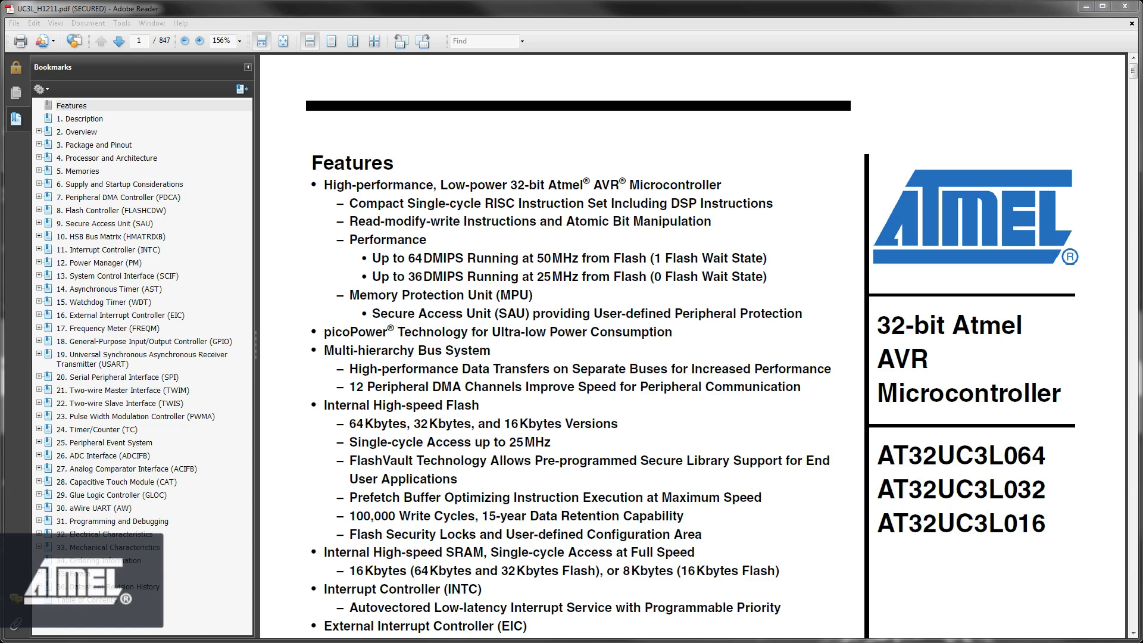
{"action": "mouse_move", "coordinate": [396, 404]}
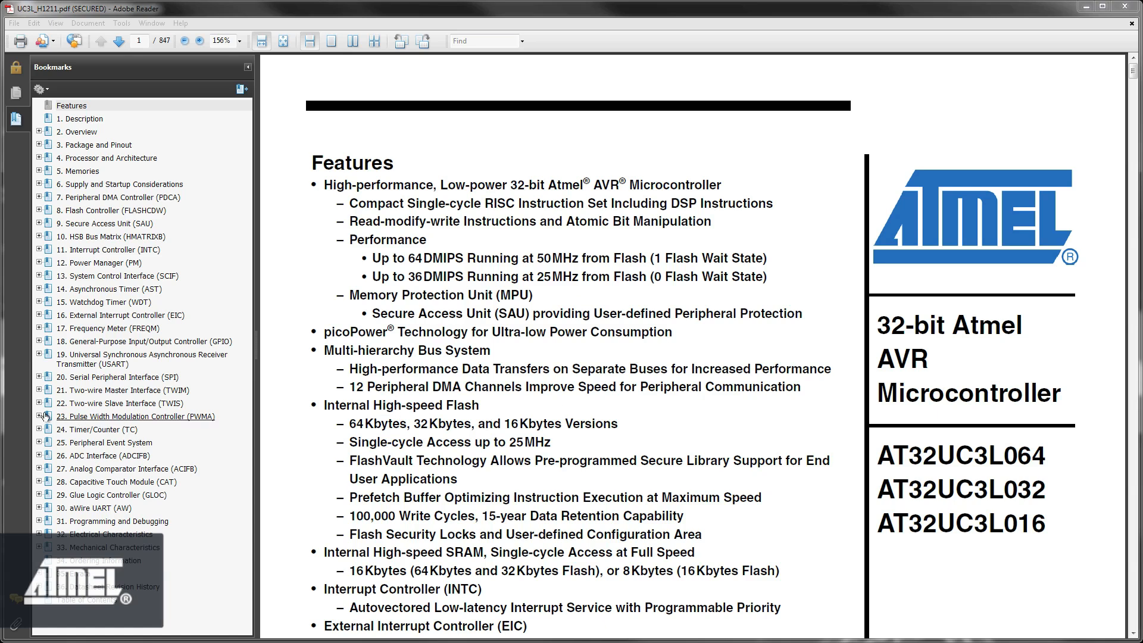
Step: Browse the datasheet's PWMA block diagram and Module Configuration, selecting the GCLK3 clock name
{"action": "left_click", "coordinate": [41, 416]}
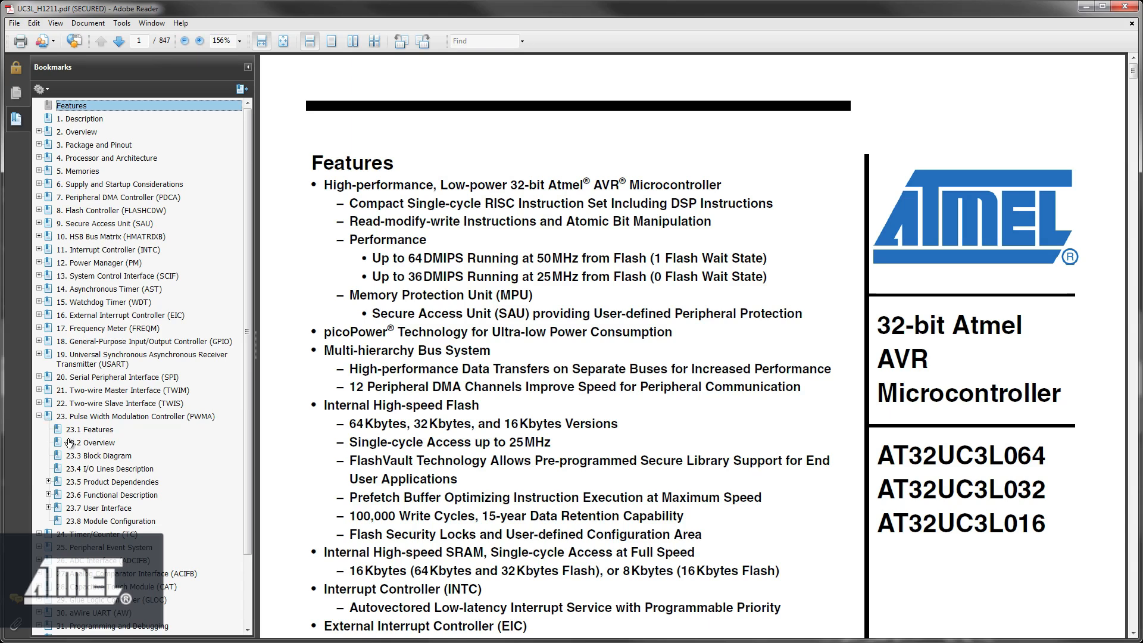
{"action": "left_click", "coordinate": [101, 455]}
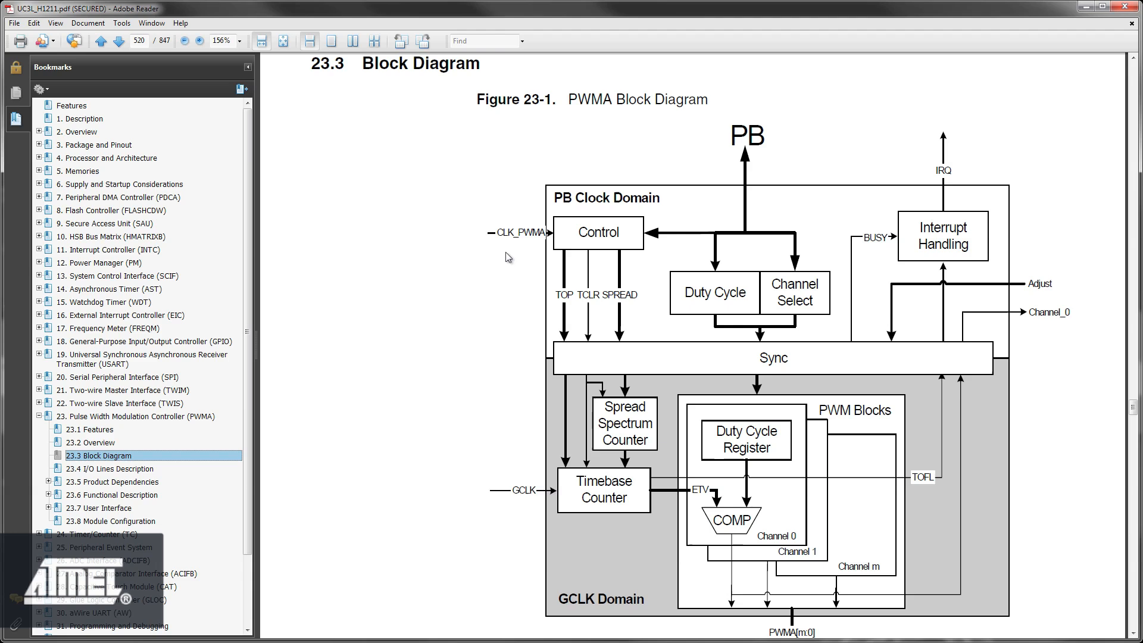
{"action": "mouse_move", "coordinate": [508, 498]}
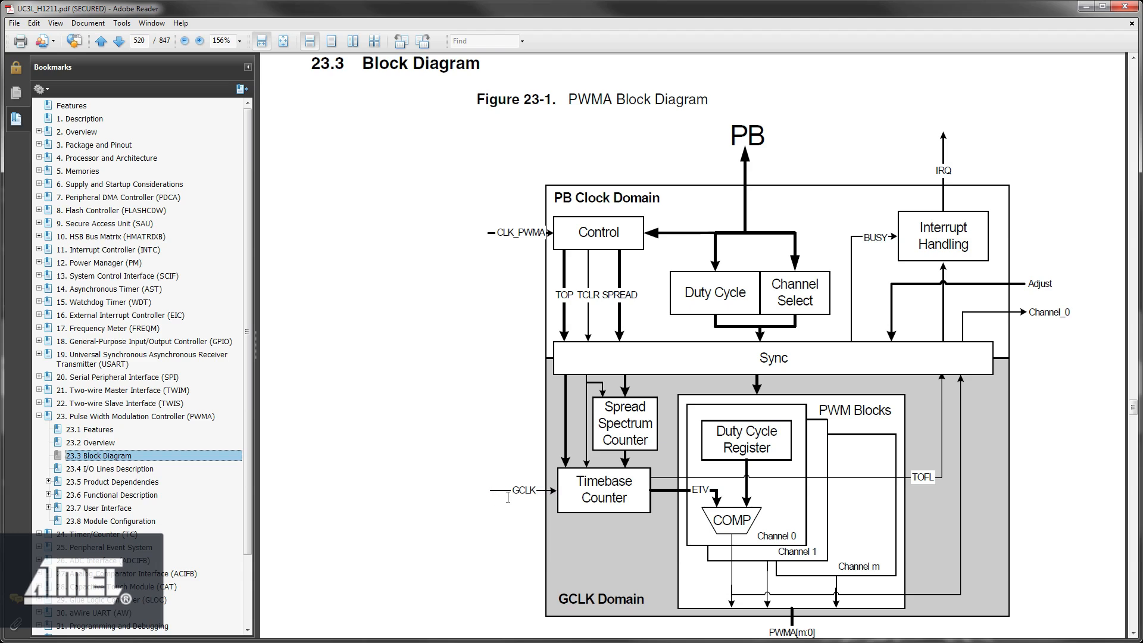
{"action": "mouse_move", "coordinate": [513, 501]}
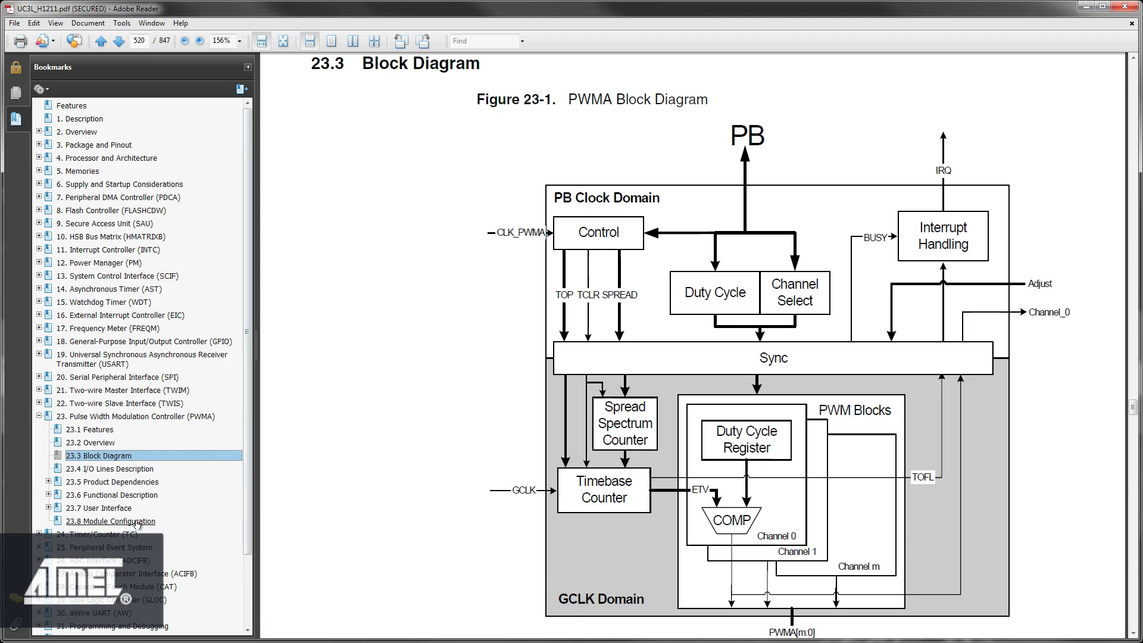
{"action": "left_click", "coordinate": [110, 520]}
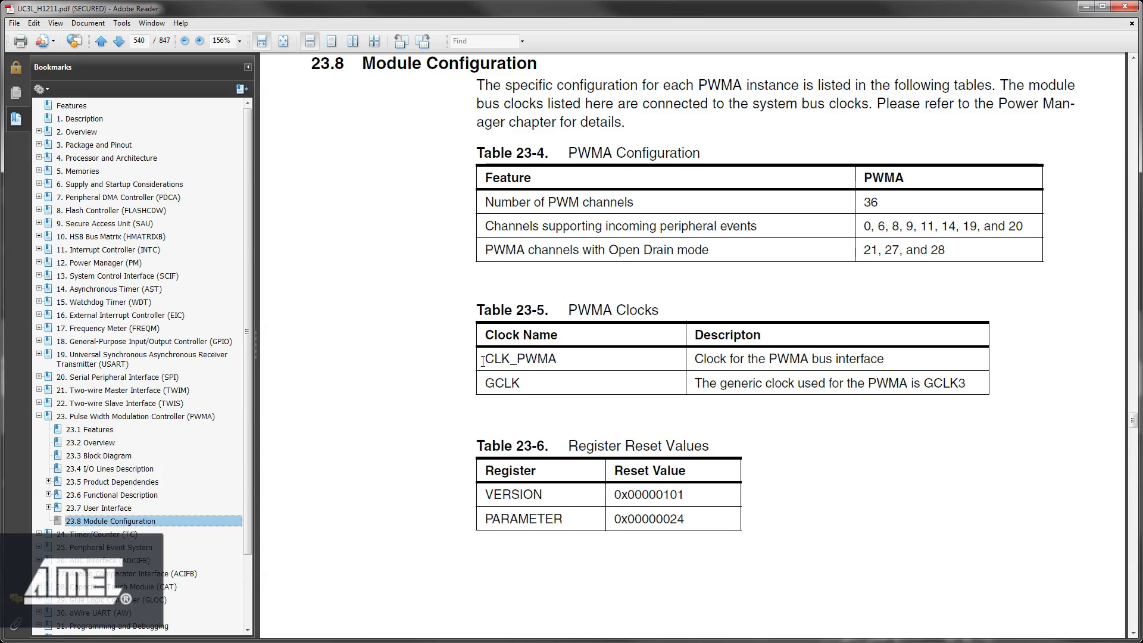
{"action": "double_click", "coordinate": [517, 358]}
{"action": "type", "text": "Generic clock"}
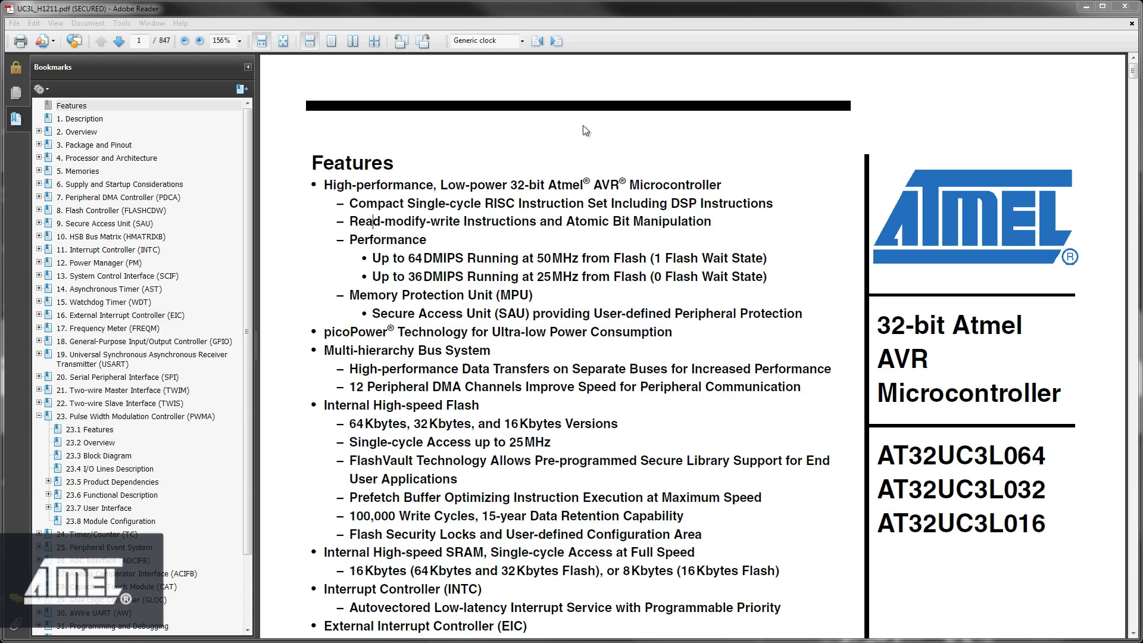
Step: Run the 'Generic clock' datasheet search and step through the next two matches
{"action": "left_click", "coordinate": [481, 41]}
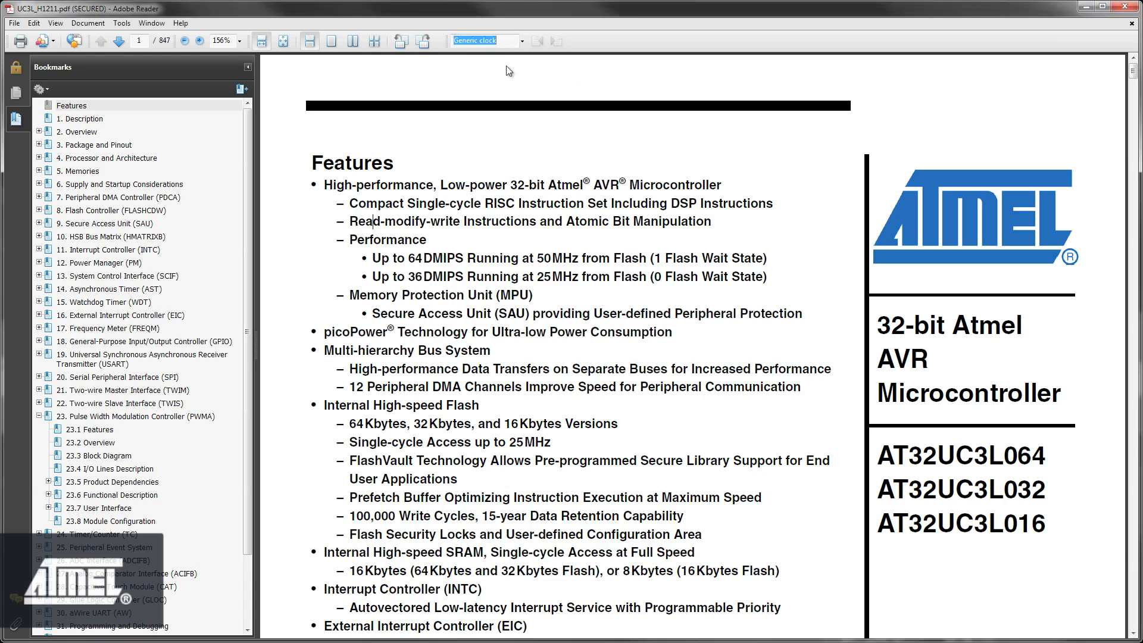
{"action": "left_click", "coordinate": [557, 41]}
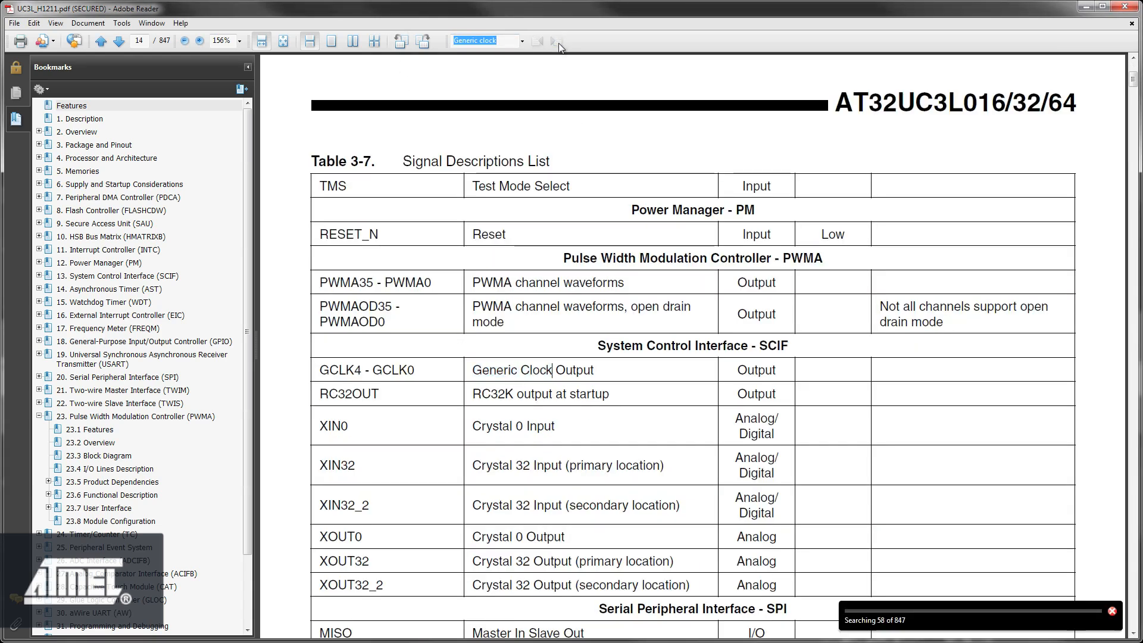
{"action": "left_click", "coordinate": [556, 41]}
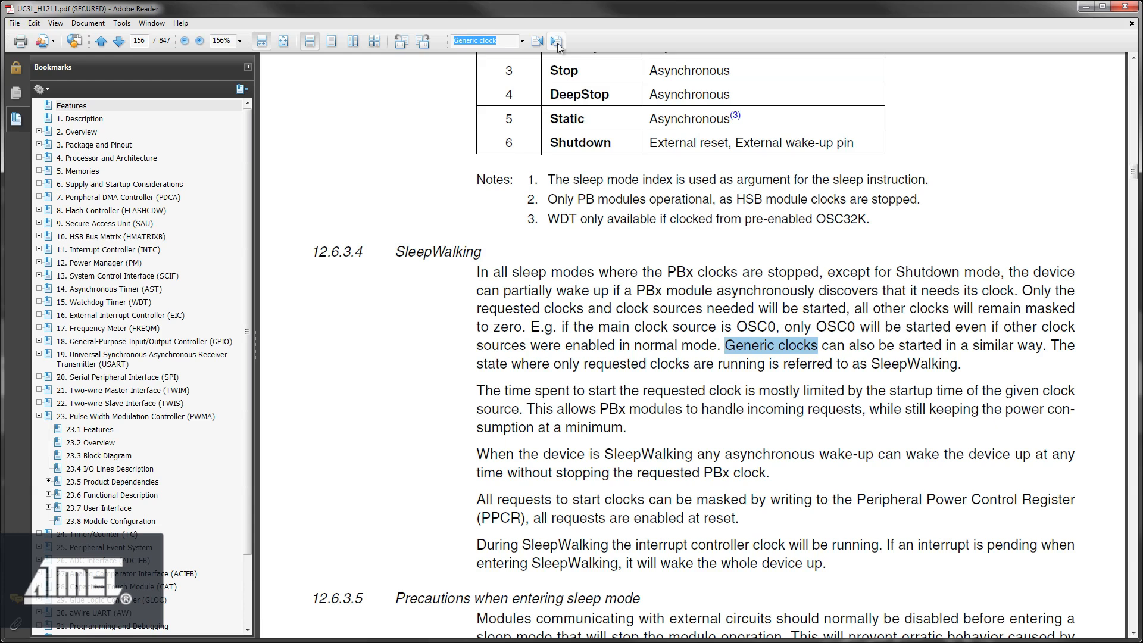
{"action": "left_click", "coordinate": [557, 41]}
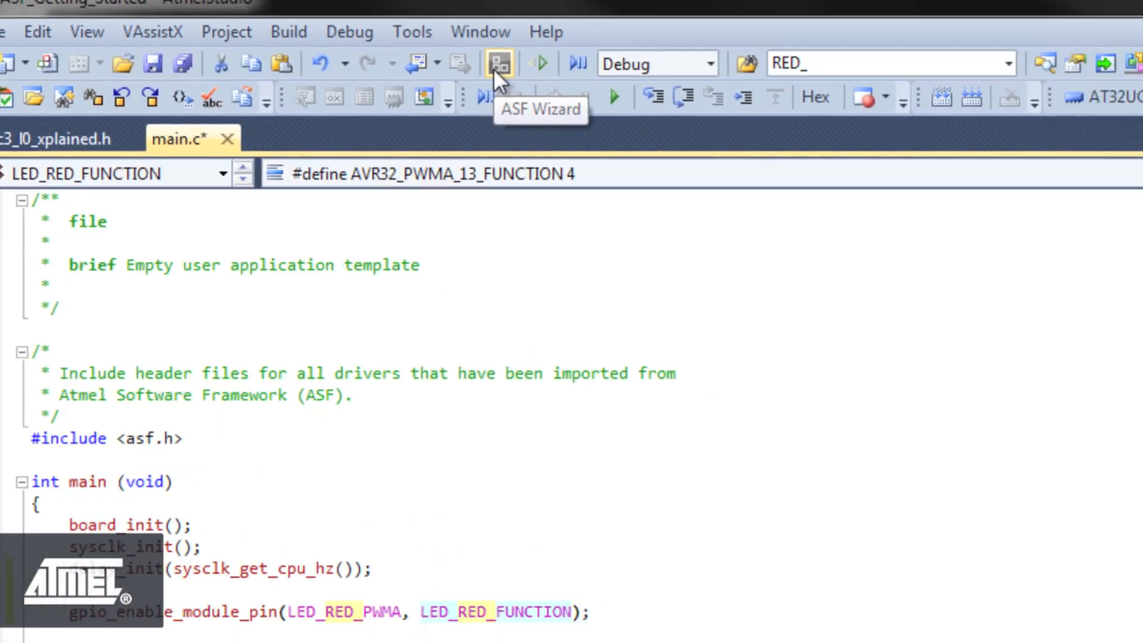
Step: Use the ASF Wizard to find 'scif' and import the SCIF System Control Interface driver
{"action": "left_click", "coordinate": [499, 63]}
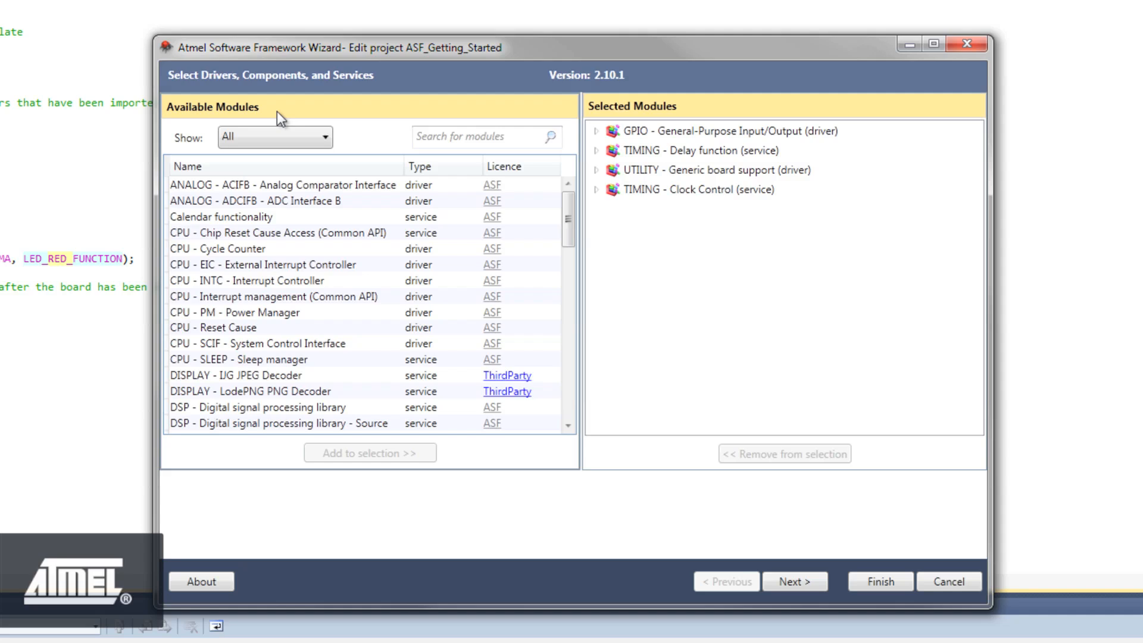
{"action": "left_click", "coordinate": [481, 137]}
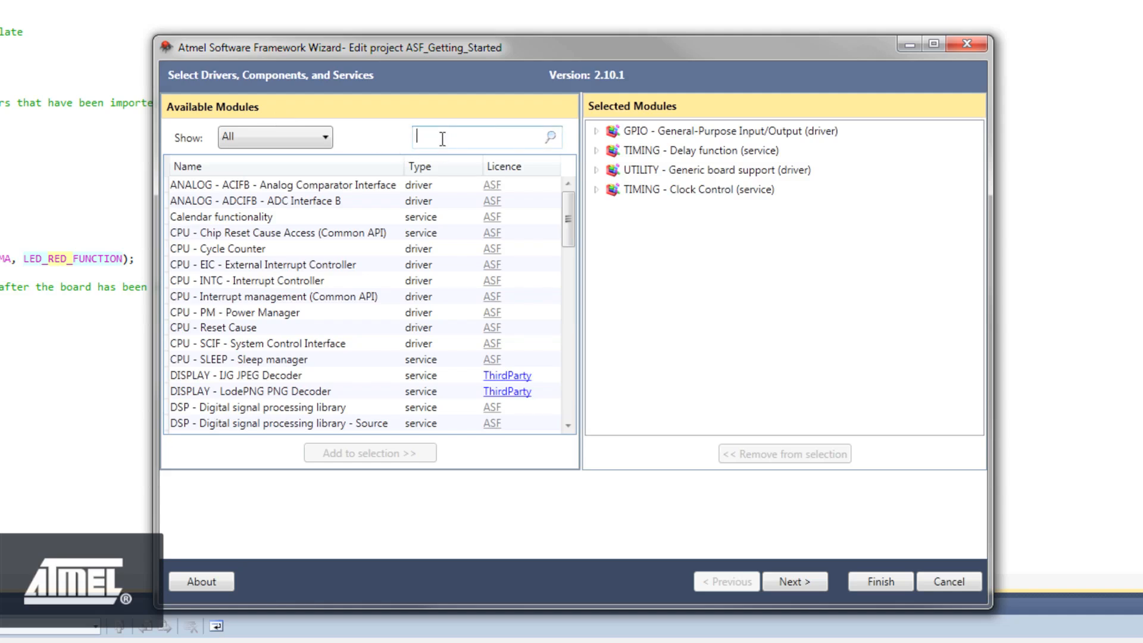
{"action": "type", "text": "scif"}
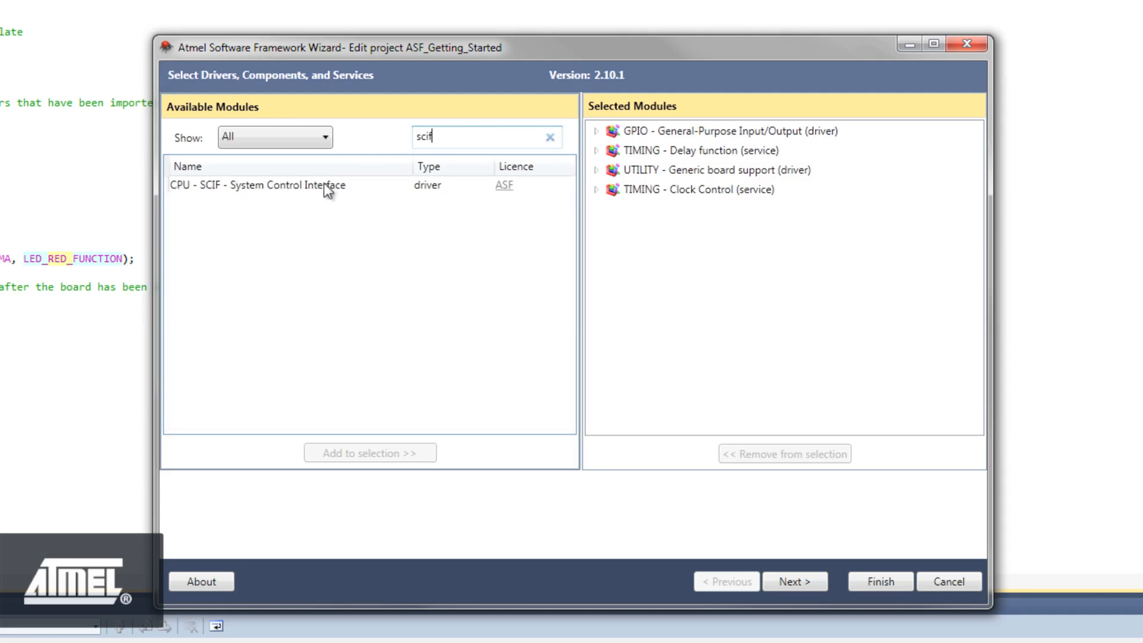
{"action": "left_click", "coordinate": [290, 185]}
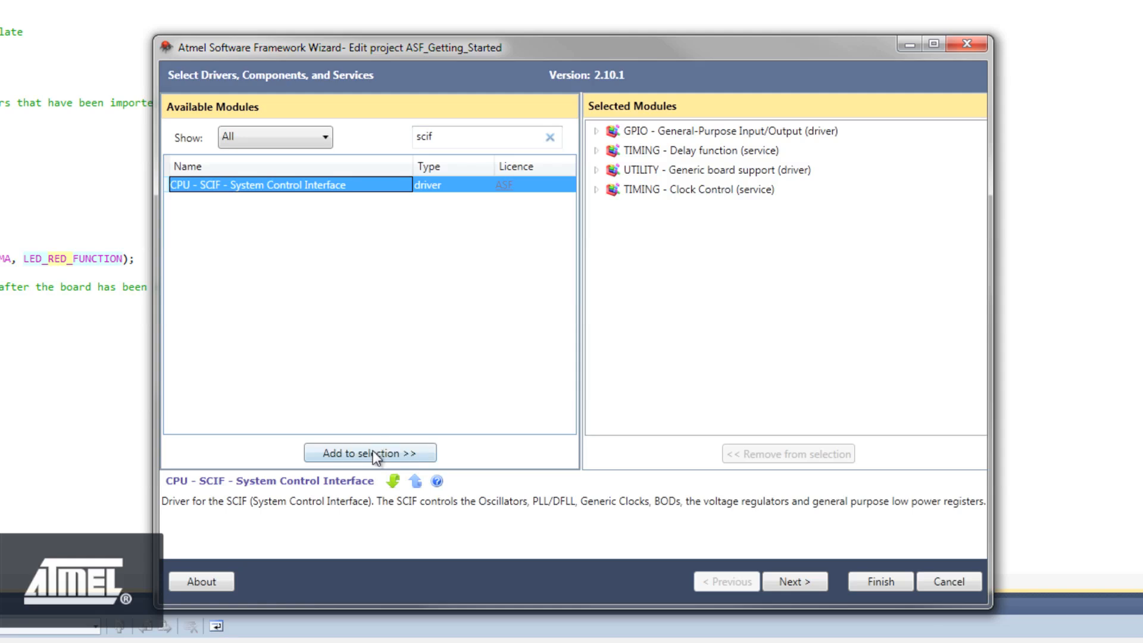
{"action": "left_click", "coordinate": [370, 453]}
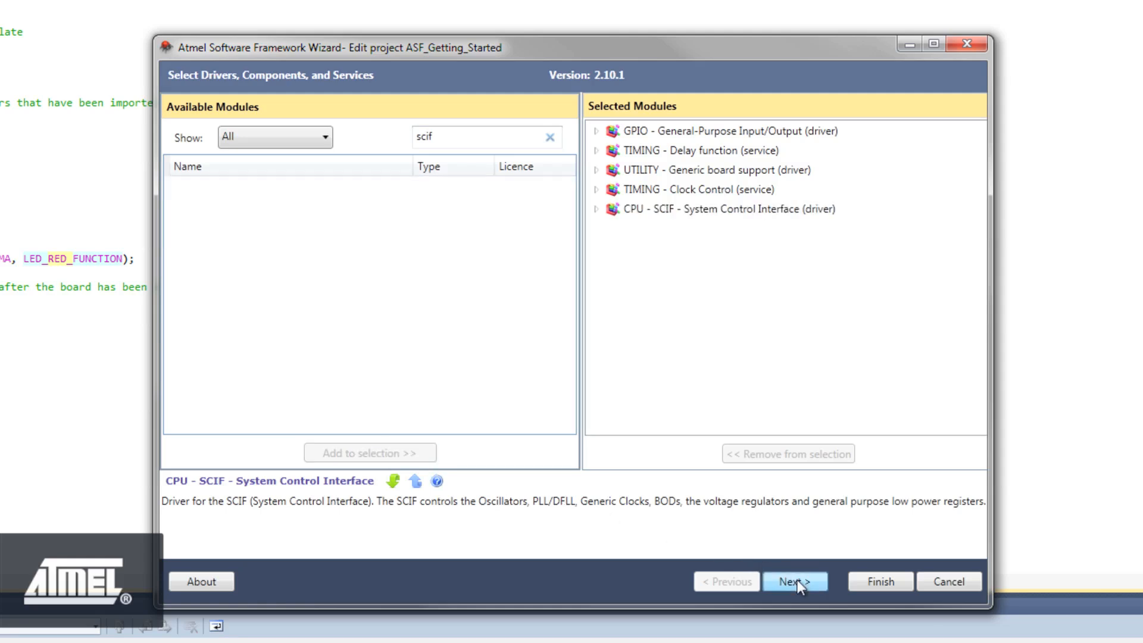
{"action": "left_click", "coordinate": [795, 581]}
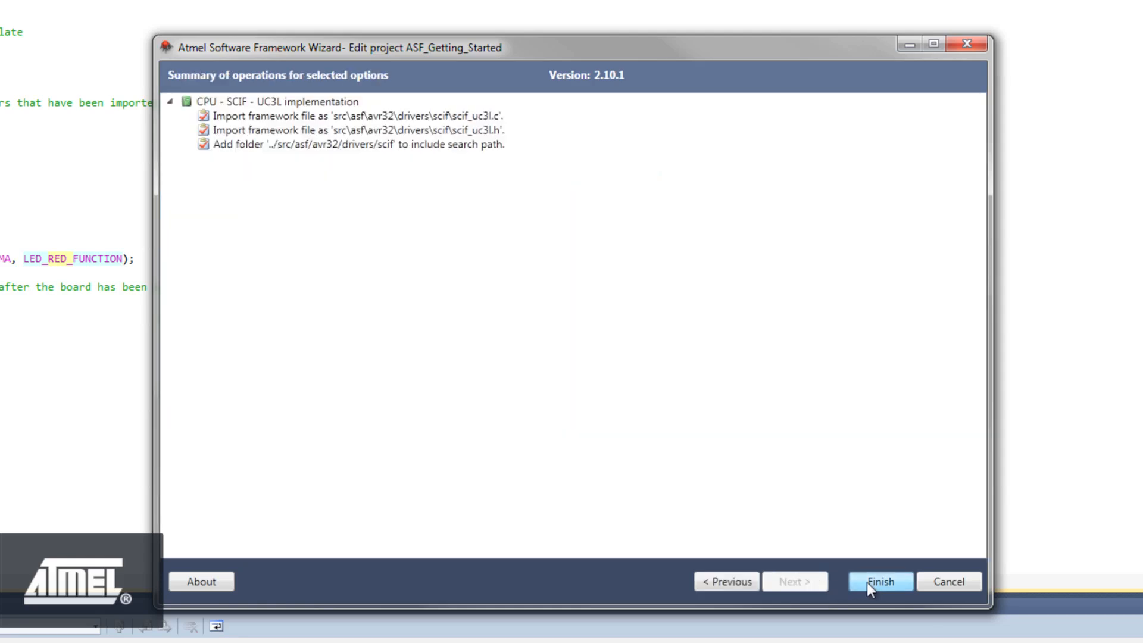
{"action": "left_click", "coordinate": [880, 581]}
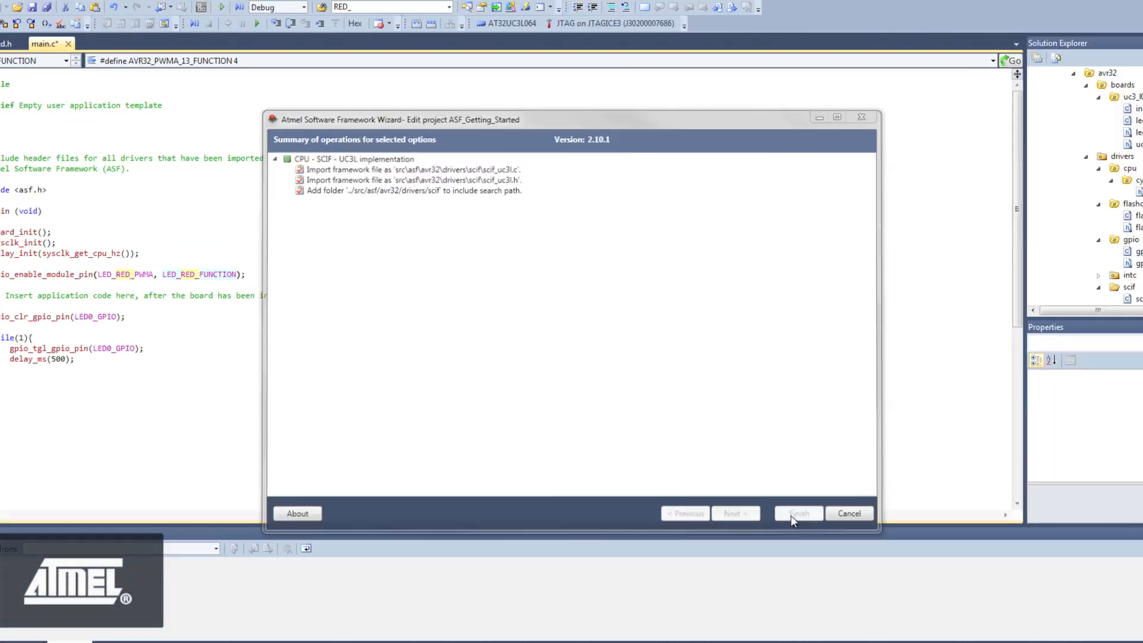
{"action": "left_click", "coordinate": [798, 513]}
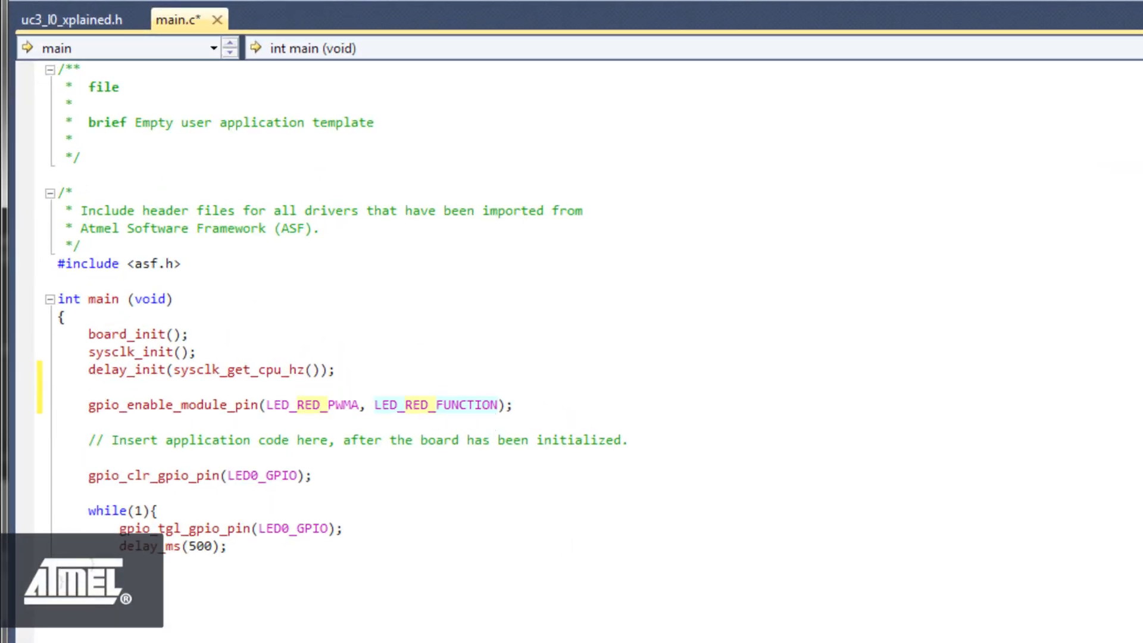
Step: Type scif_start_gclk(3, above the pin-enable line and begin a scif_gclk_opt_t declaration
{"action": "type", "text": "sc"}
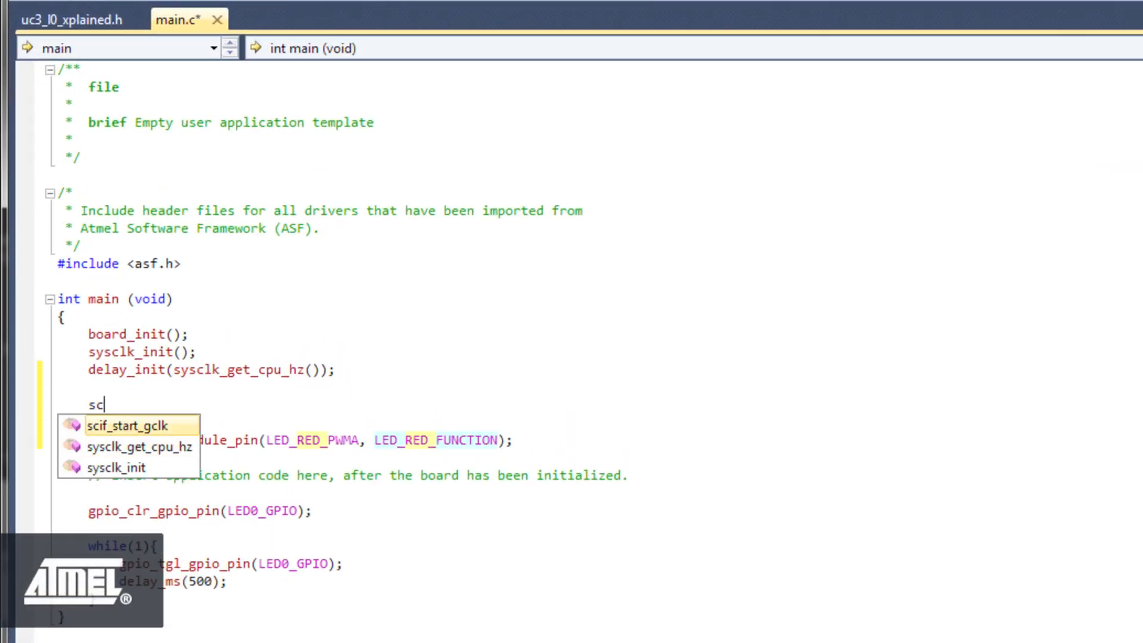
{"action": "type", "text": "if_start_gclk("}
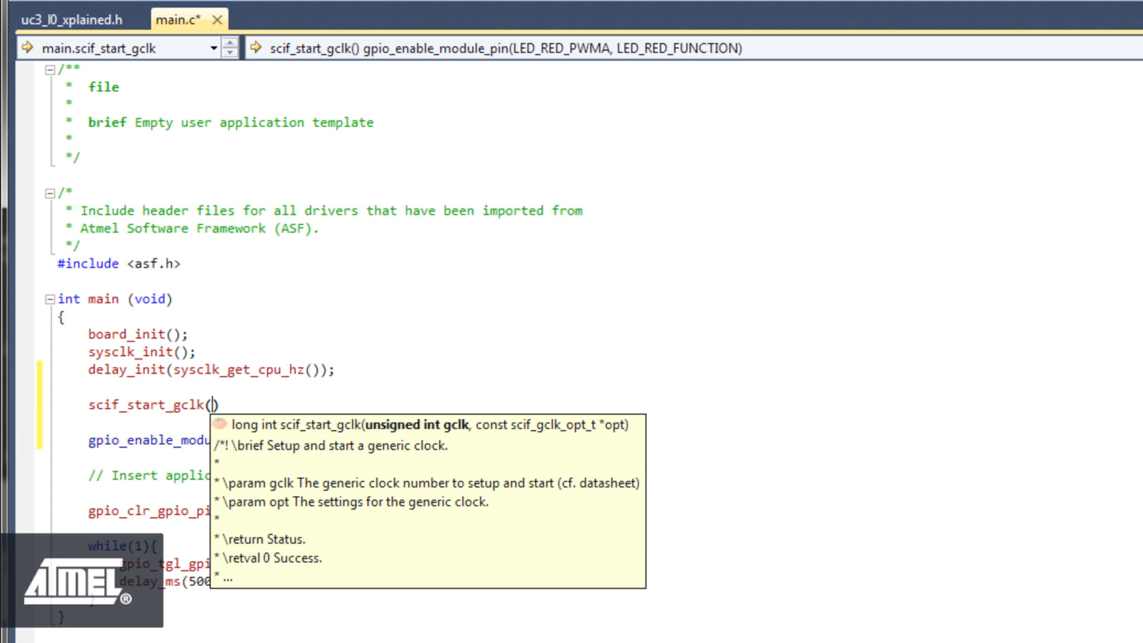
{"action": "type", "text": "3,"}
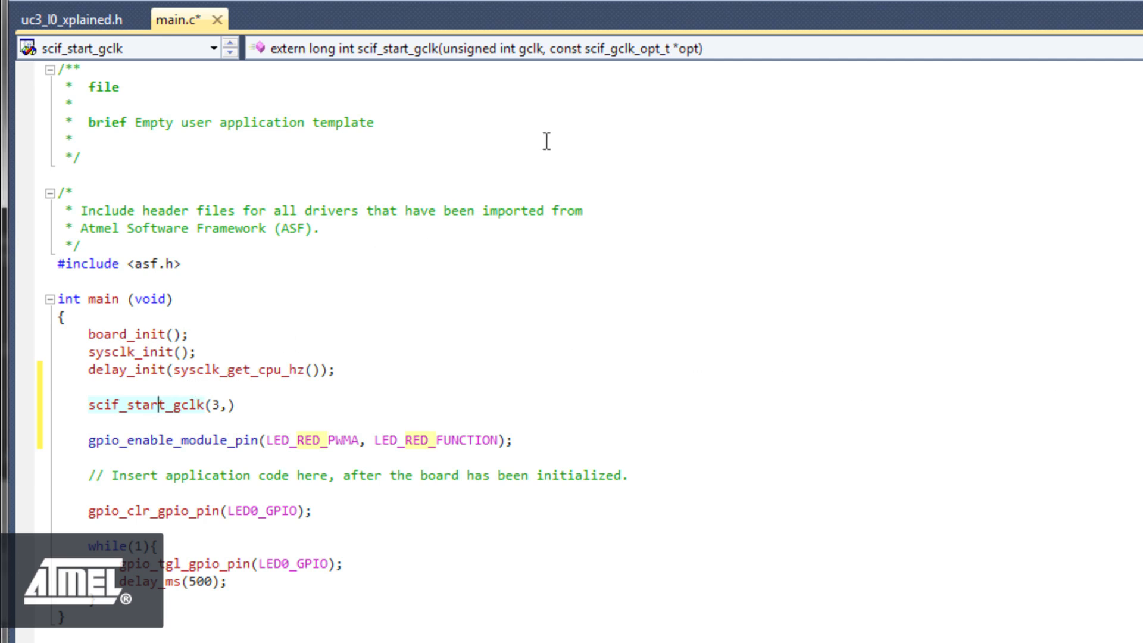
{"action": "mouse_move", "coordinate": [583, 45]}
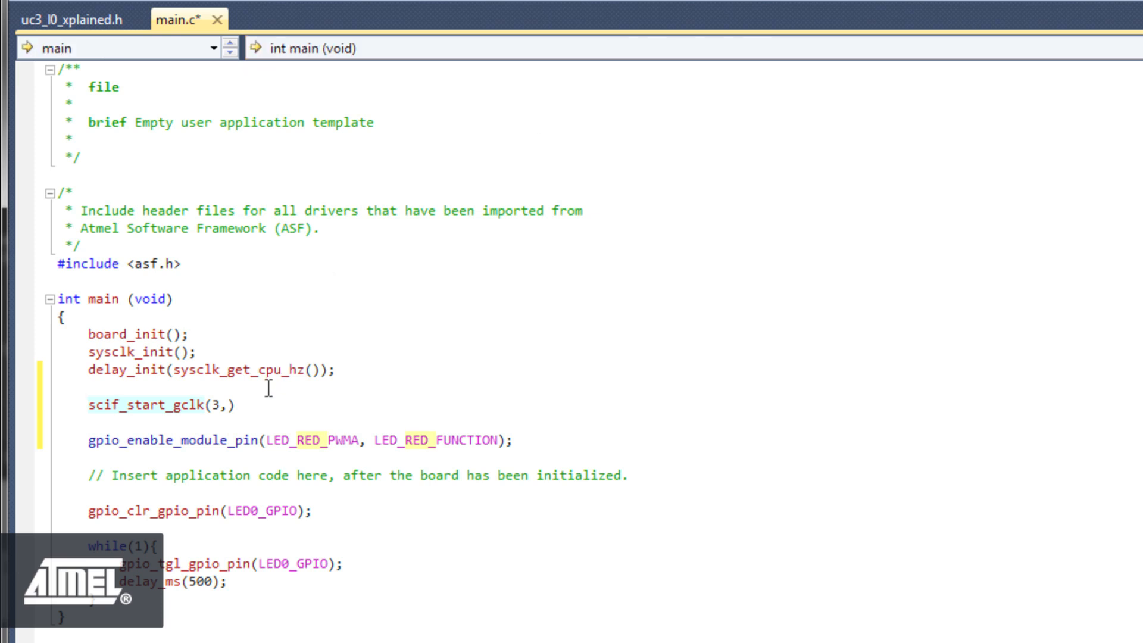
{"action": "type", "text": "scif_gclk_opt_t"}
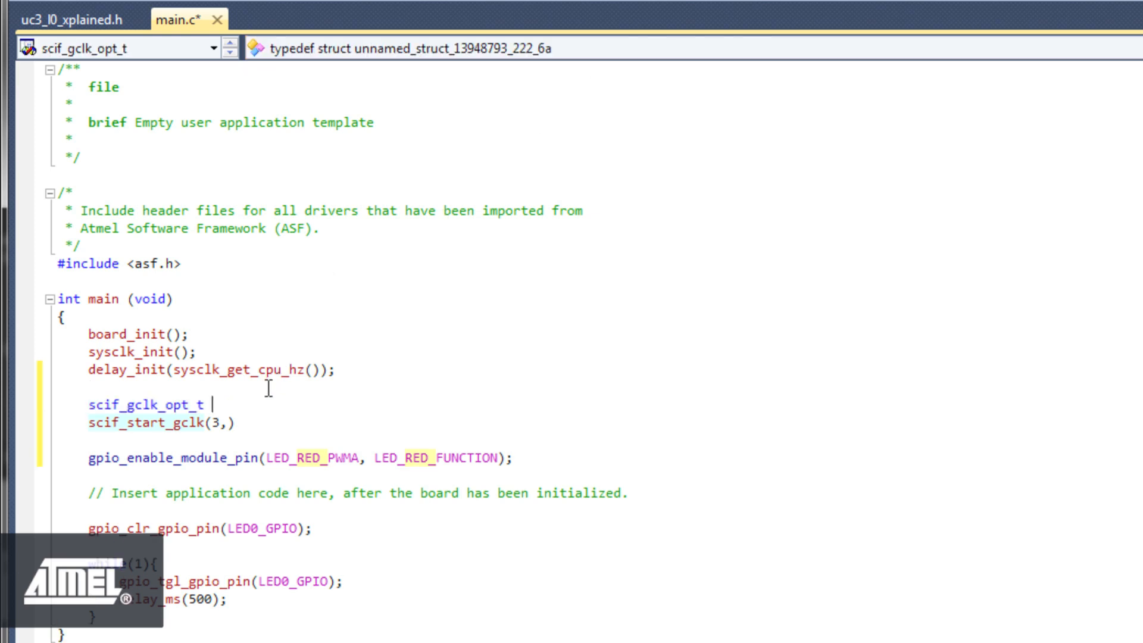
Step: Declare a scif_gclk_opt_t variable named gclock_options
{"action": "type", "text": "g"}
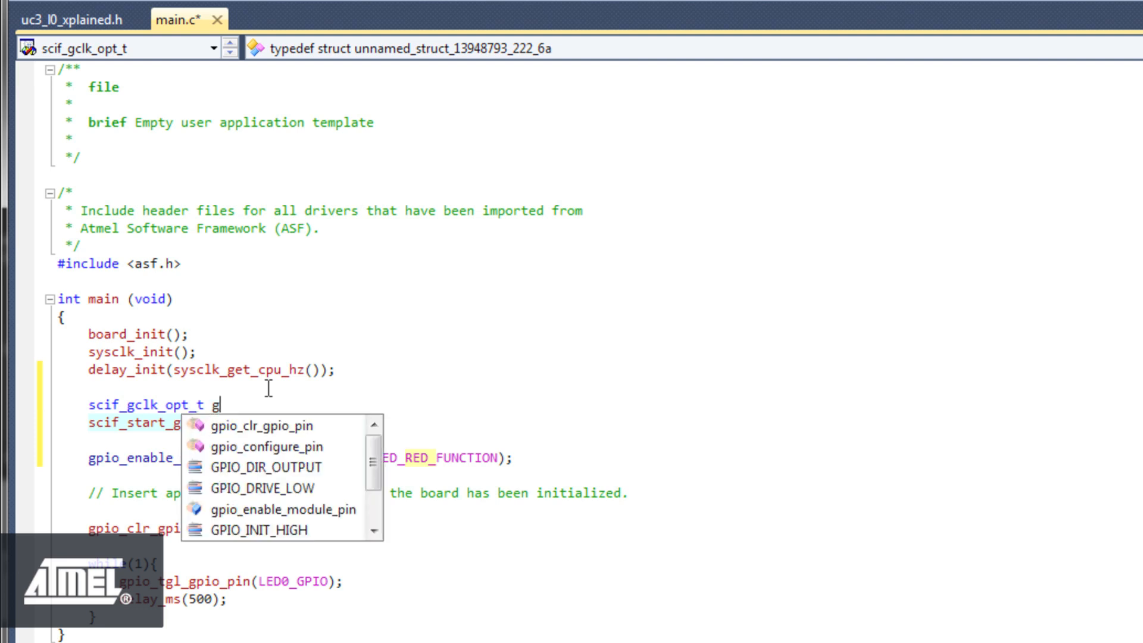
{"action": "type", "text": "clock"}
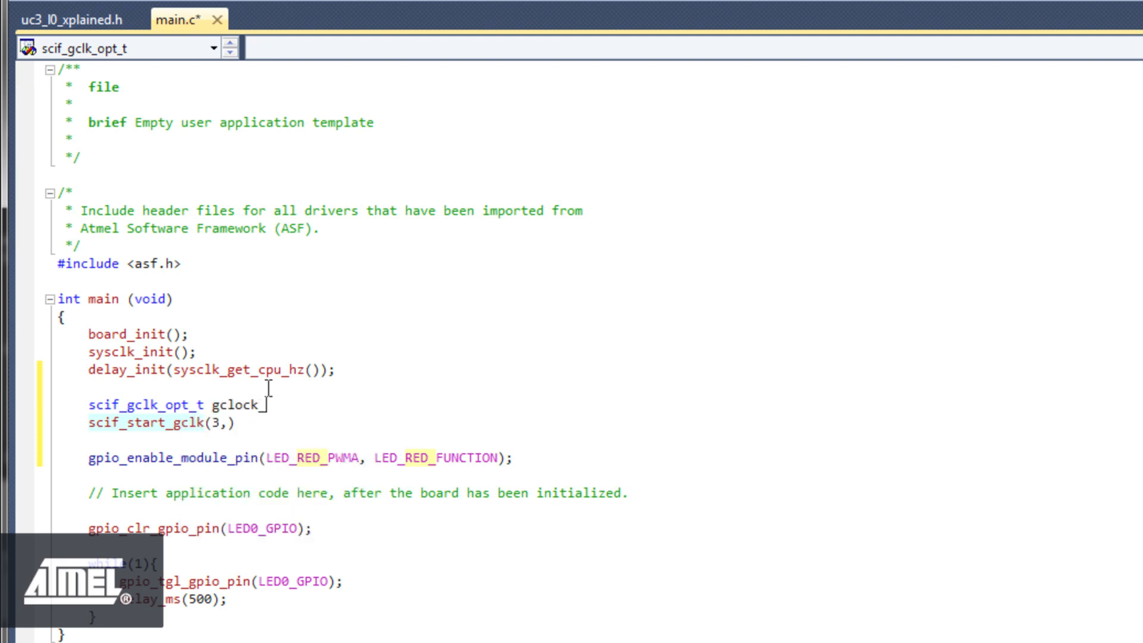
{"action": "type", "text": "_options"}
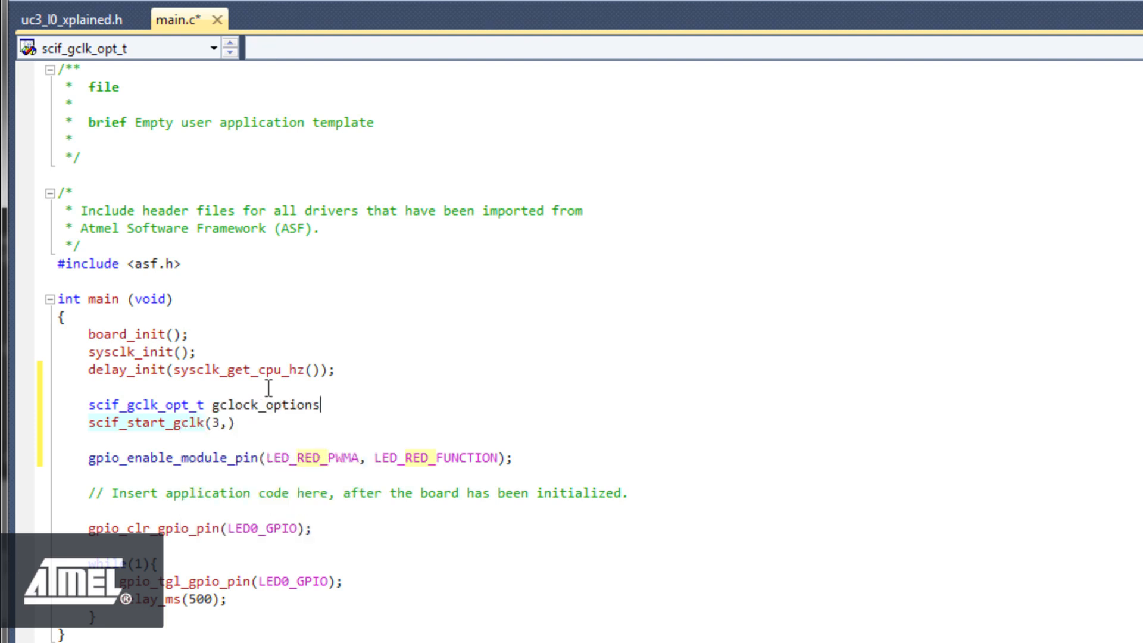
{"action": "type", "text": ";"}
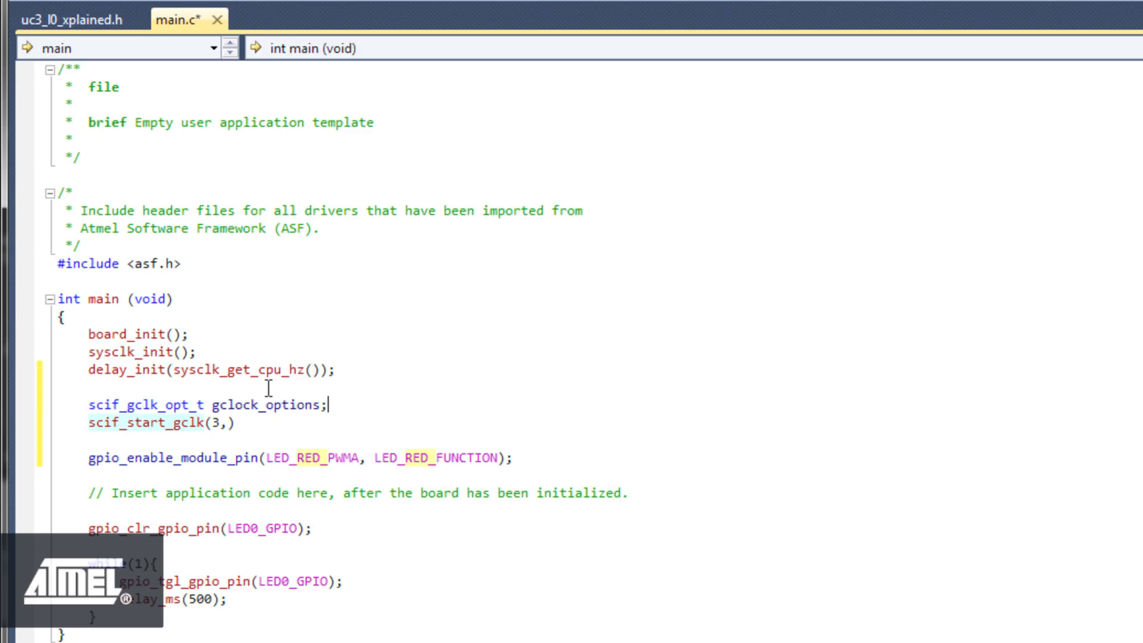
{"action": "key", "text": "enter"}
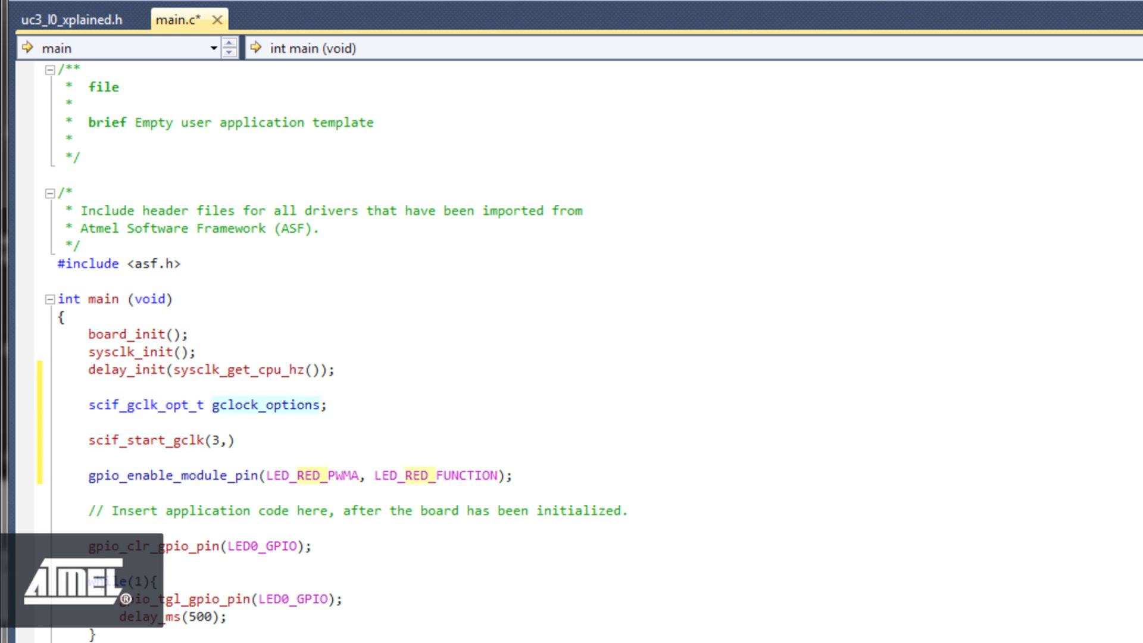
Step: On a new line, start assigning gclock_options.clock_source
{"action": "left_click", "coordinate": [326, 405]}
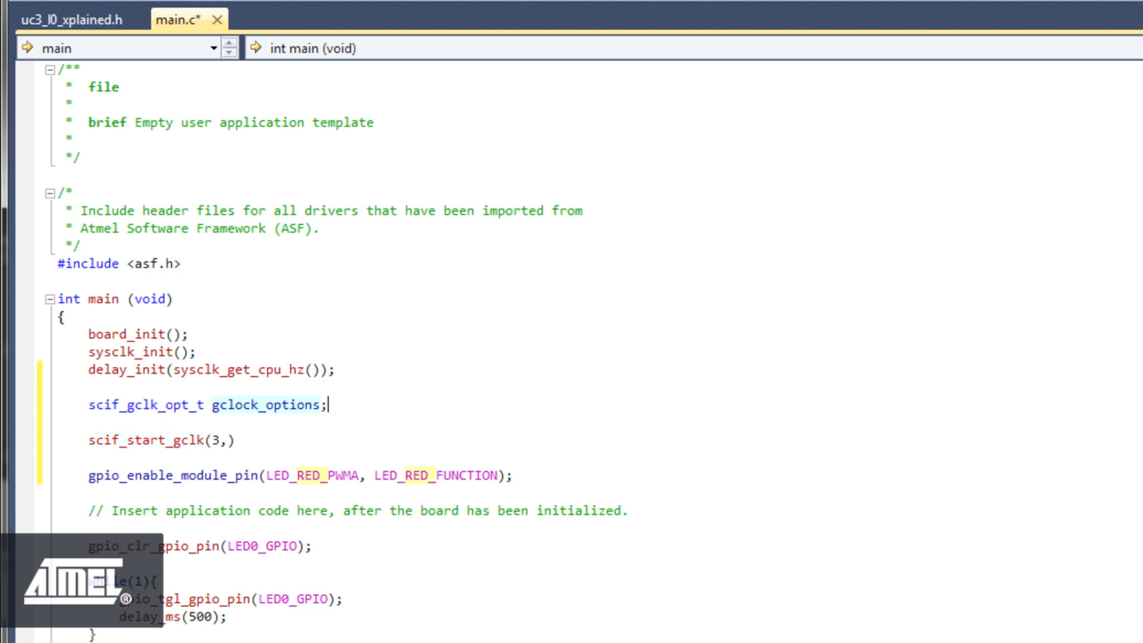
{"action": "key", "text": "enter"}
{"action": "type", "text": "gclock_options"}
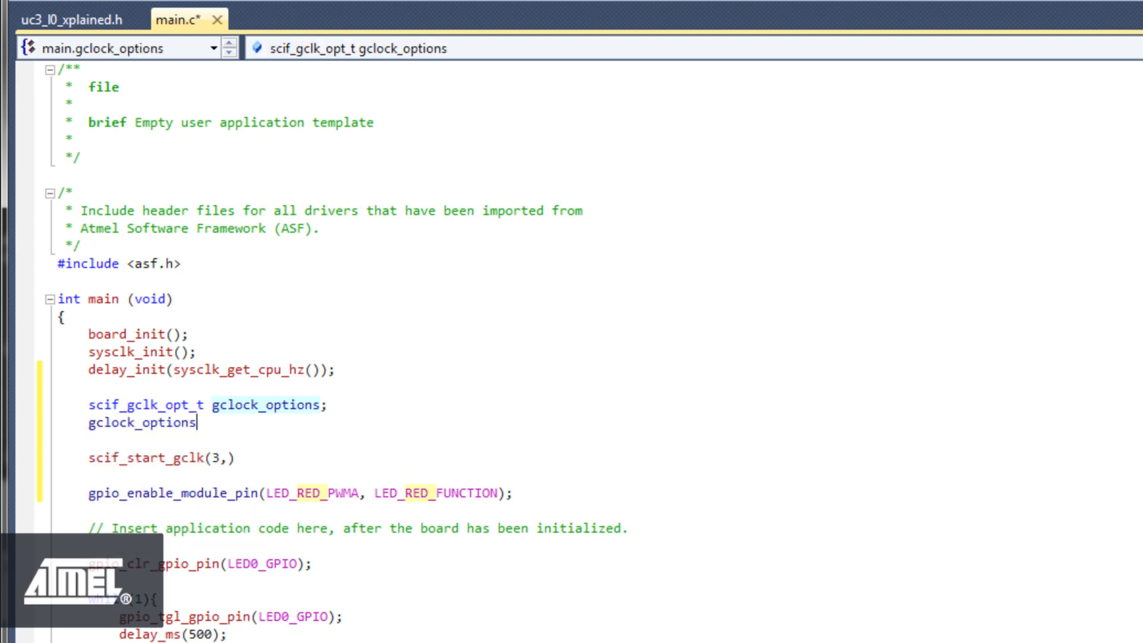
{"action": "type", "text": "."}
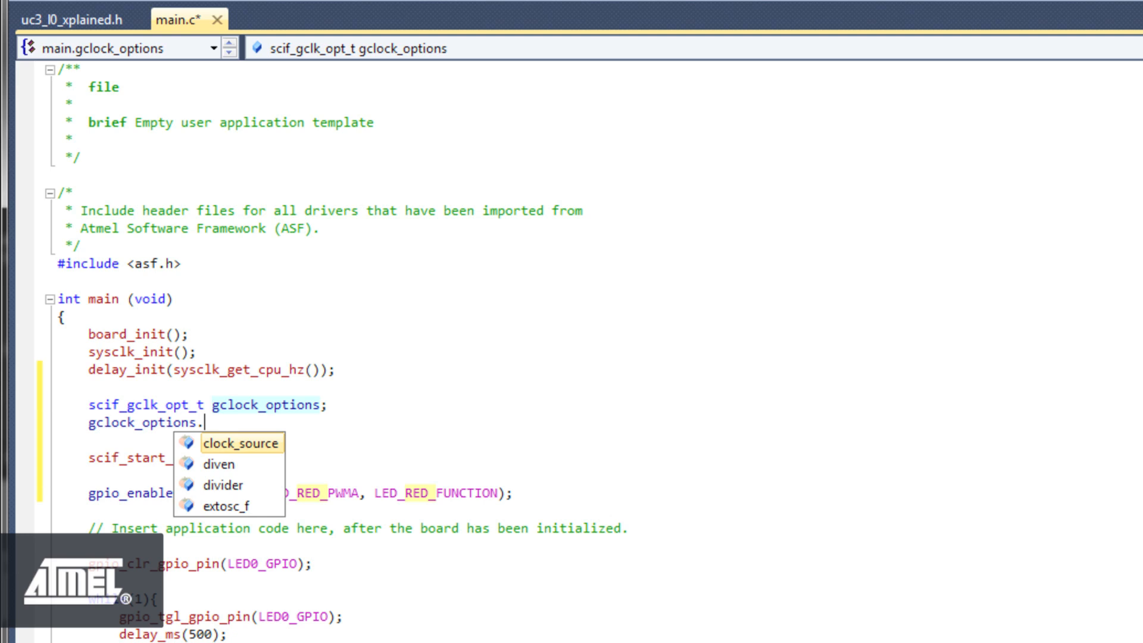
{"action": "double_click", "coordinate": [237, 442]}
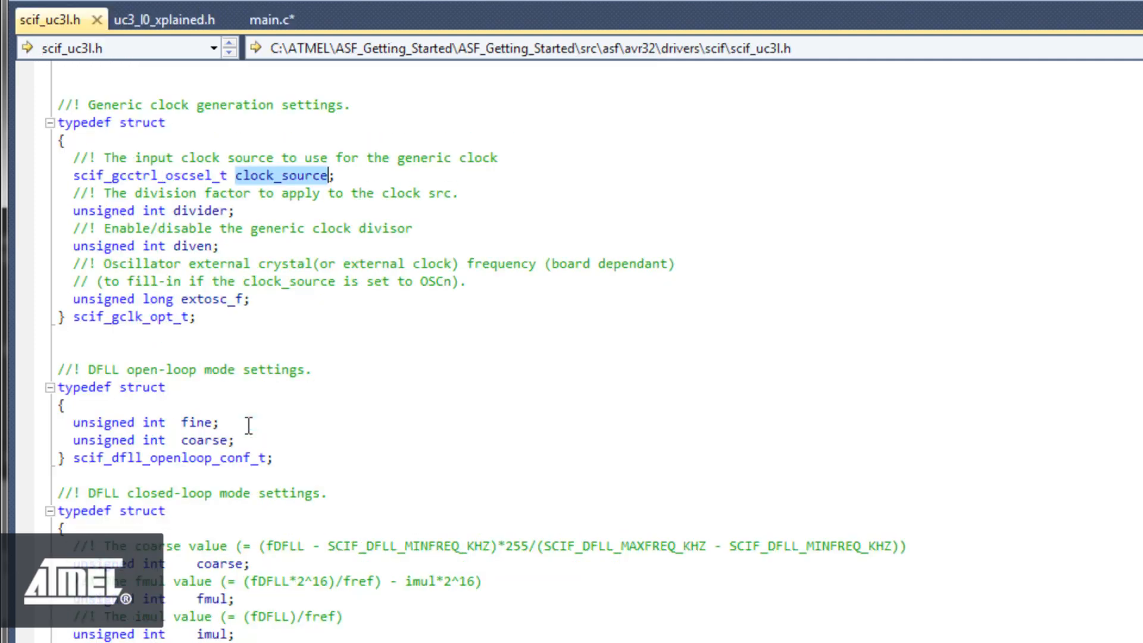
Step: Find and copy SCIF_GCCTRL_RC120M from the generic clock enum in scif_uc3l.h, then return to main.c
{"action": "left_click", "coordinate": [281, 176]}
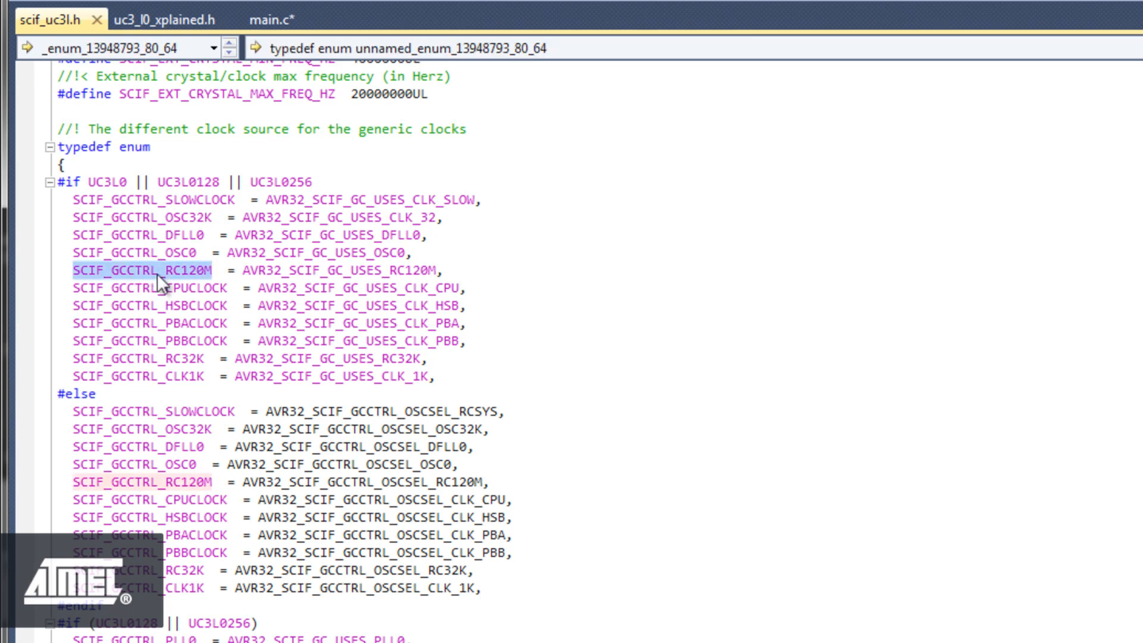
{"action": "right_click", "coordinate": [162, 283]}
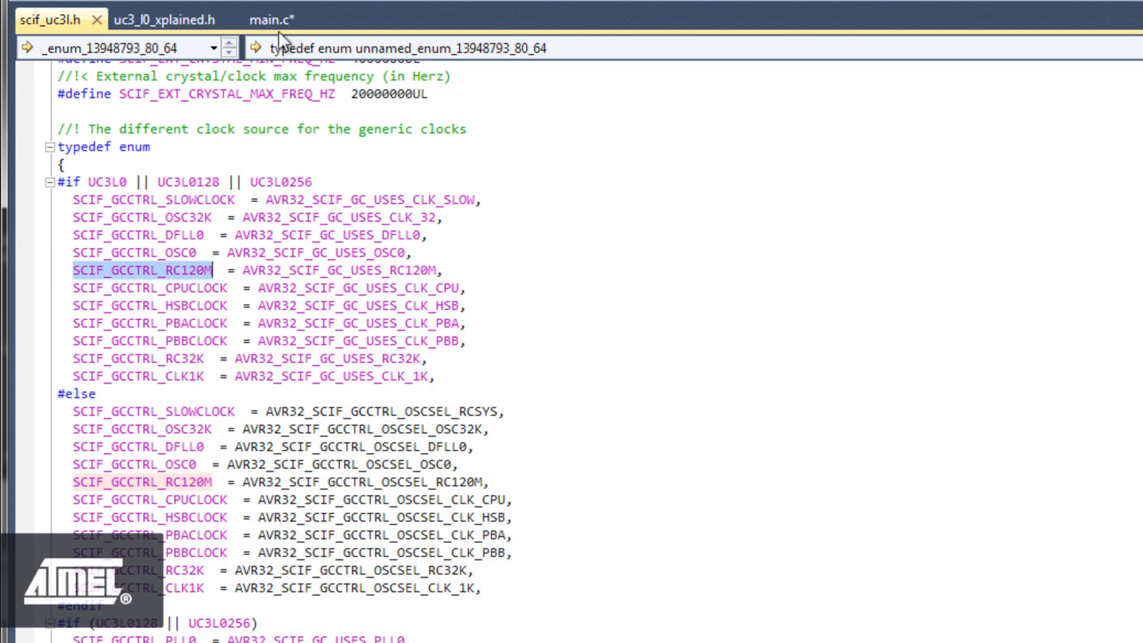
{"action": "left_click", "coordinate": [283, 20]}
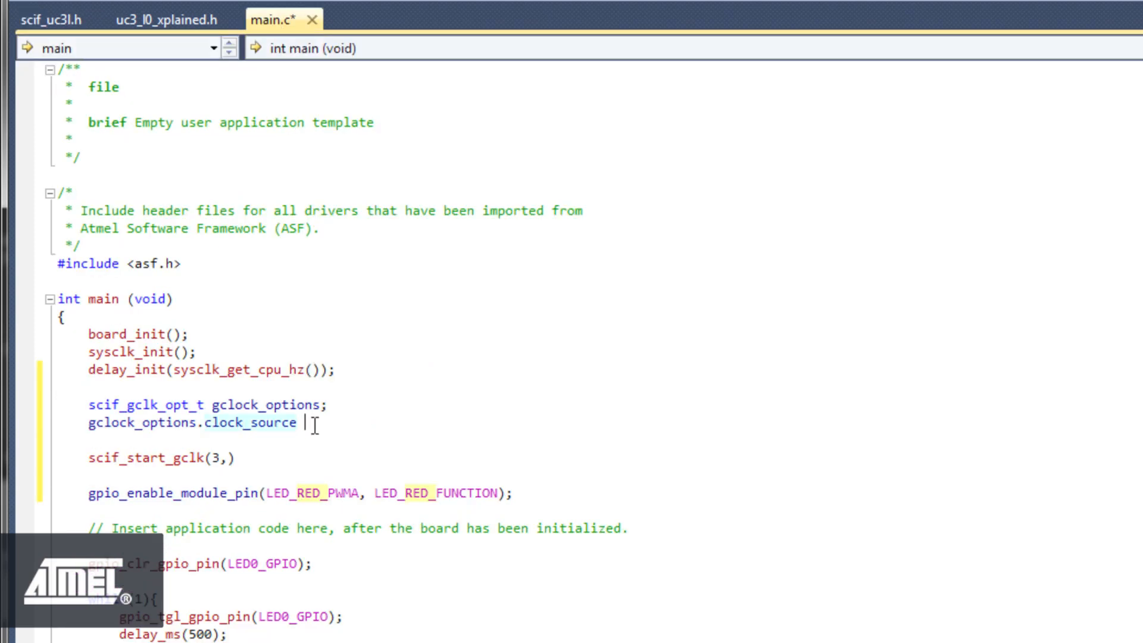
Step: Assign clock_source = SCIF_GCCTRL_RC120M and diven = false, then call scif_start_gclk(3, &gclock_options)
{"action": "type", "text": "="}
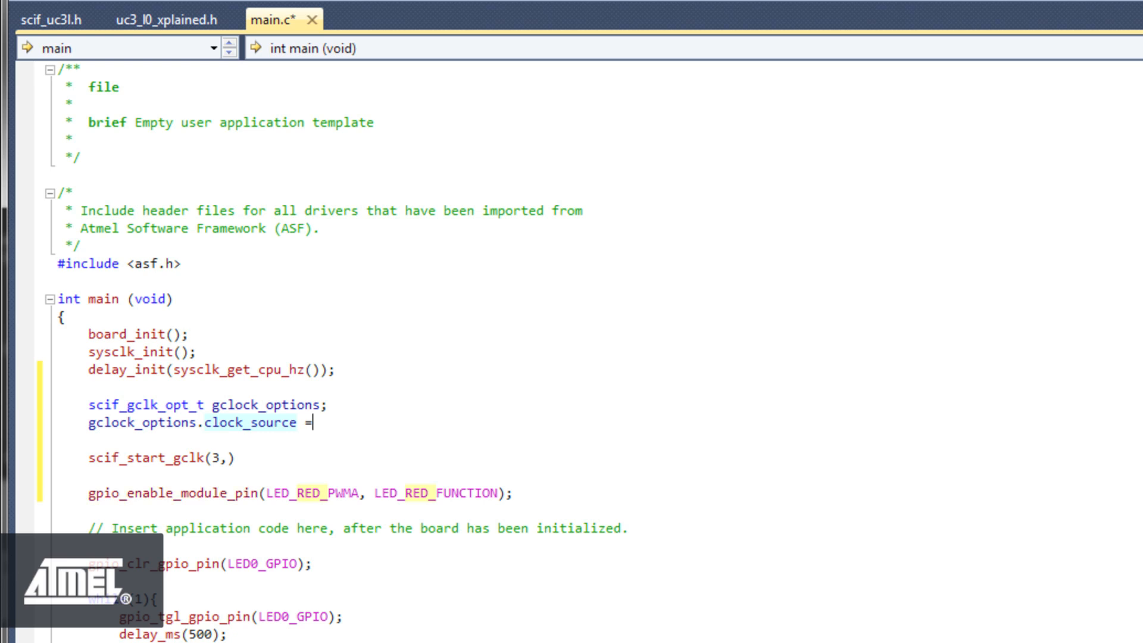
{"action": "type", "text": "SCIF_GCCTRL_RC120M;"}
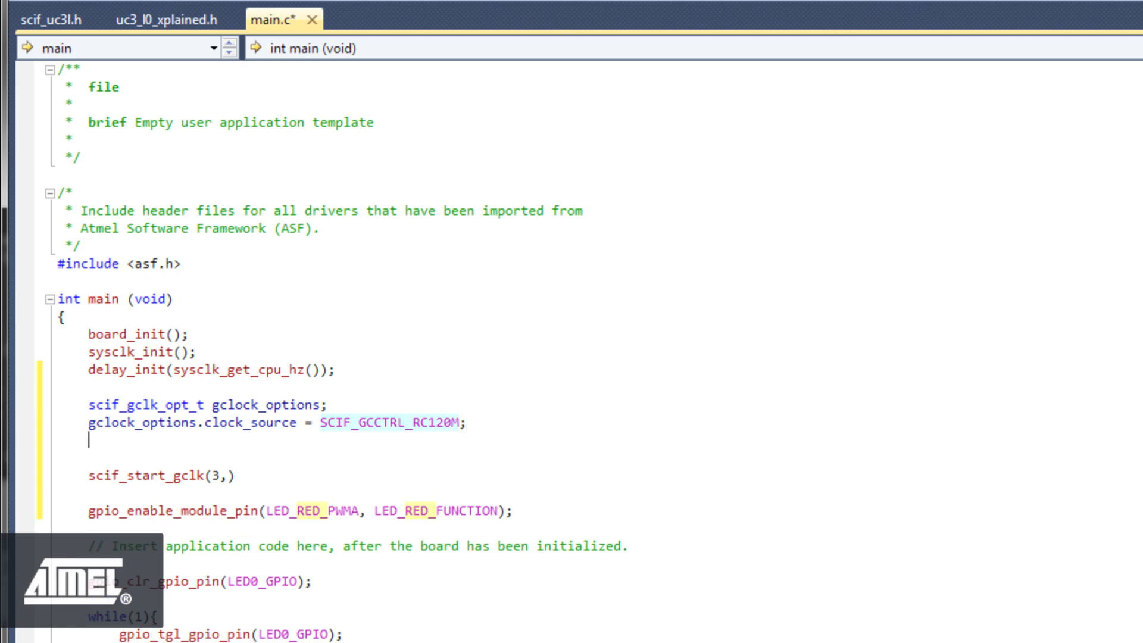
{"action": "type", "text": "gclock_options.diven ="}
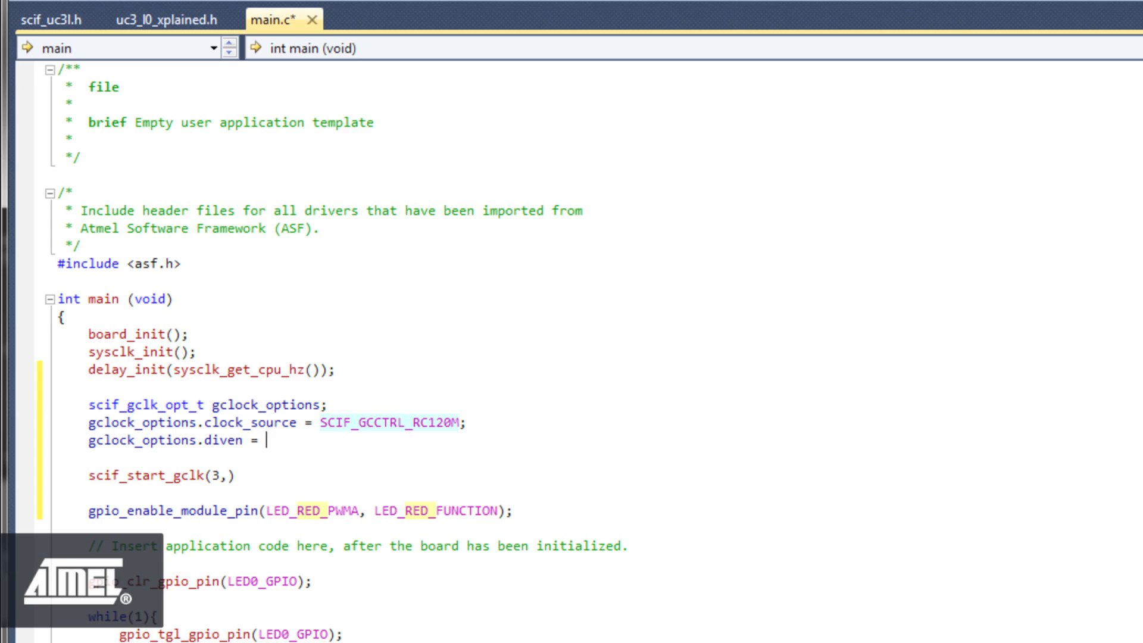
{"action": "type", "text": "fa"}
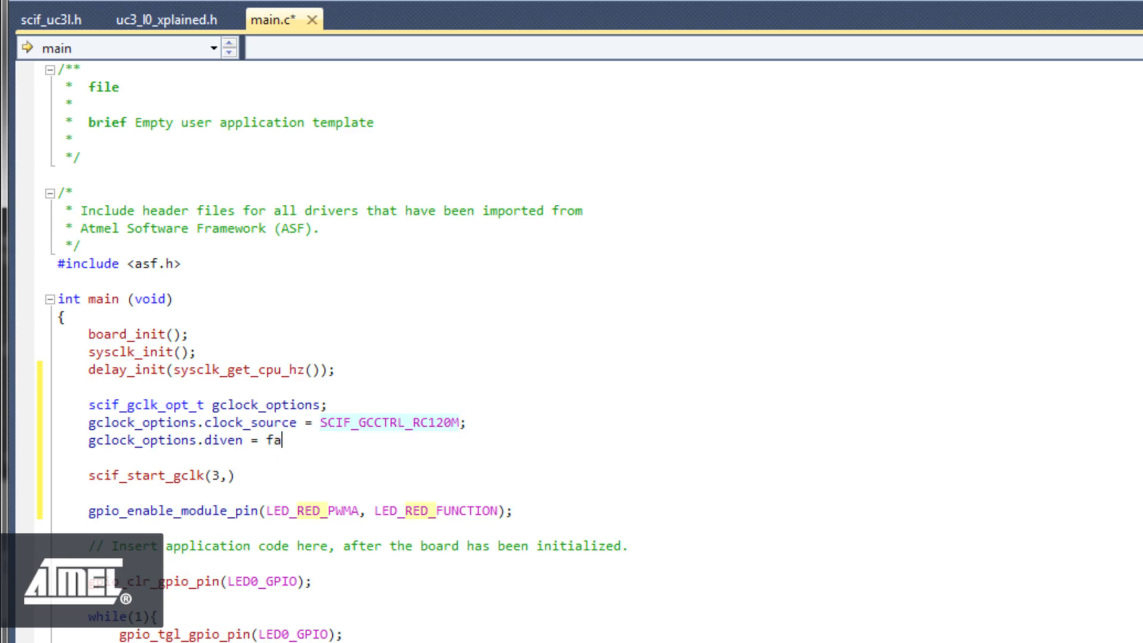
{"action": "type", "text": "lse"}
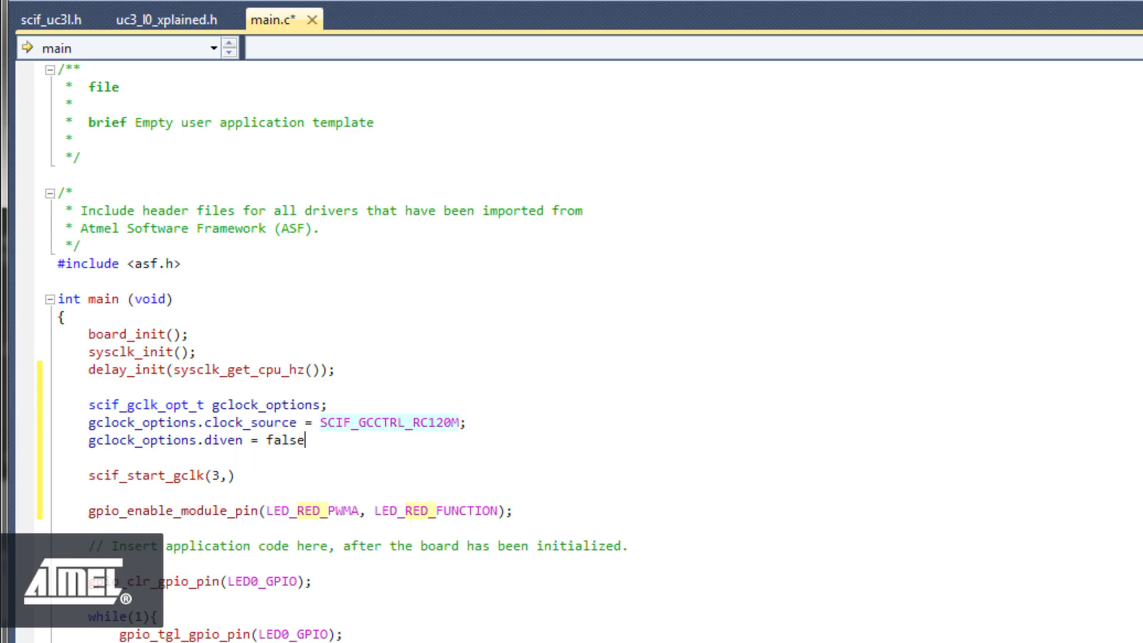
{"action": "type", "text": ";"}
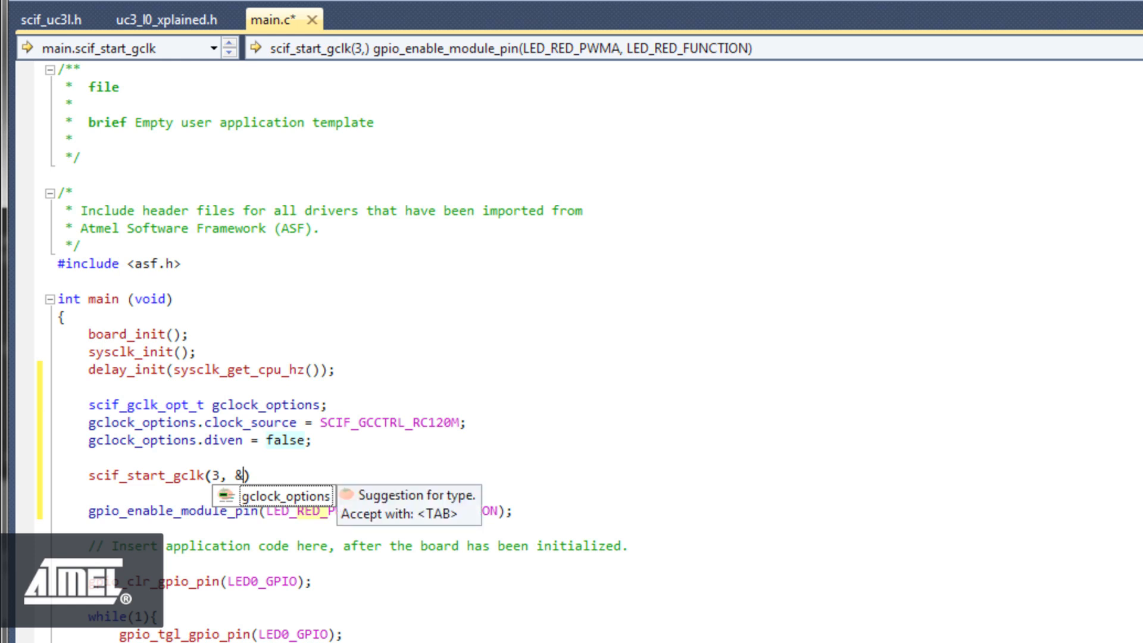
{"action": "key", "text": "Tab"}
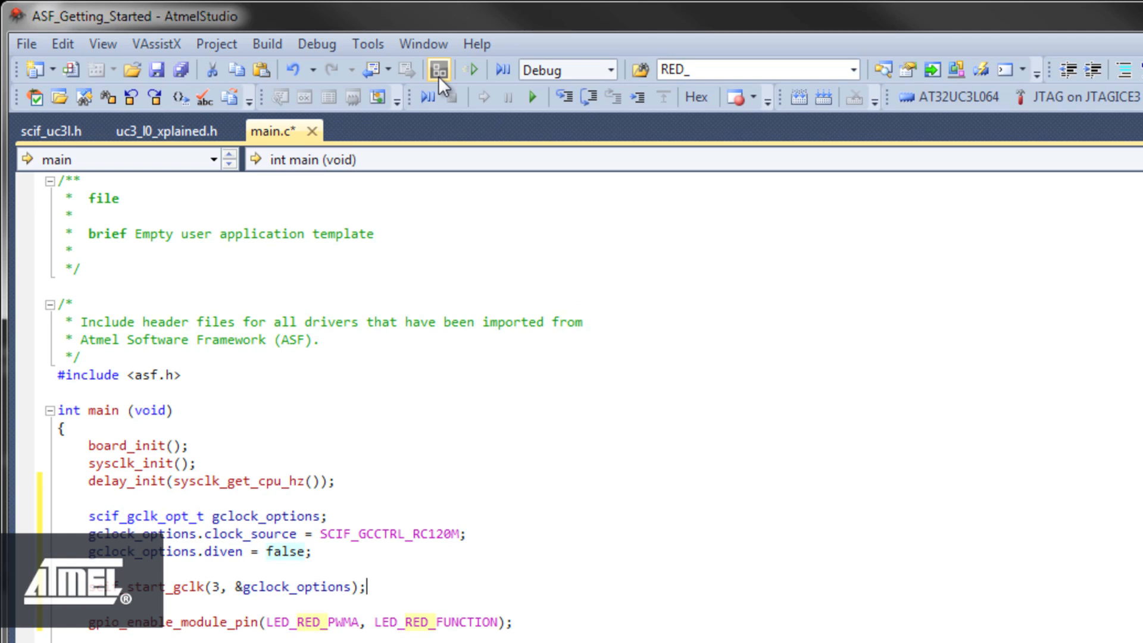
Step: Search 'pwm' in the ASF Wizard and add PWMA - Pulse Width Modulation A to the project
{"action": "left_click", "coordinate": [438, 71]}
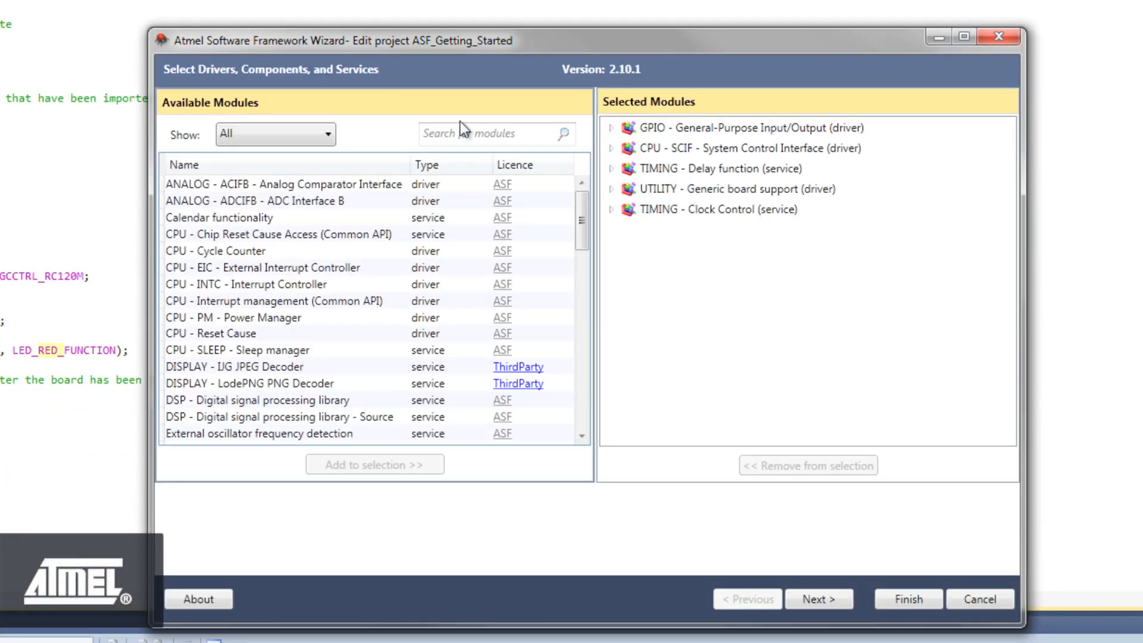
{"action": "left_click", "coordinate": [496, 134]}
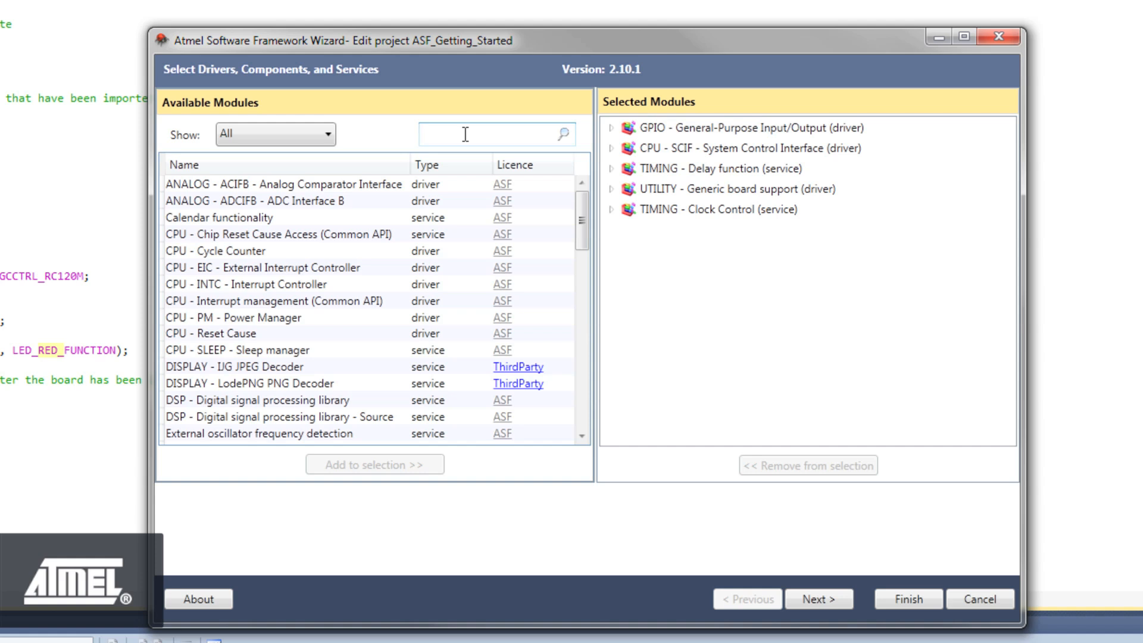
{"action": "type", "text": "pwm"}
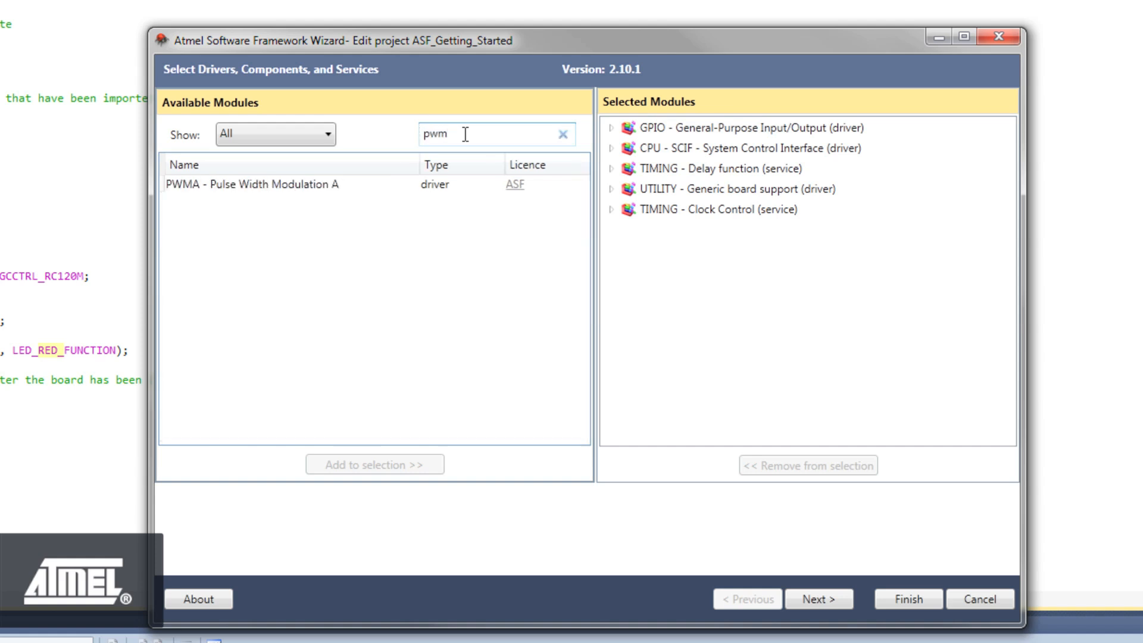
{"action": "left_click", "coordinate": [251, 184]}
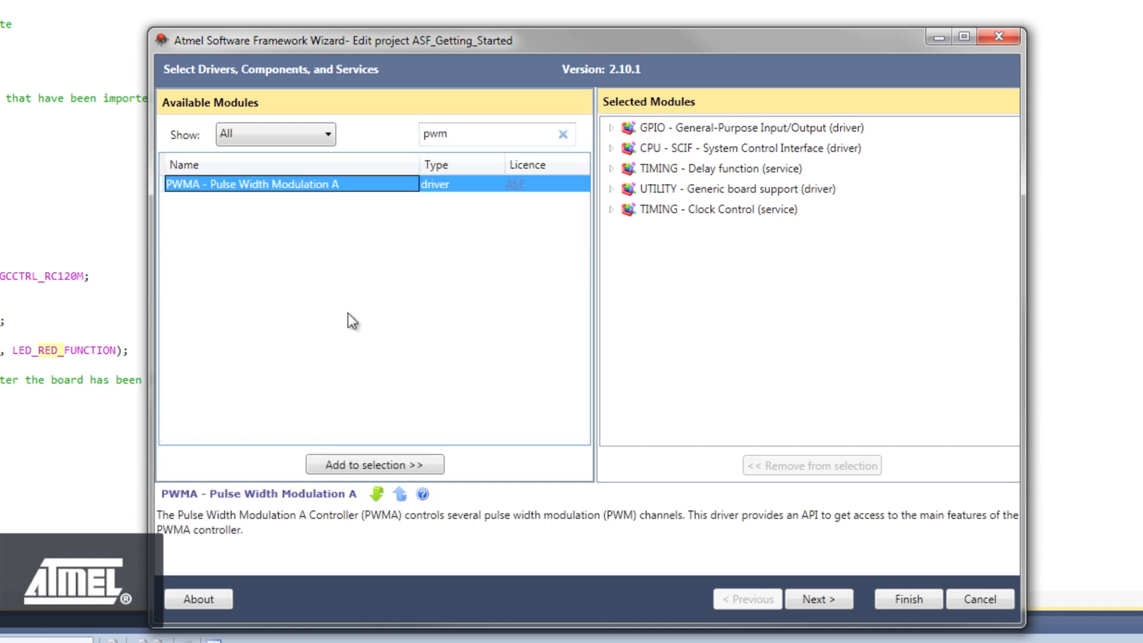
{"action": "left_click", "coordinate": [374, 464]}
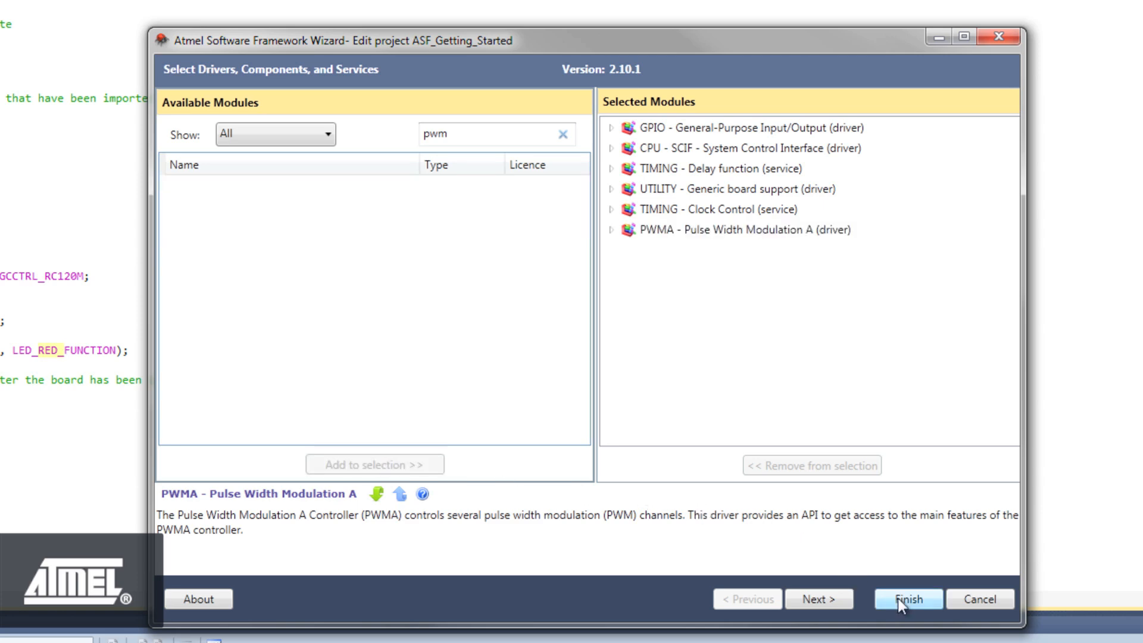
{"action": "left_click", "coordinate": [905, 598]}
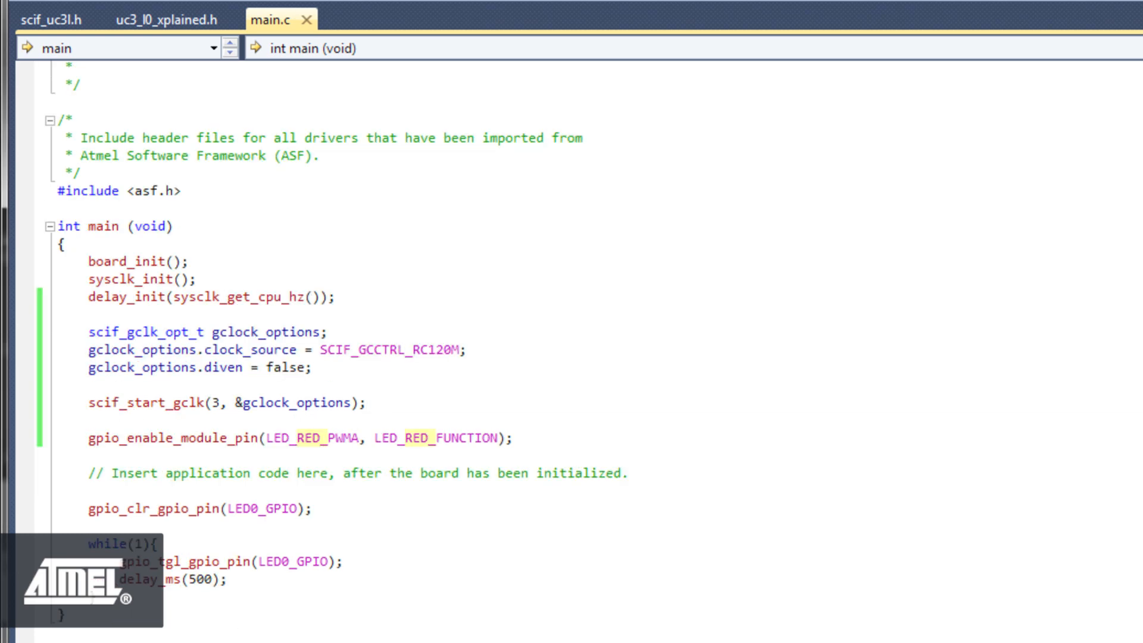
Step: Below scif_start_gclk, write pwma_config_and_enable(&AVR32_PWMA, (1 << LED_RED_PWMA), 0xFF, 0x00)
{"action": "left_click", "coordinate": [367, 402]}
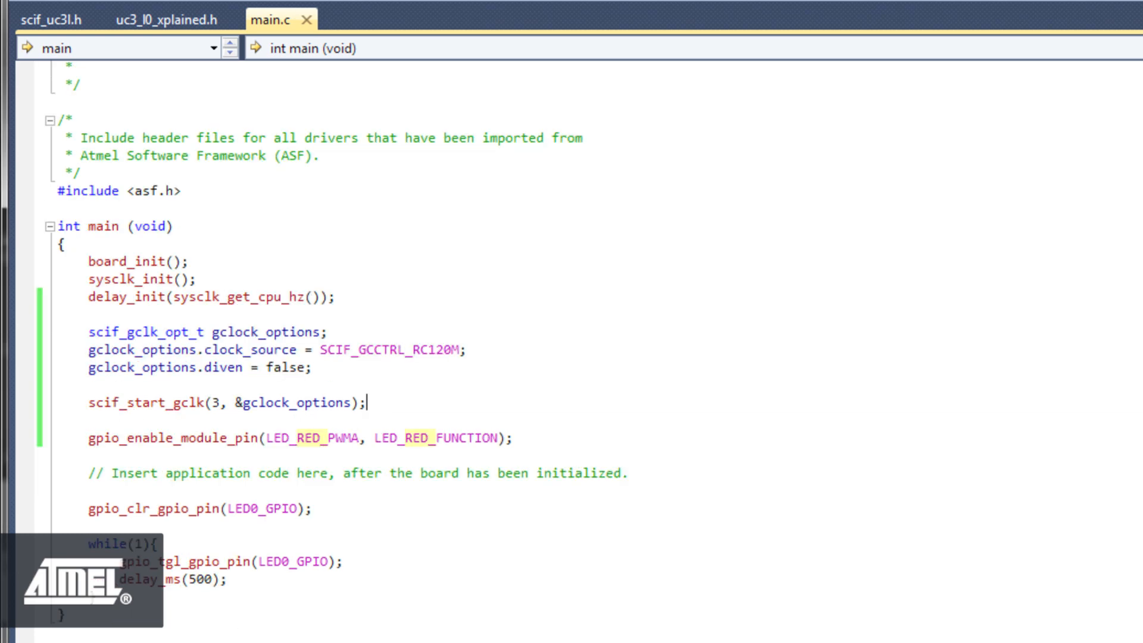
{"action": "type", "text": "p"}
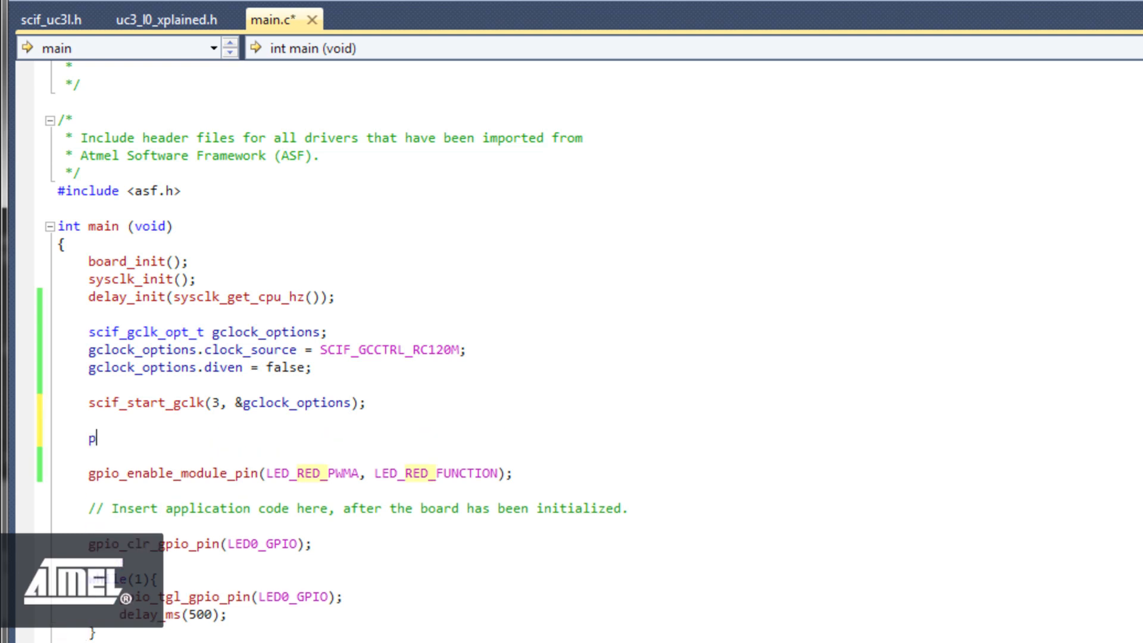
{"action": "type", "text": "wma_config_and_enable("}
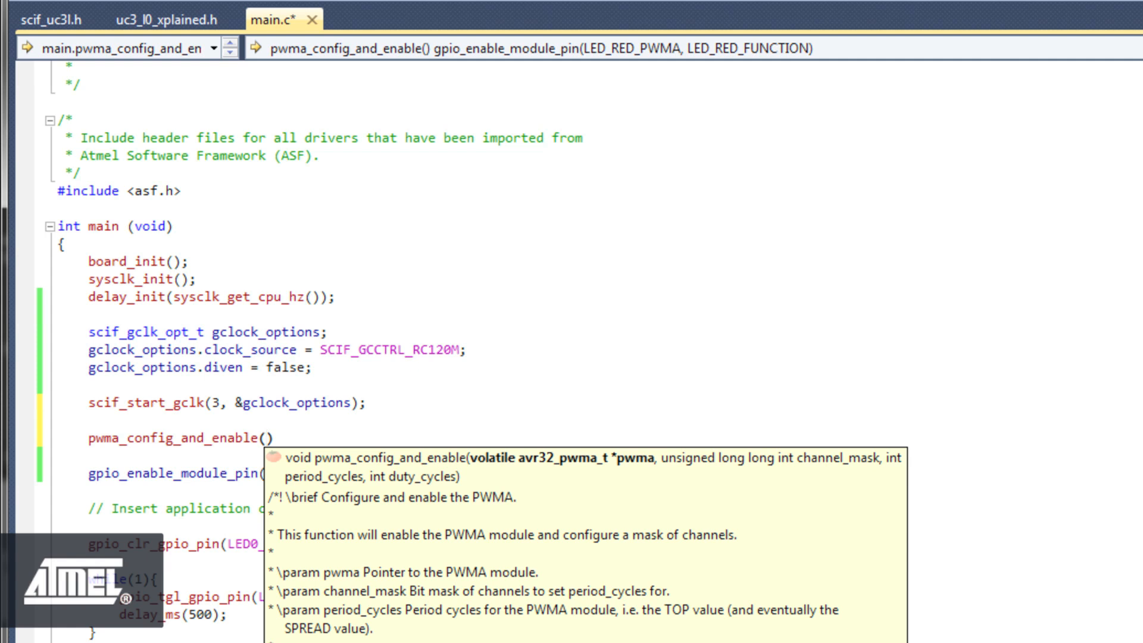
{"action": "type", "text": "&"}
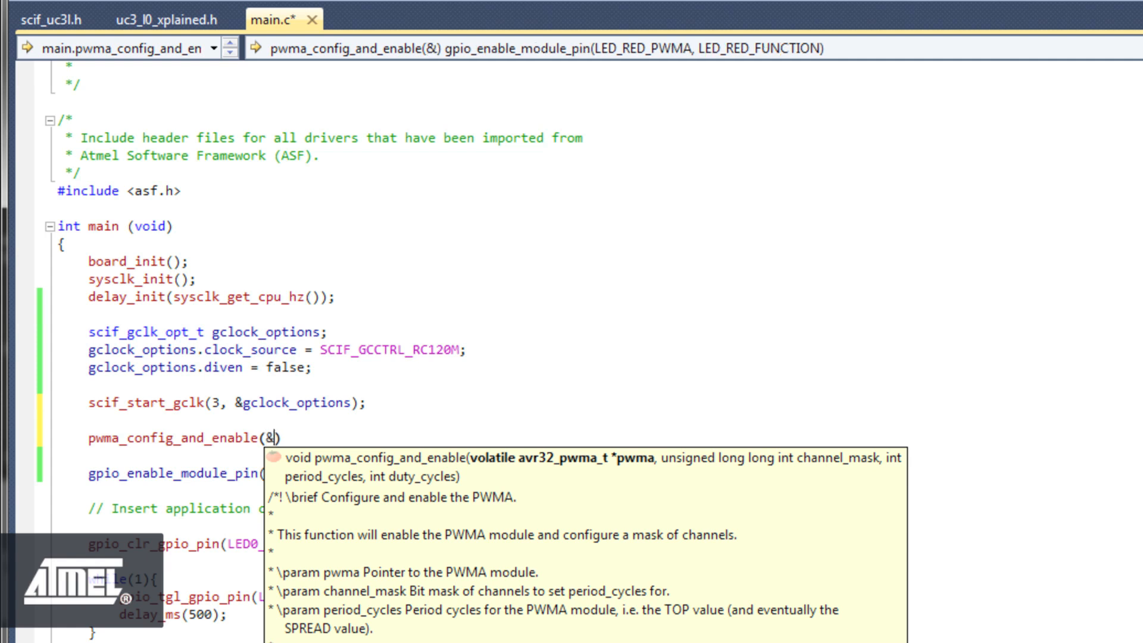
{"action": "type", "text": "AVR"}
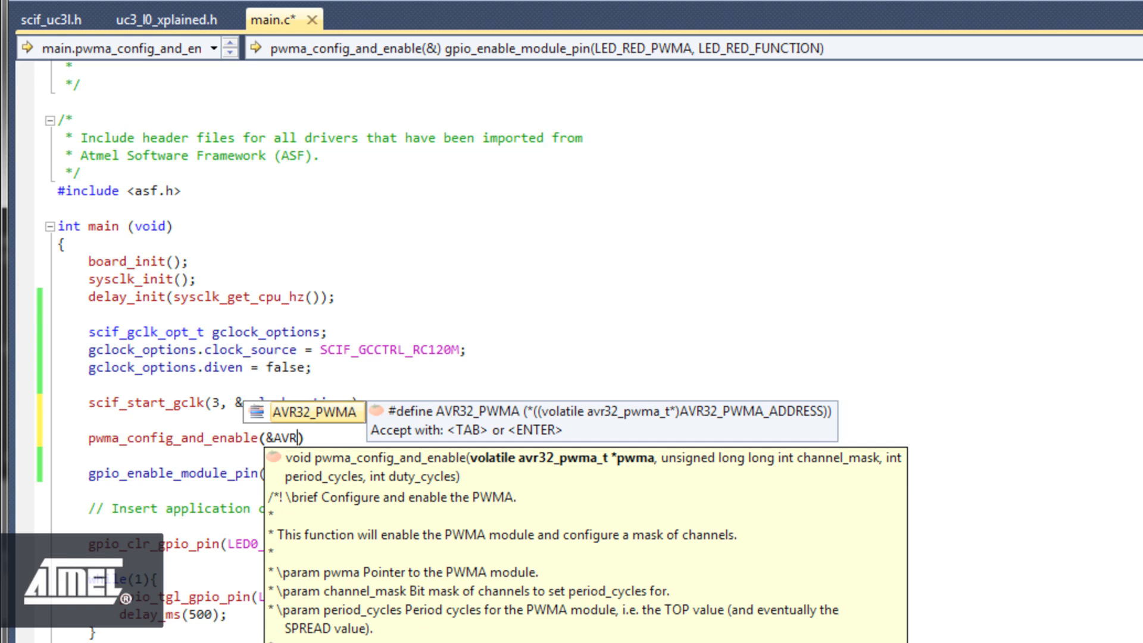
{"action": "key", "text": "Tab"}
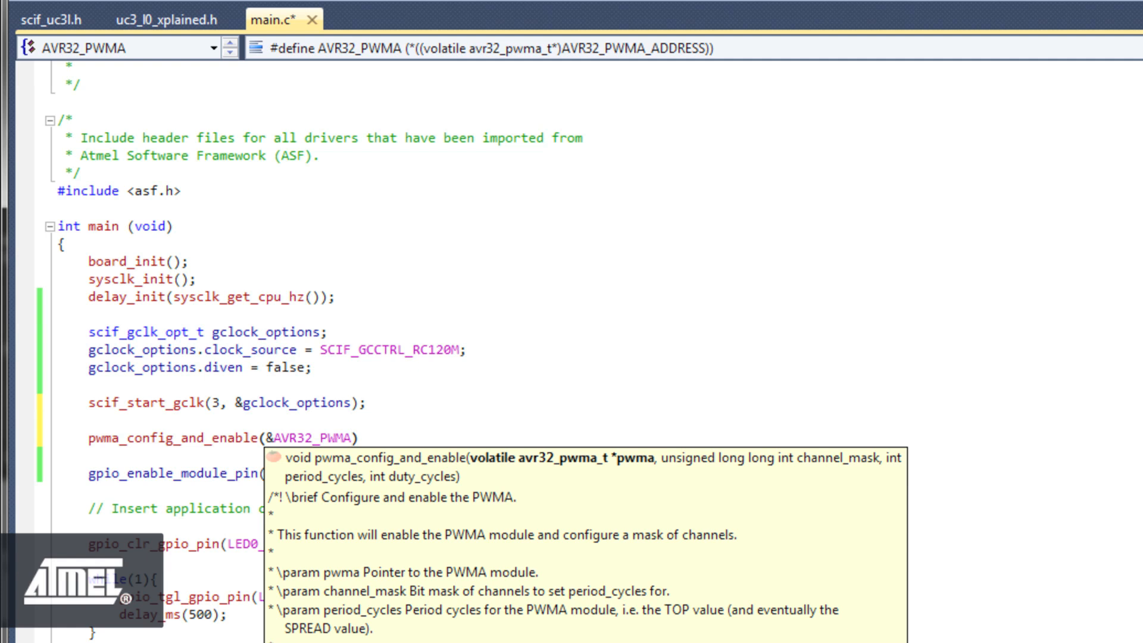
{"action": "type", "text": ", ("}
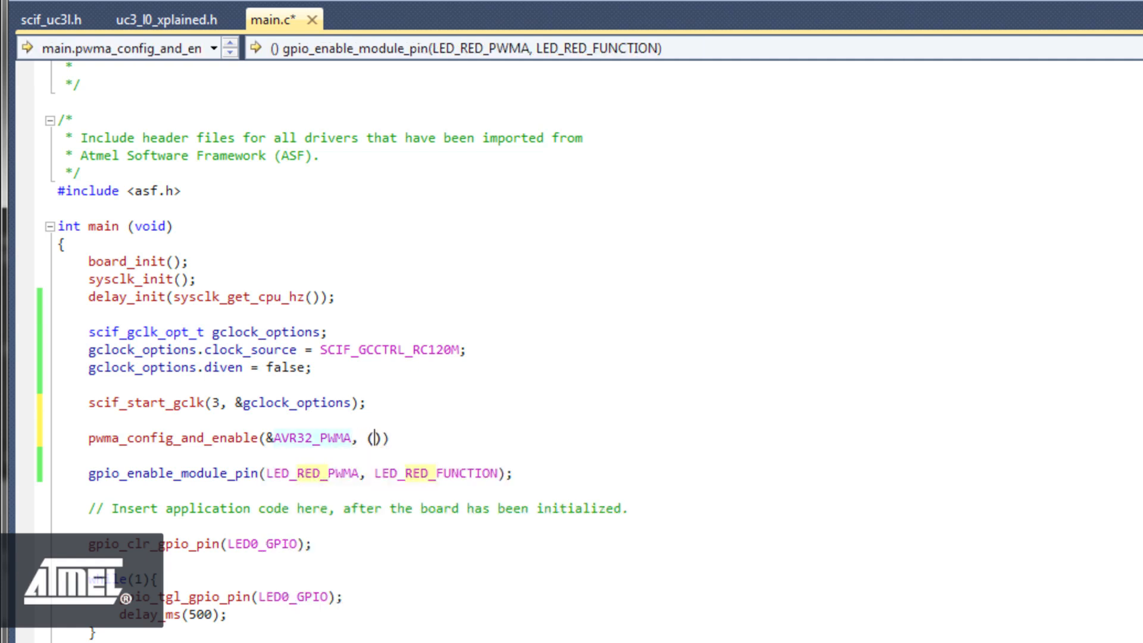
{"action": "type", "text": "1 <<"}
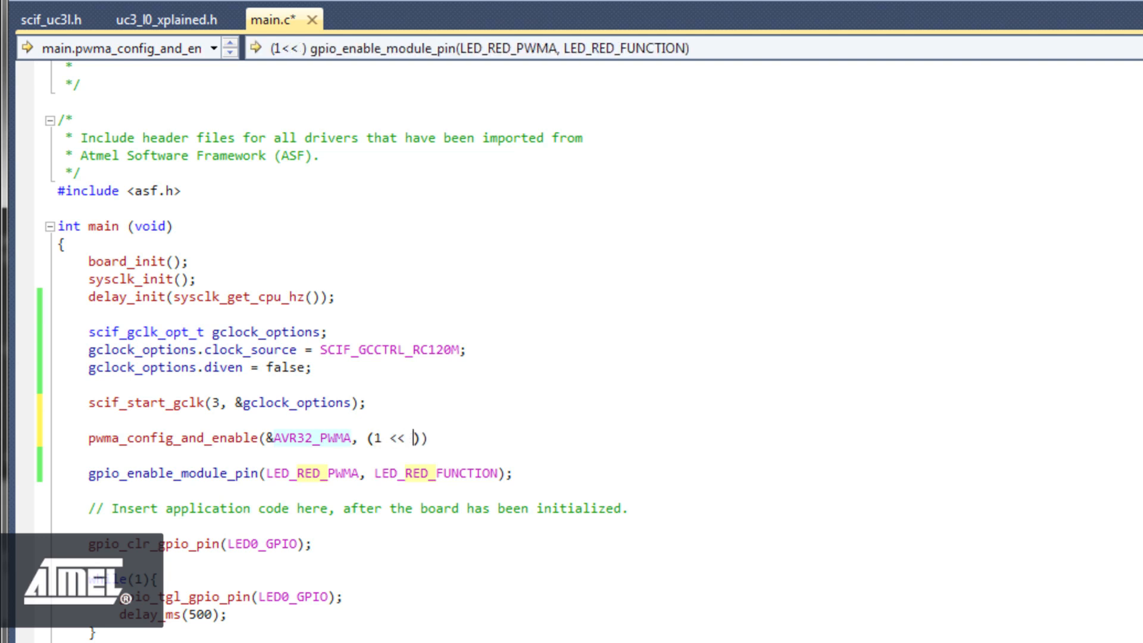
{"action": "type", "text": "LED_RED_PWMA"}
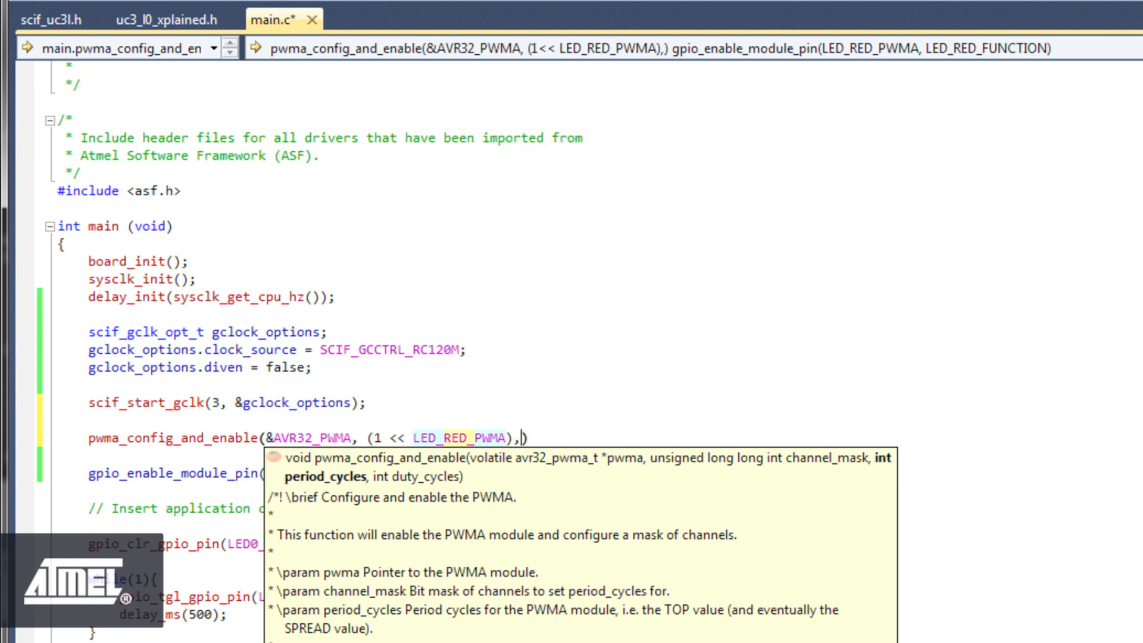
{"action": "type", "text": "0"}
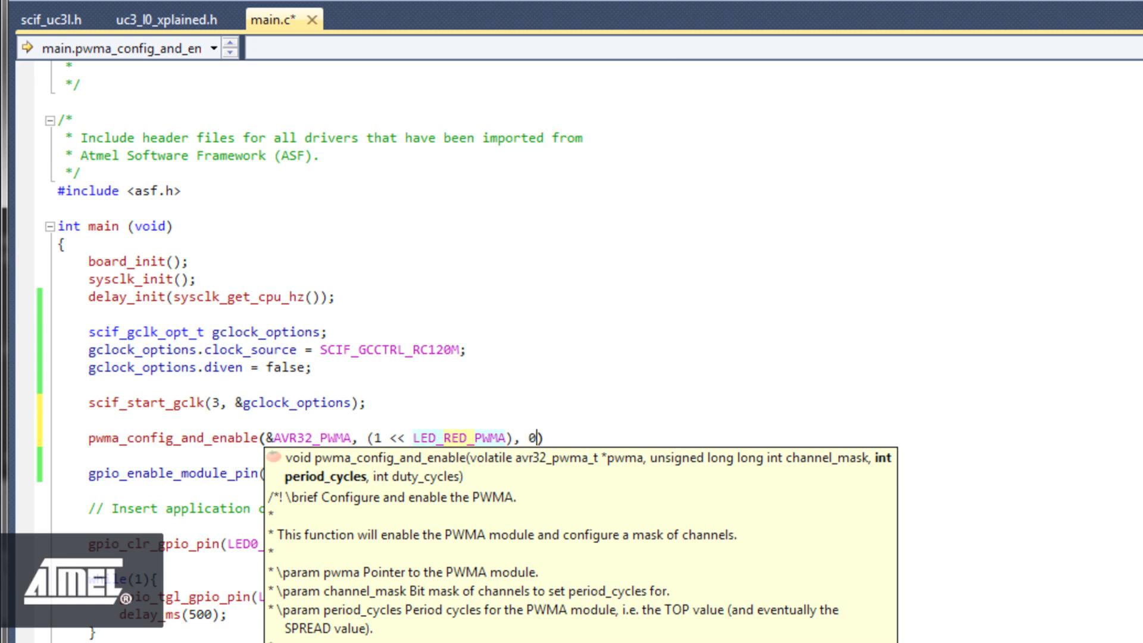
{"action": "type", "text": "xFF, 0"}
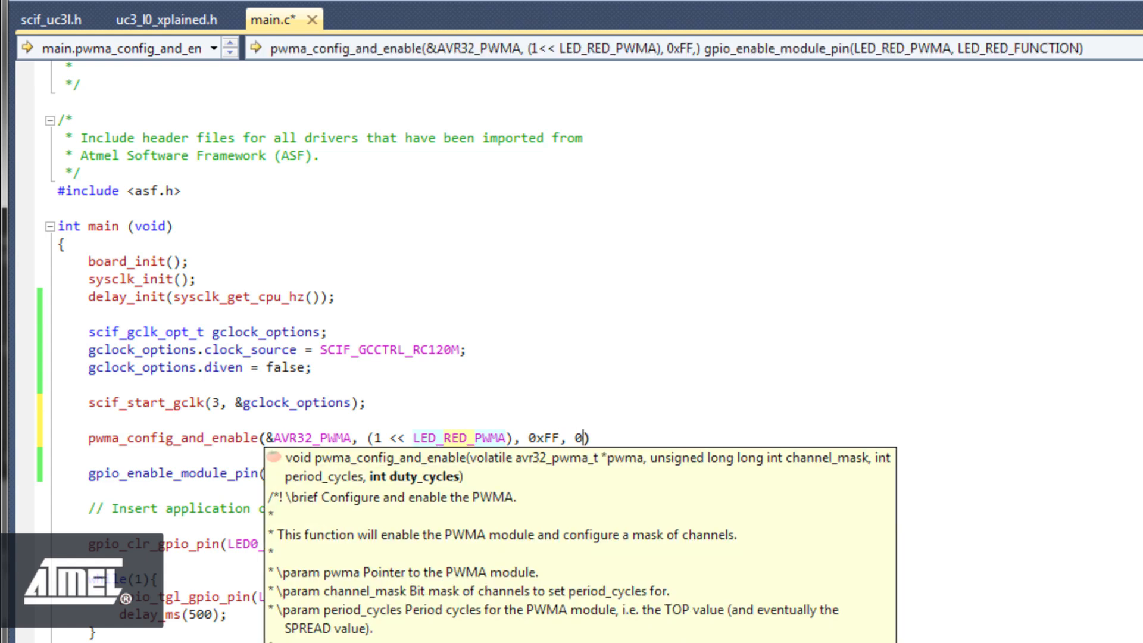
{"action": "type", "text": "x00"}
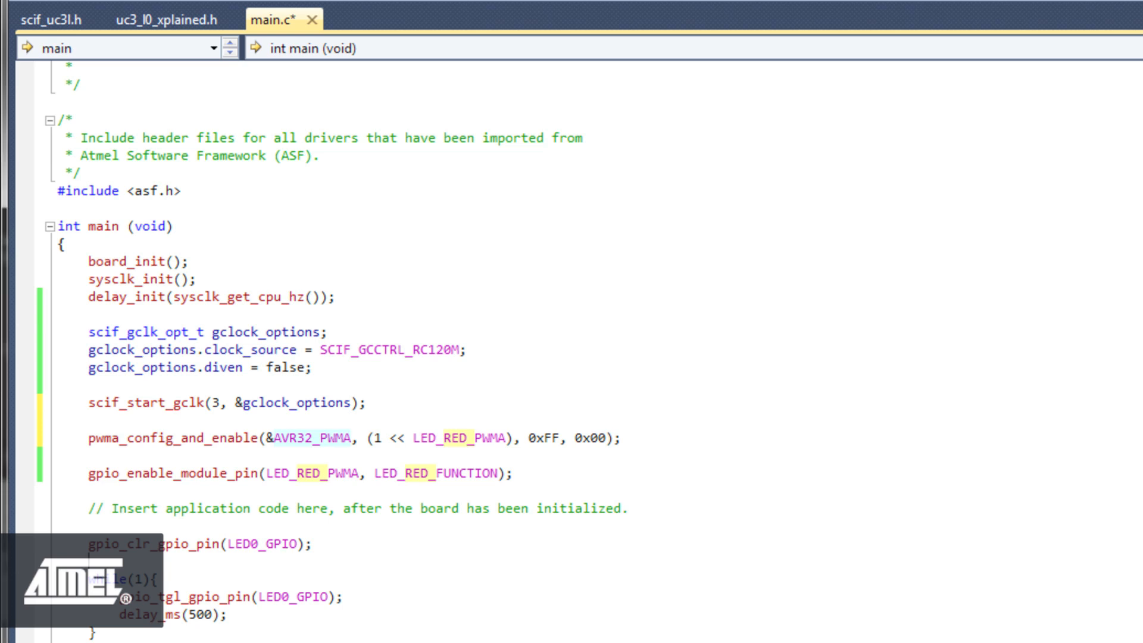
Step: Write the declaration uint8_t duty_cycle; on a new line above while(1)
{"action": "type", "text": "u"}
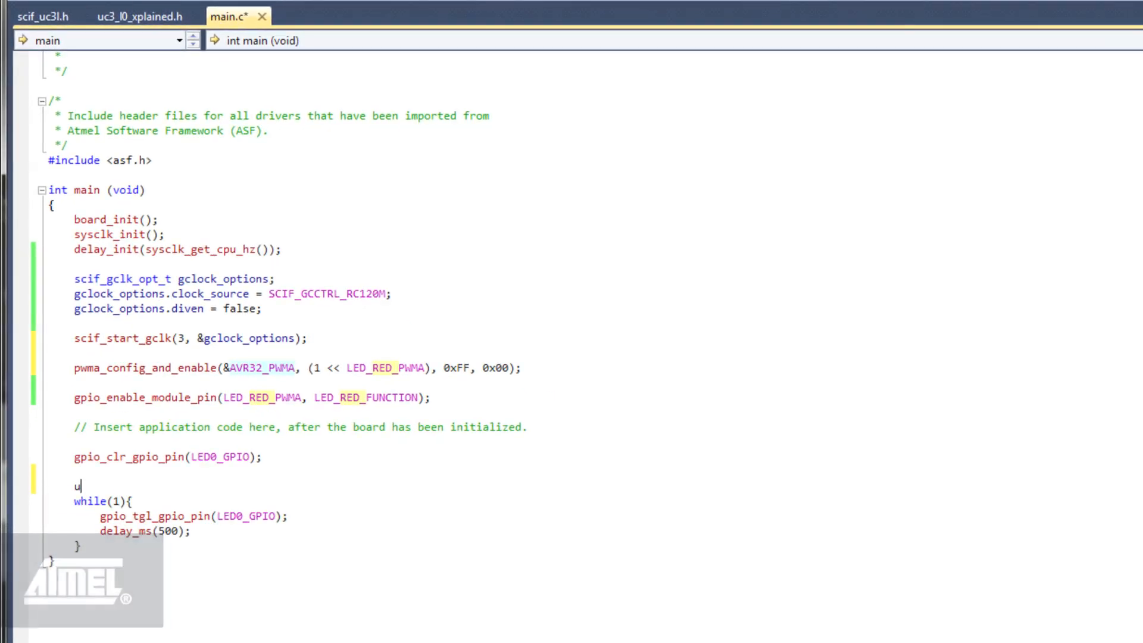
{"action": "type", "text": "int8_t"}
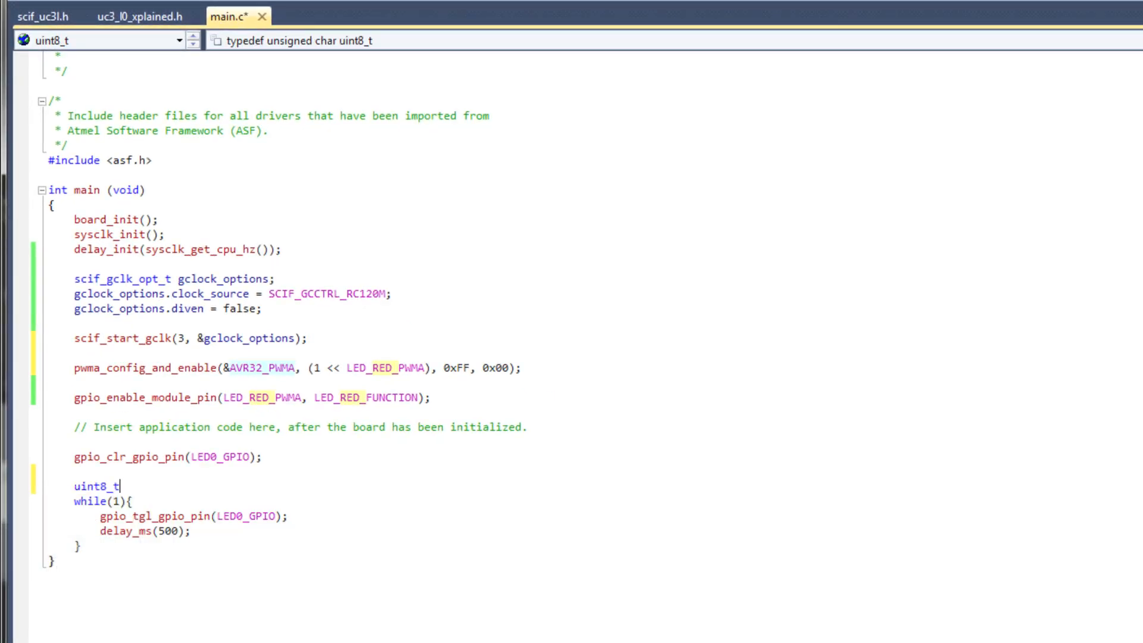
{"action": "type", "text": "d"}
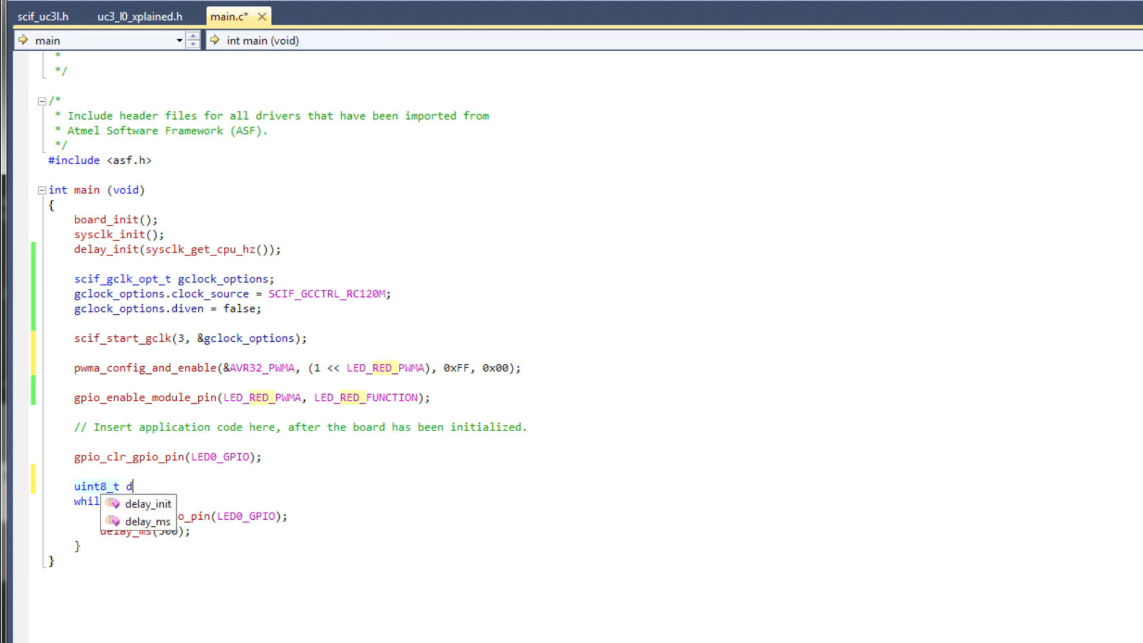
{"action": "type", "text": "uty_c"}
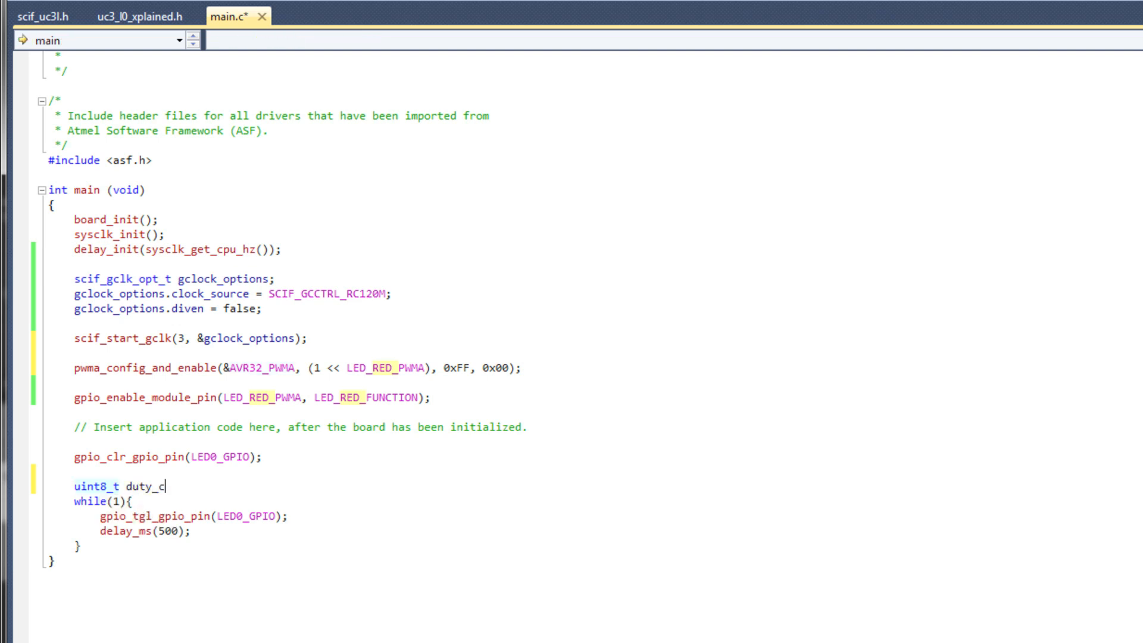
{"action": "type", "text": "ycle;"}
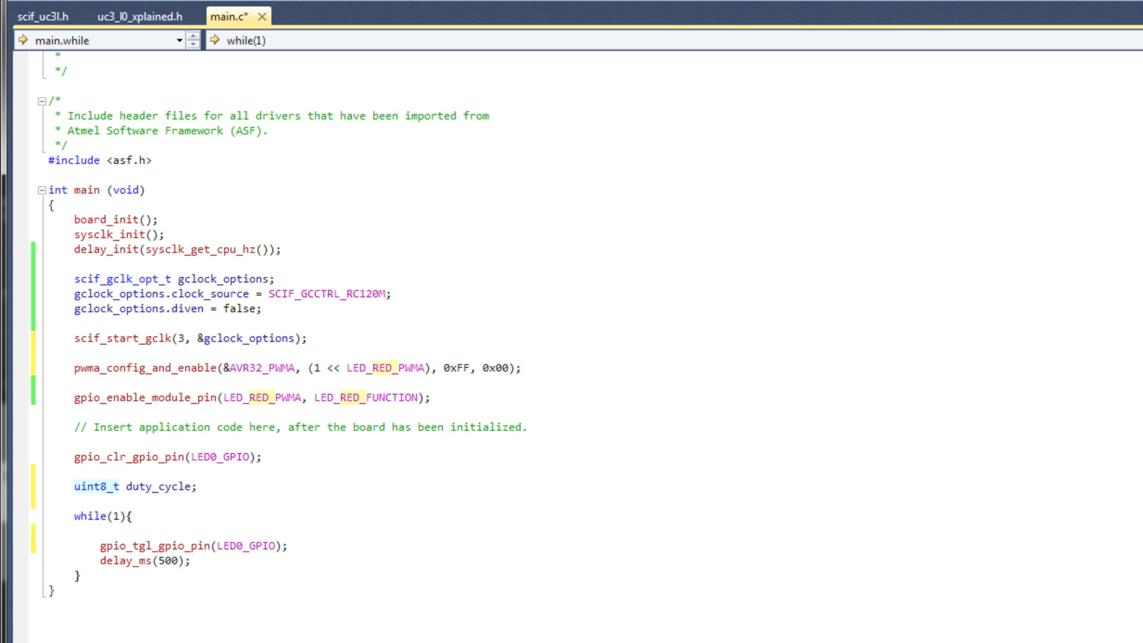
Step: Add pwma_set_channels_value(&AVR32_PWMA, (1 << LED_RED_PWMA), duty_cycle++) inside the loop
{"action": "type", "text": "pwma_set_channels_value("}
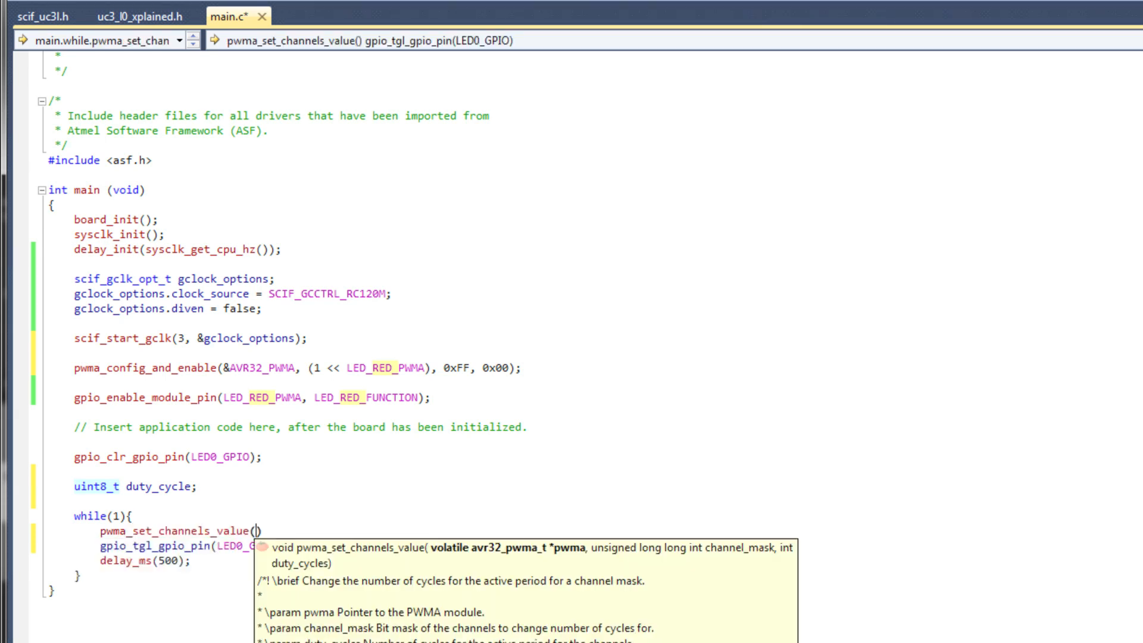
{"action": "type", "text": "&"}
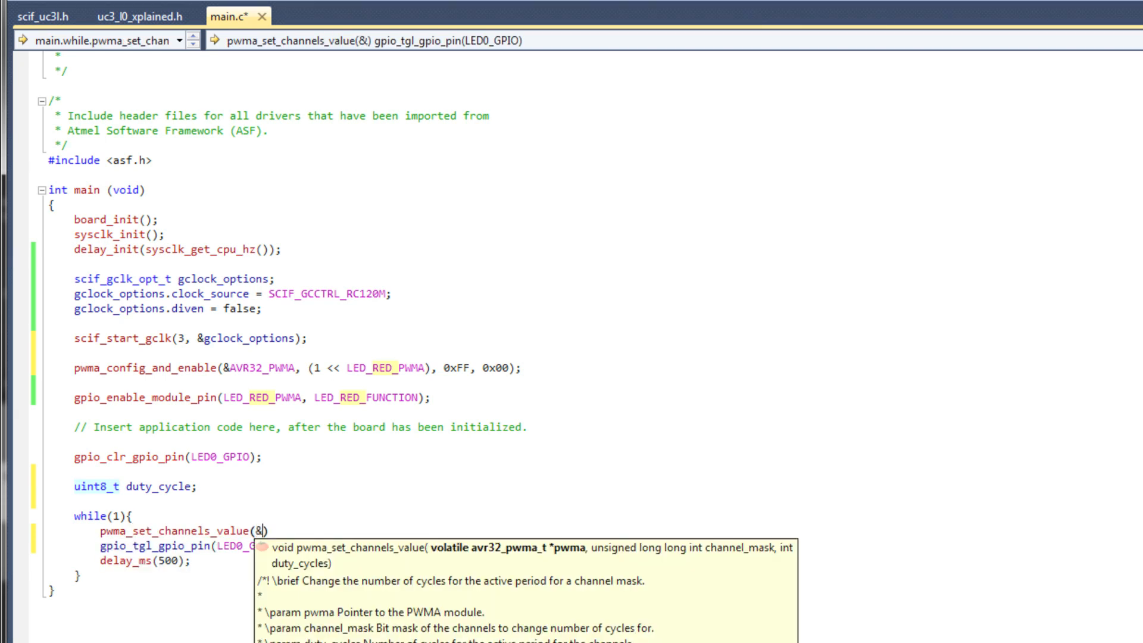
{"action": "type", "text": "AVR32_PWMA,"}
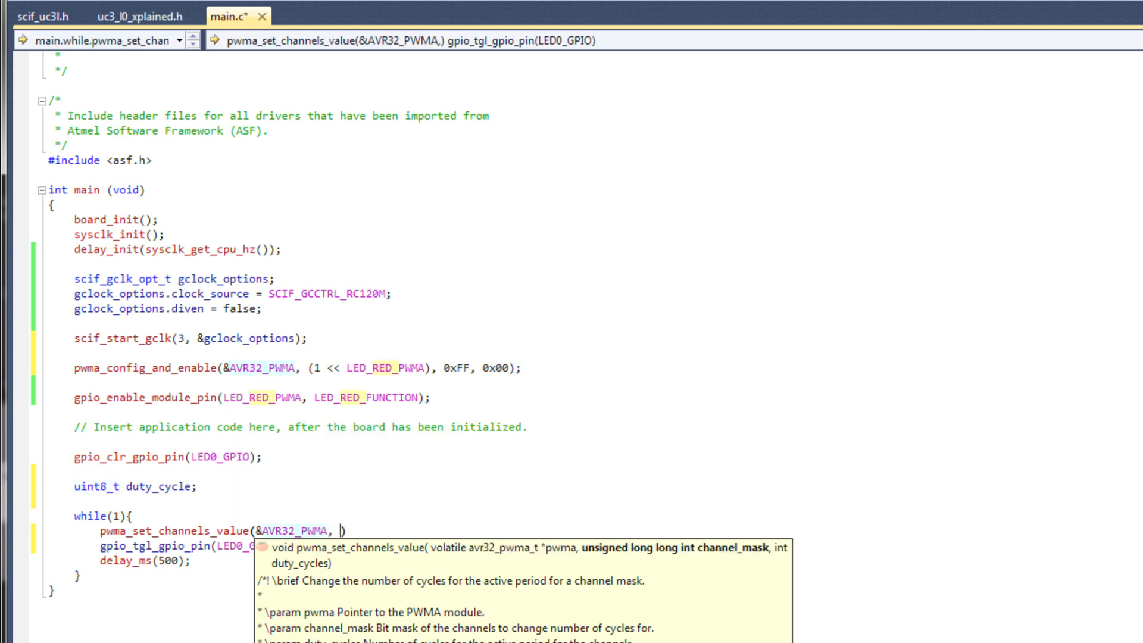
{"action": "type", "text": "(1"}
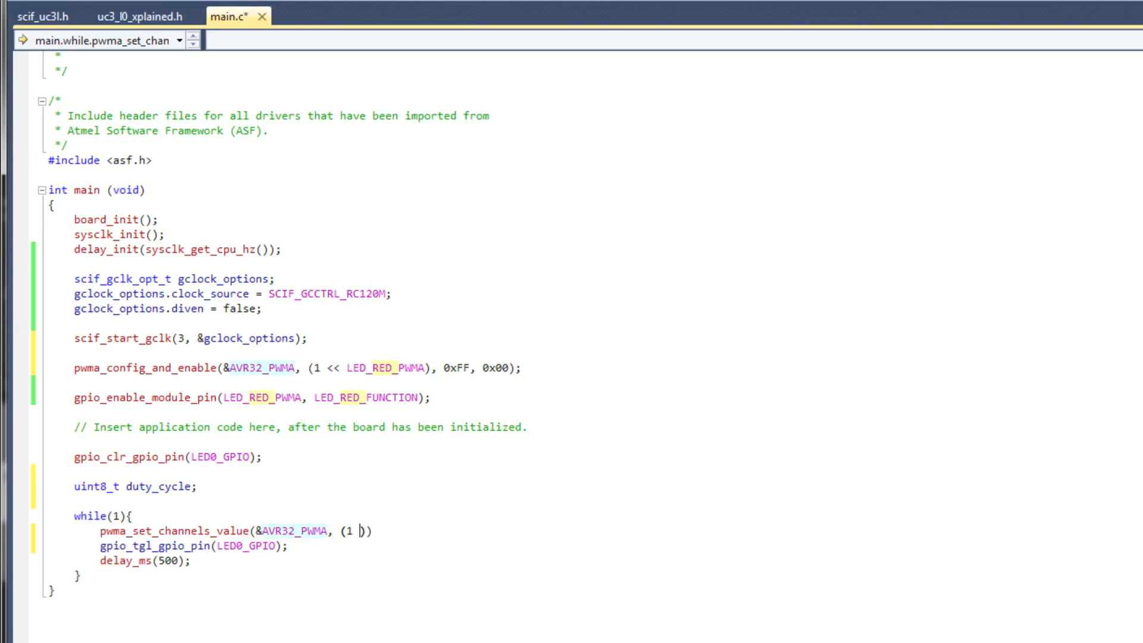
{"action": "type", "text": "<< LED_RED_PWMA"}
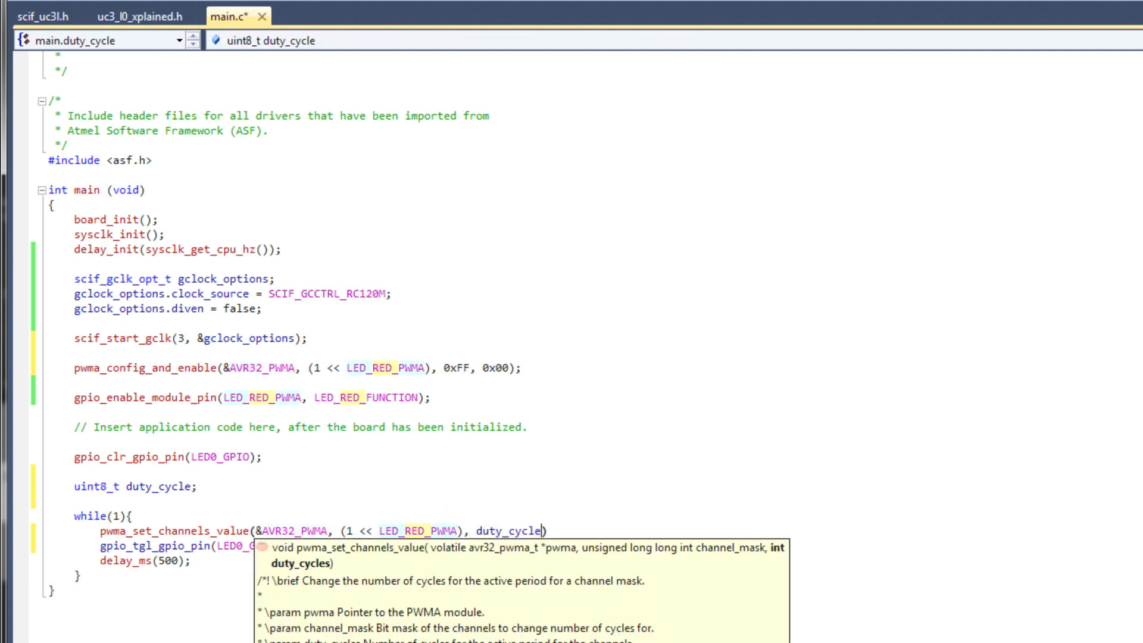
{"action": "type", "text": "++"}
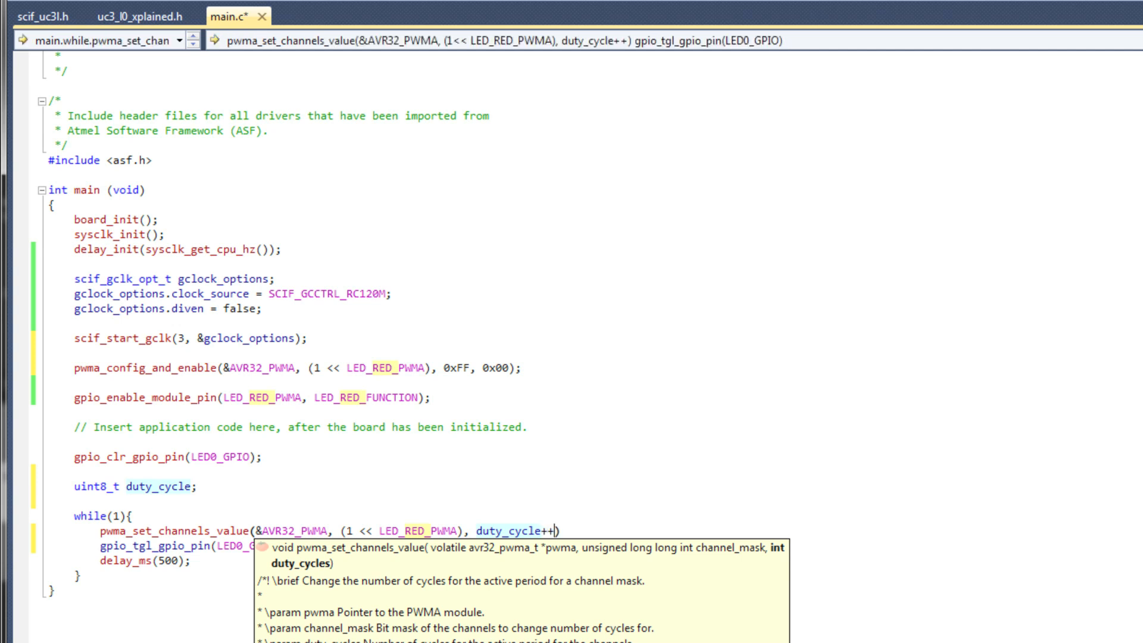
{"action": "type", "text": ";"}
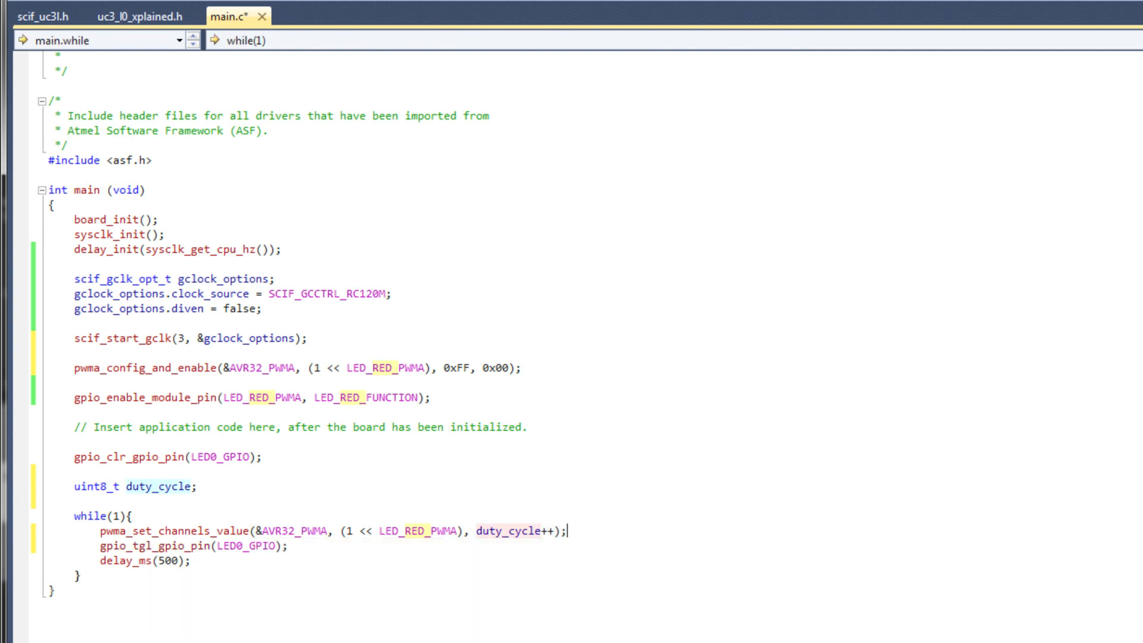
Step: Change the delay from 500 to 10 ms and initialise duty_cycle to 0x00
{"action": "key", "text": "Backspace"}
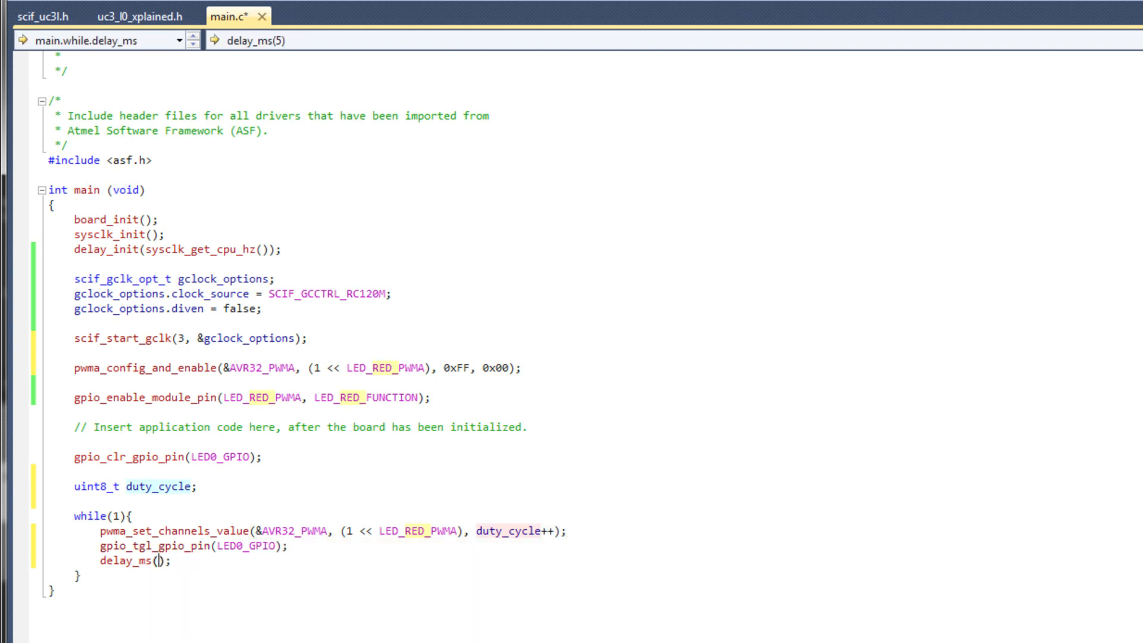
{"action": "type", "text": "10"}
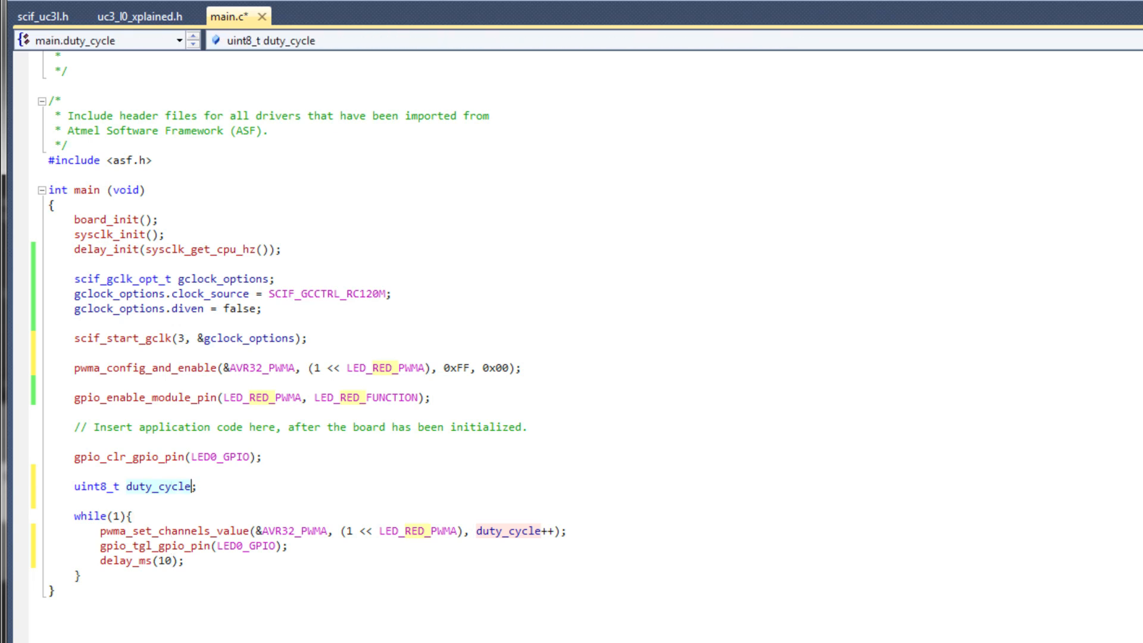
{"action": "type", "text": "= 0"}
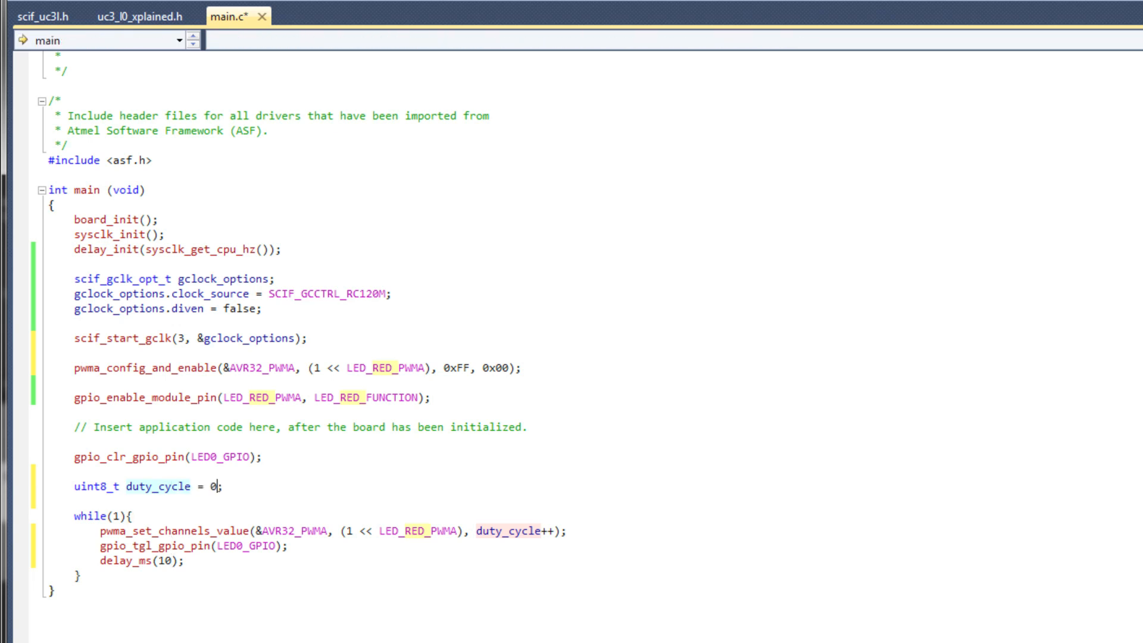
{"action": "type", "text": "x00"}
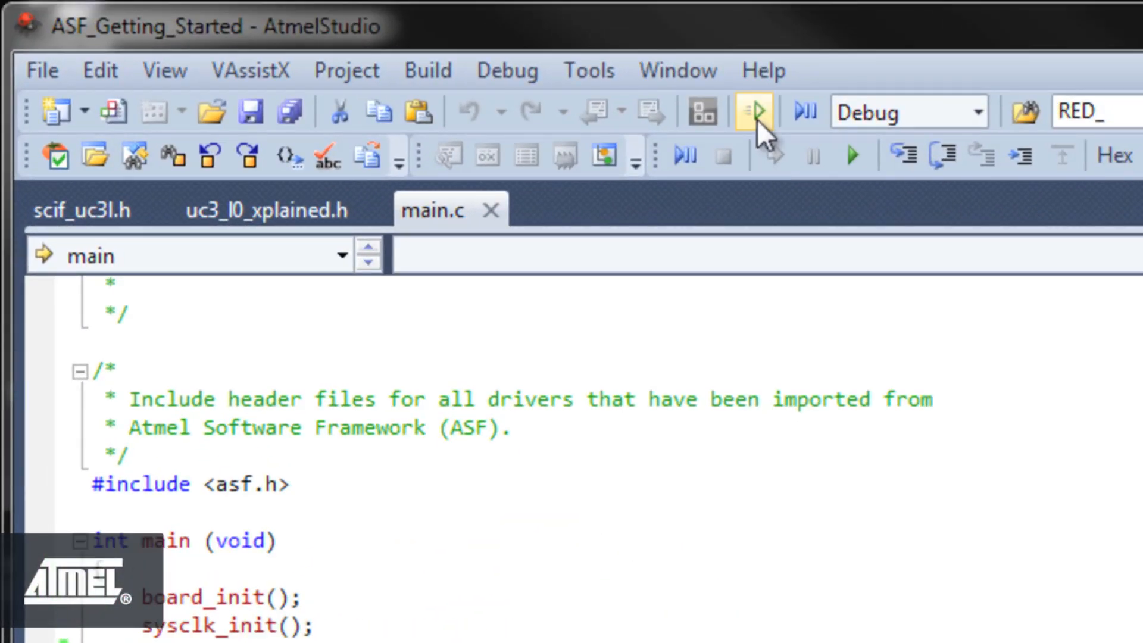
Step: Build and run the fading LED program on the board using Start Without Debugging
{"action": "left_click", "coordinate": [754, 111]}
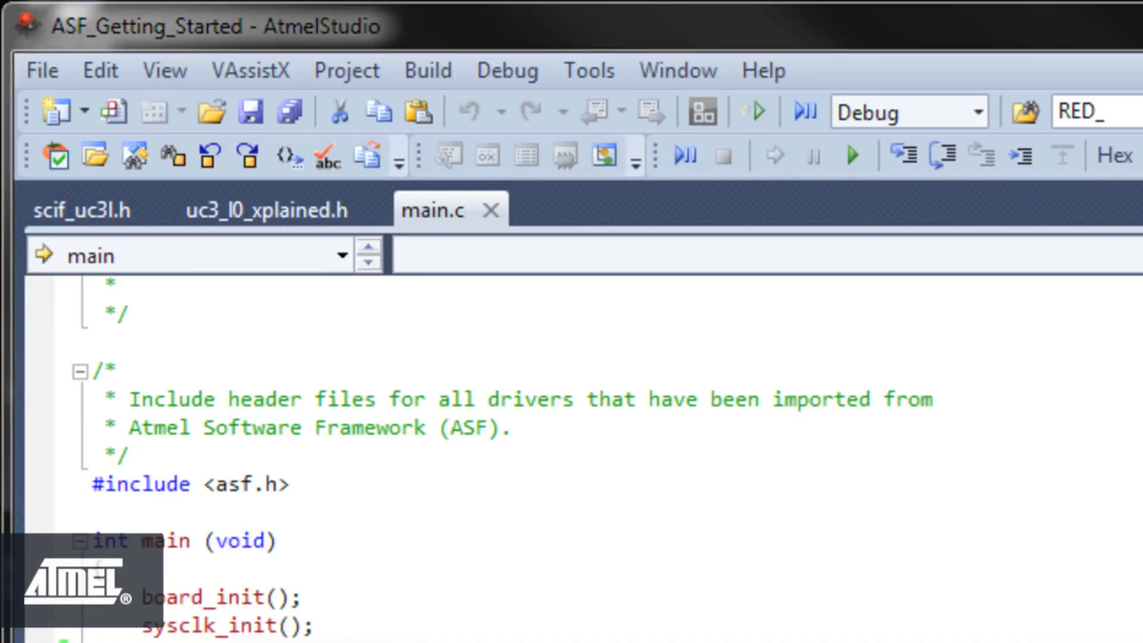
{"action": "scroll", "scroll_direction": "down", "scroll_amount": 3}
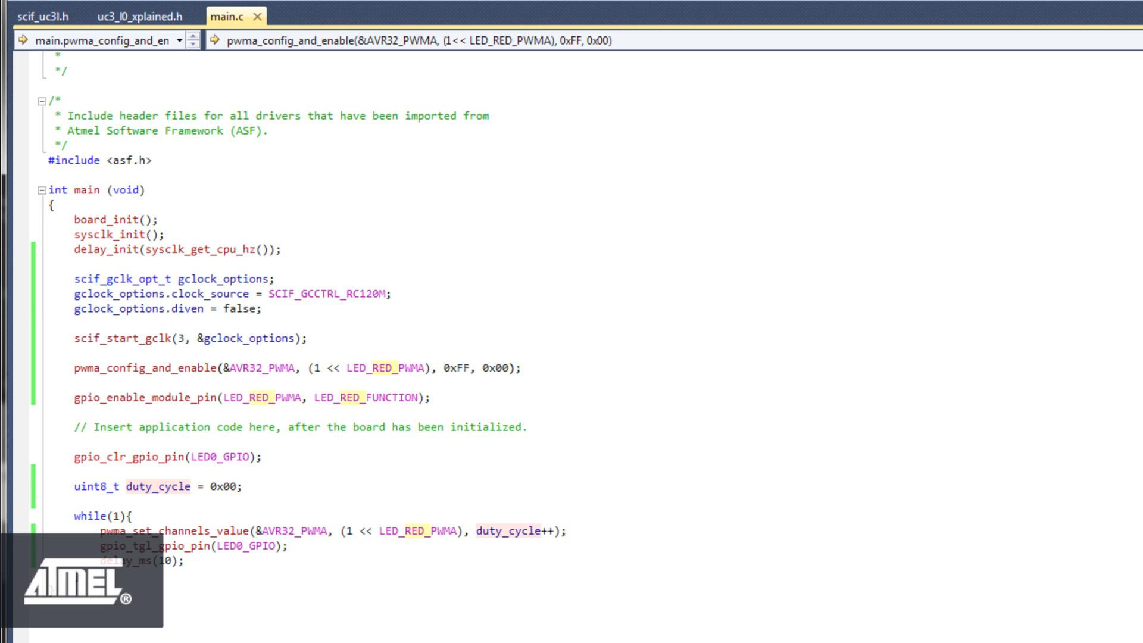
Step: Append |(1 << LED_BLUE_PWMA) to the pwma_config_and_enable channel mask
{"action": "type", "text": "|"}
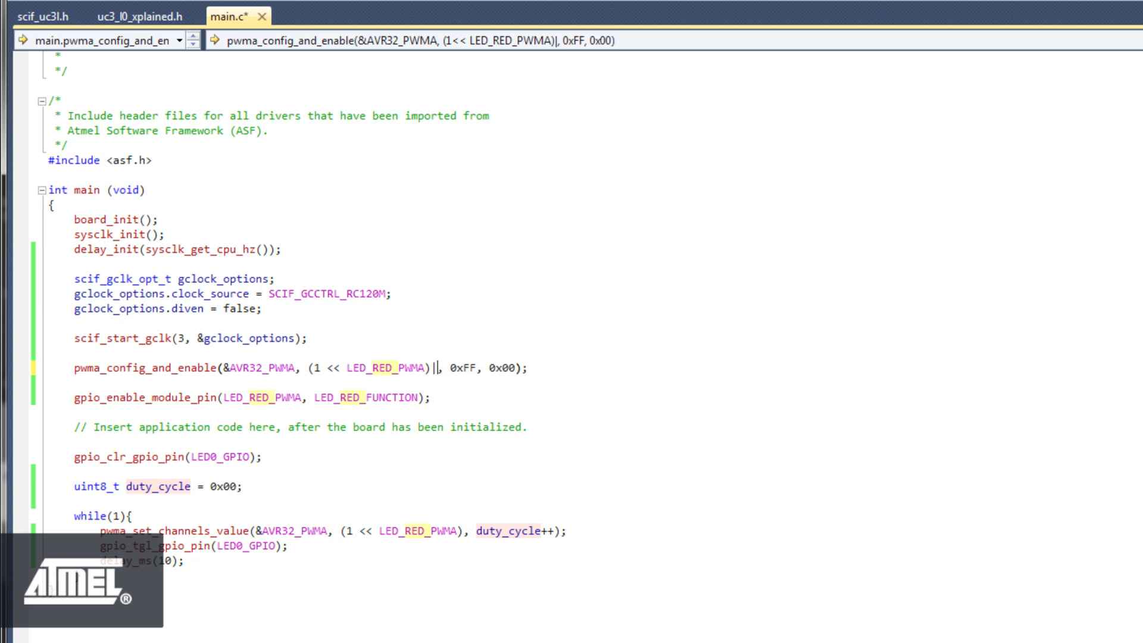
{"action": "type", "text": "(1 << LED_BLUE_PWMA"}
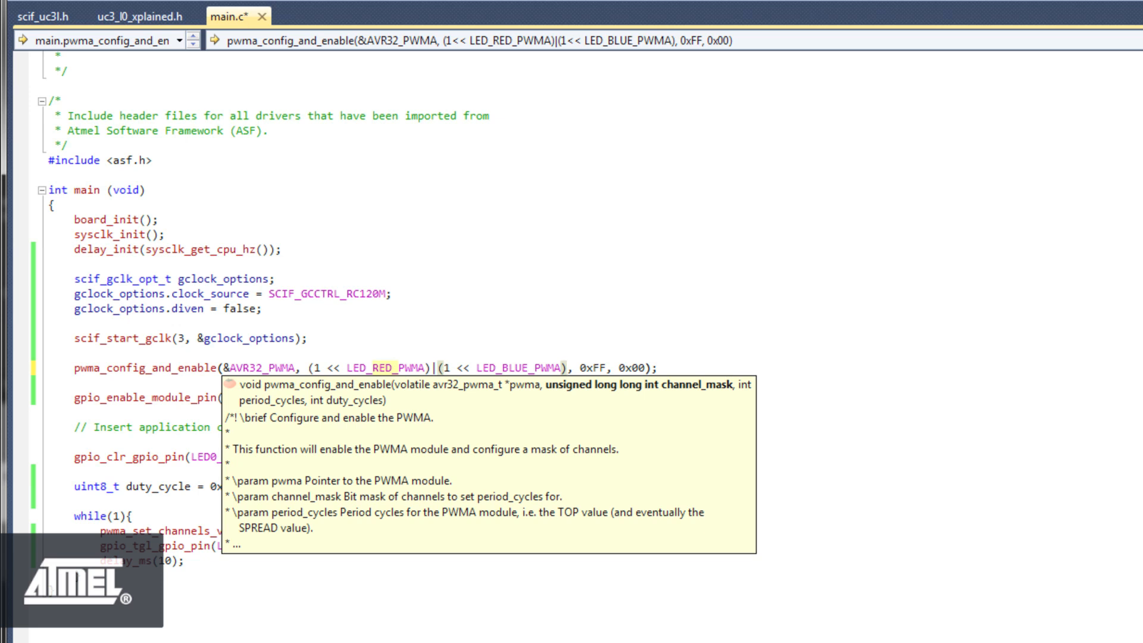
{"action": "left_click", "coordinate": [77, 382]}
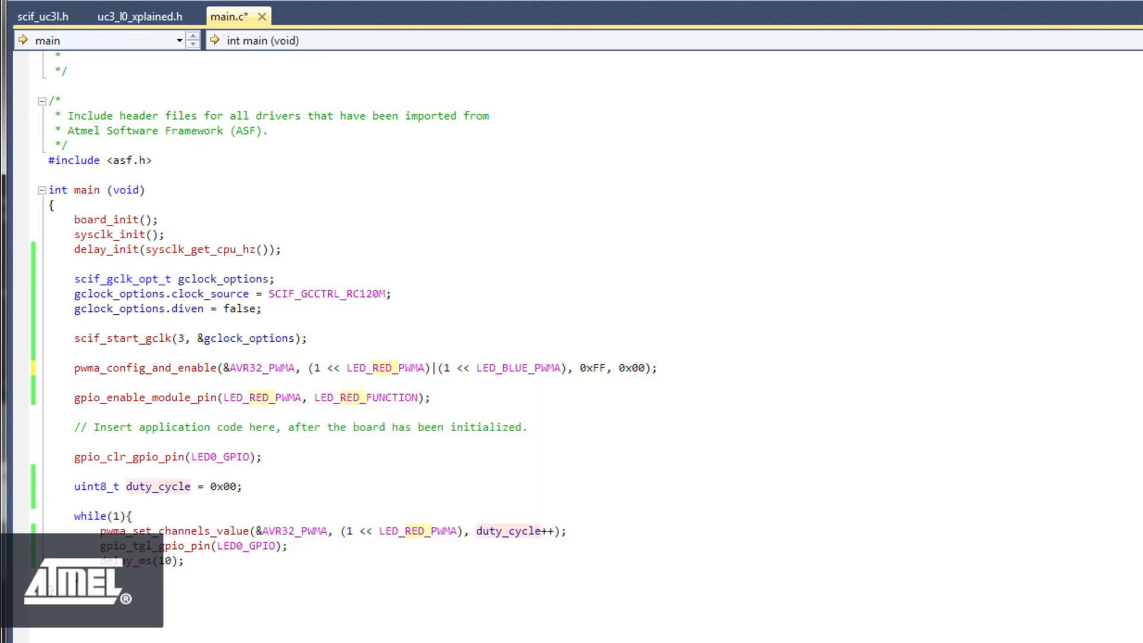
Step: Add gpio_enable_module_pin(LED_BLUE_PWMA, LED_BLUE_FUNCTION) and start |(1 << LED_ in the loop mask
{"action": "left_click", "coordinate": [430, 398]}
{"action": "type", "text": "gpio_enable_module_pin(LED_BLUE_PWMA, LED_);"}
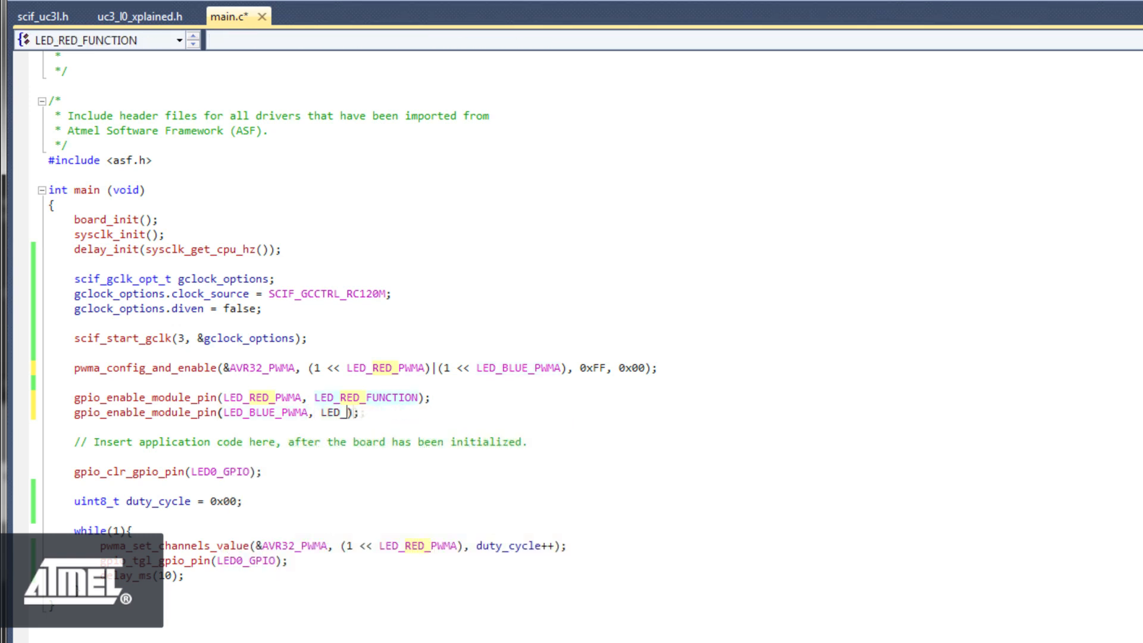
{"action": "type", "text": "blue"}
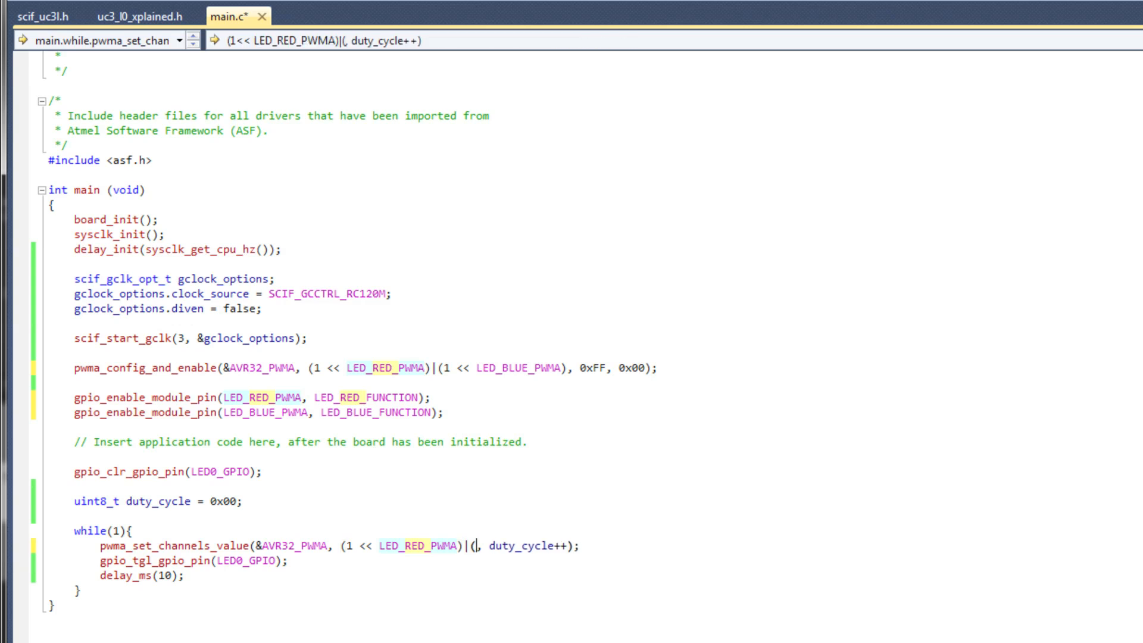
{"action": "type", "text": "1 <"}
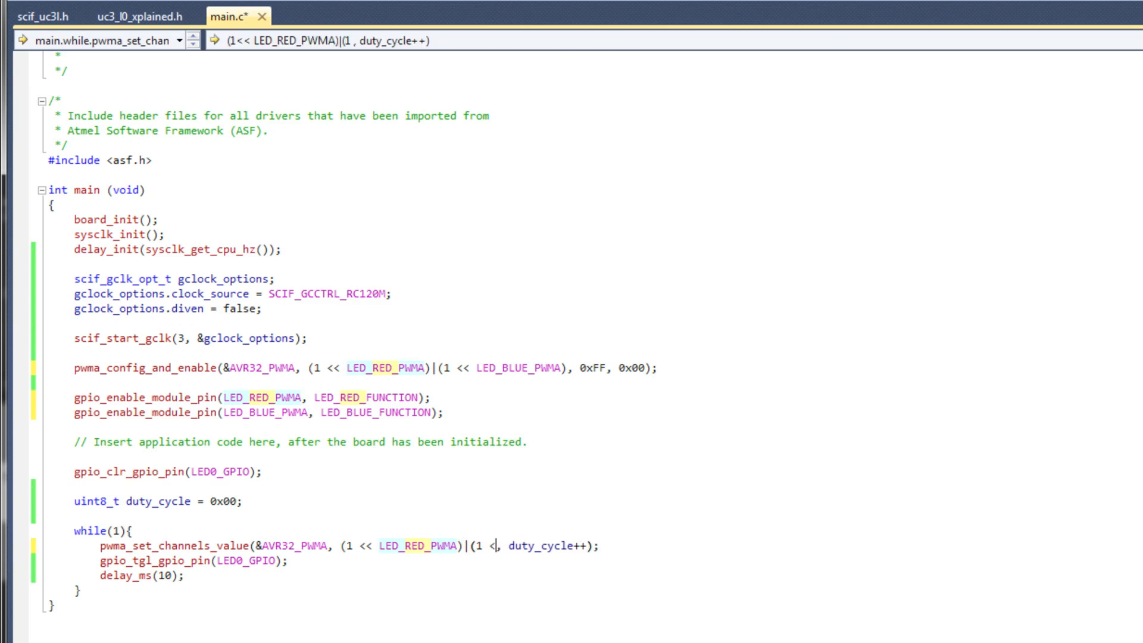
{"action": "type", "text": "LED_"}
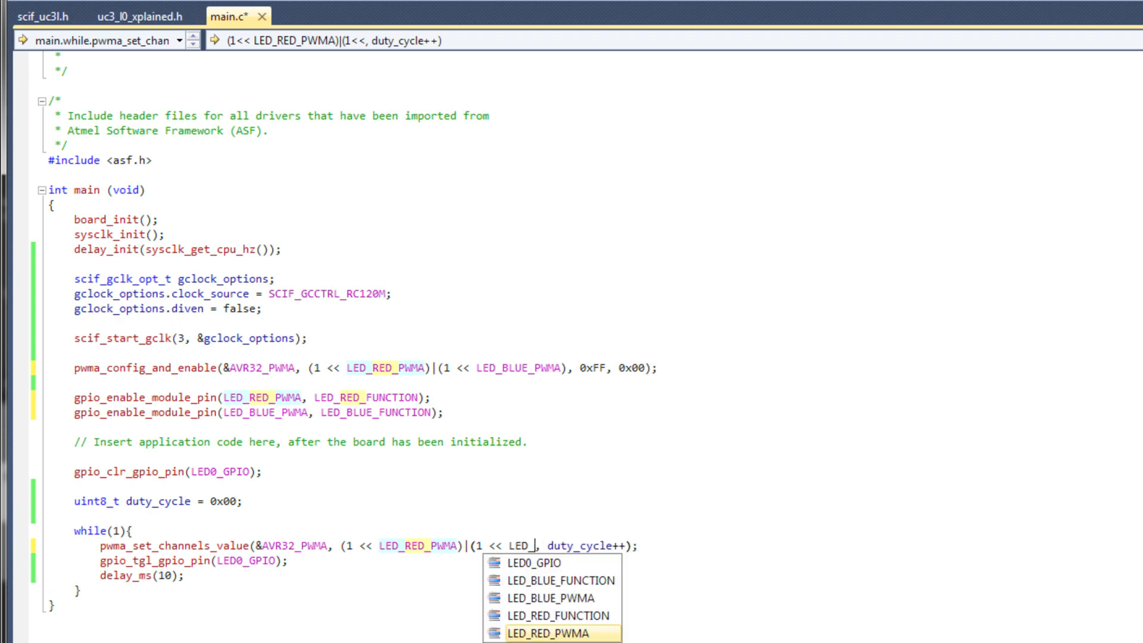